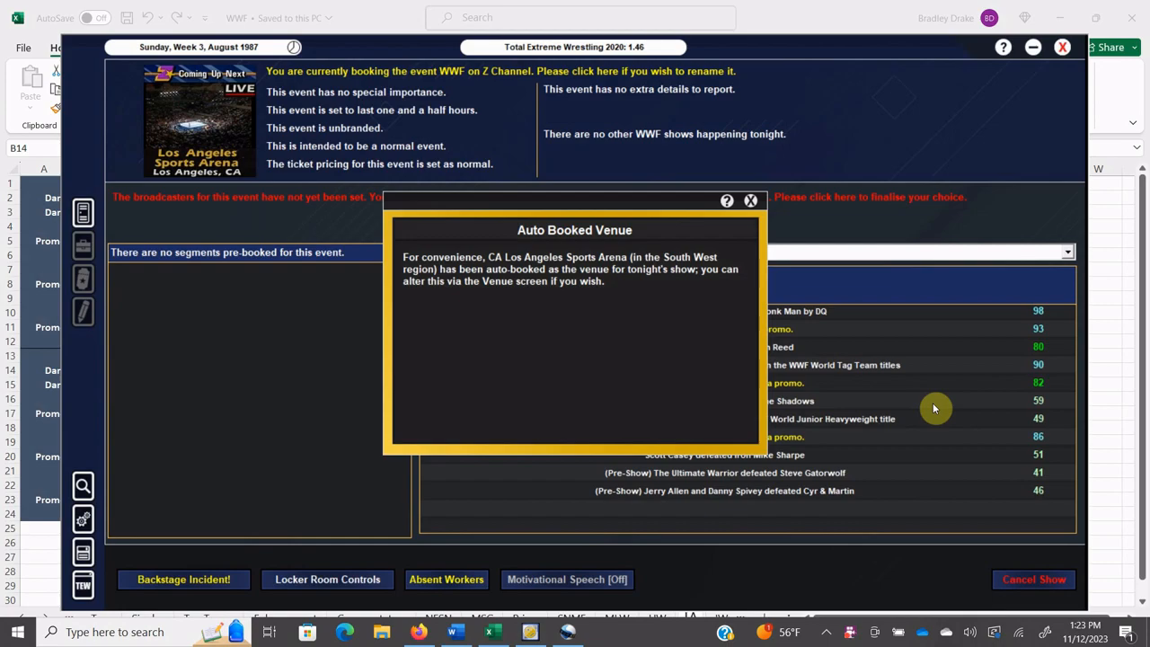
mouse_move(769, 278)
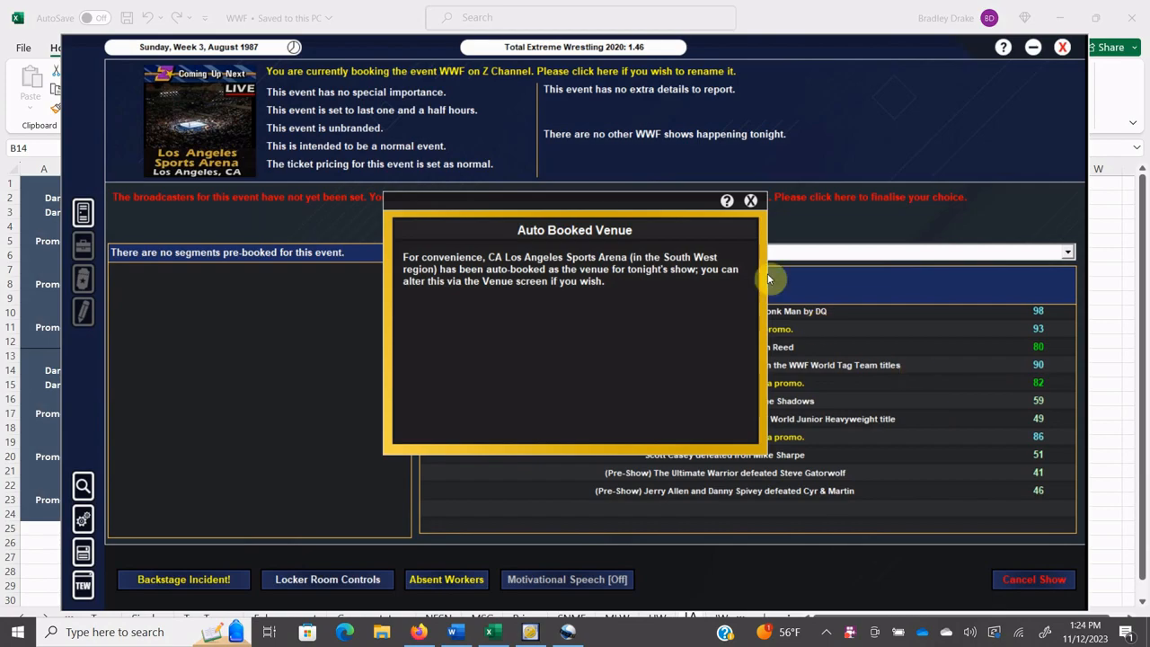
Step: Set Z Channel as the WWF Los Angeles show's broadcaster and save it
left_click(751, 201)
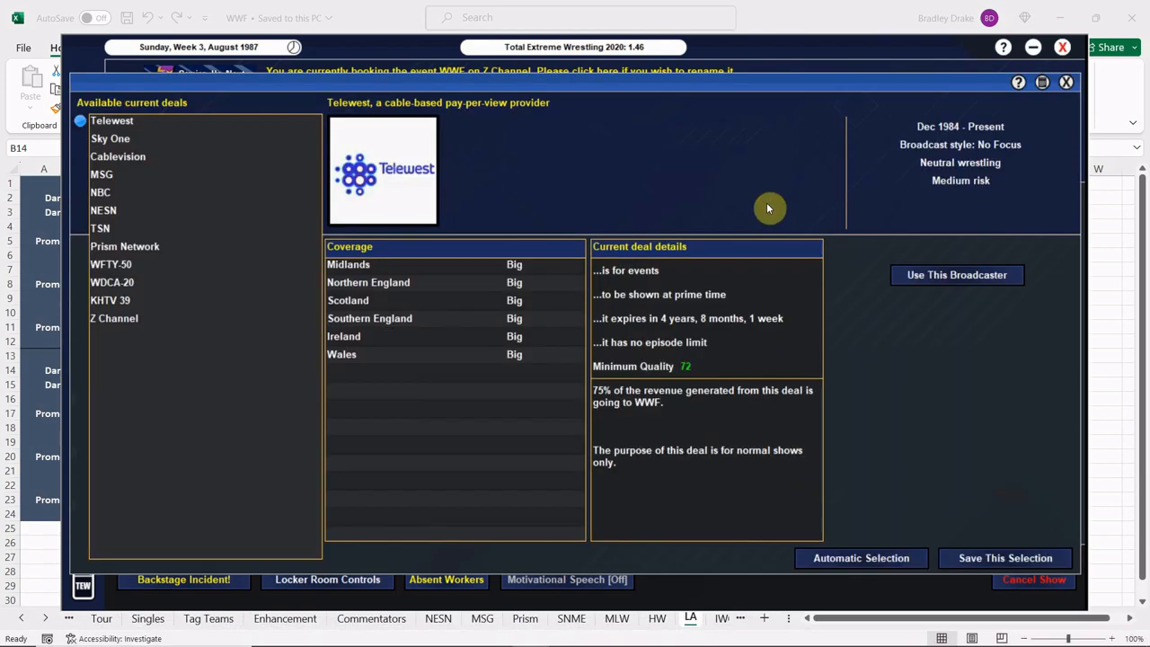
left_click(113, 318)
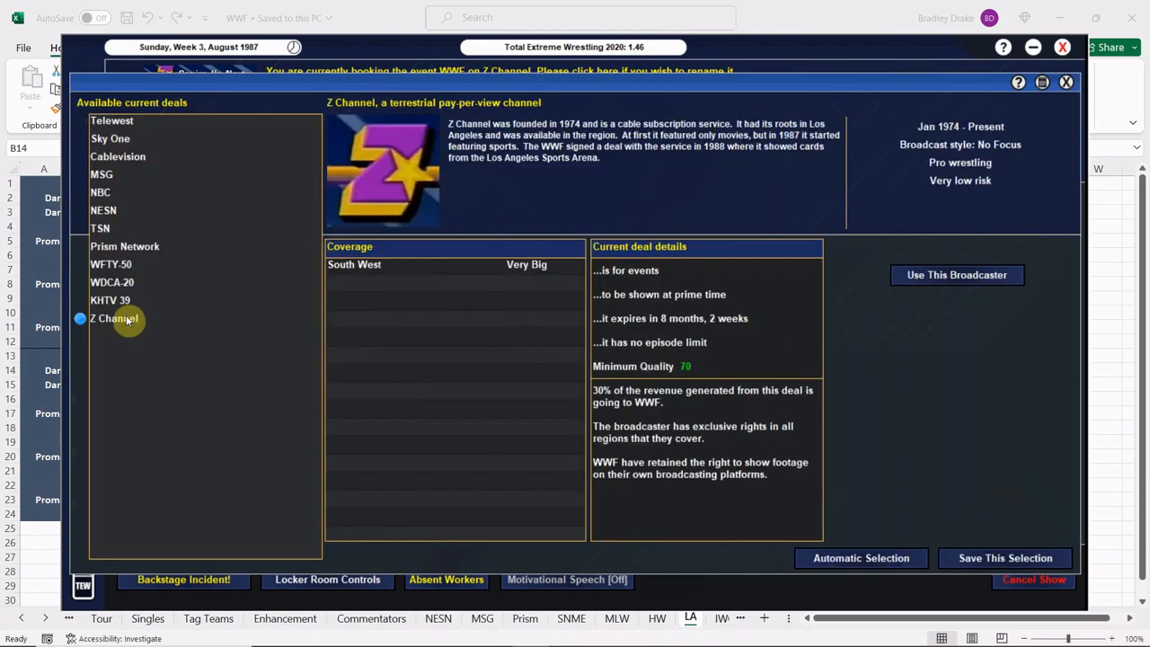
left_click(956, 273)
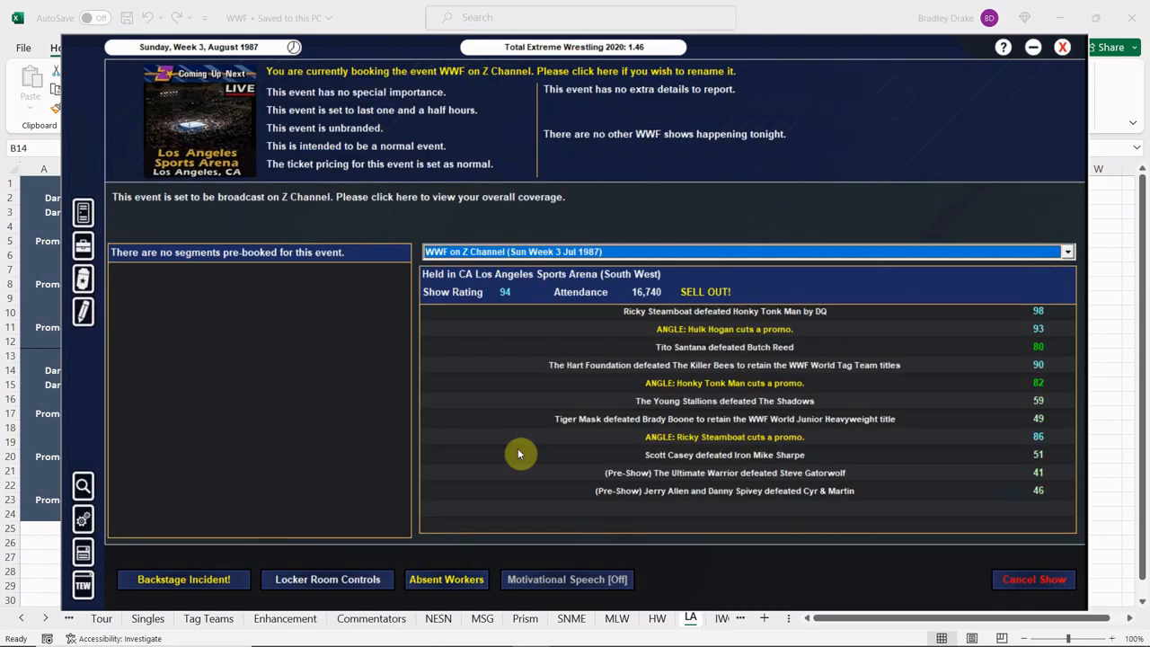
mouse_move(440, 571)
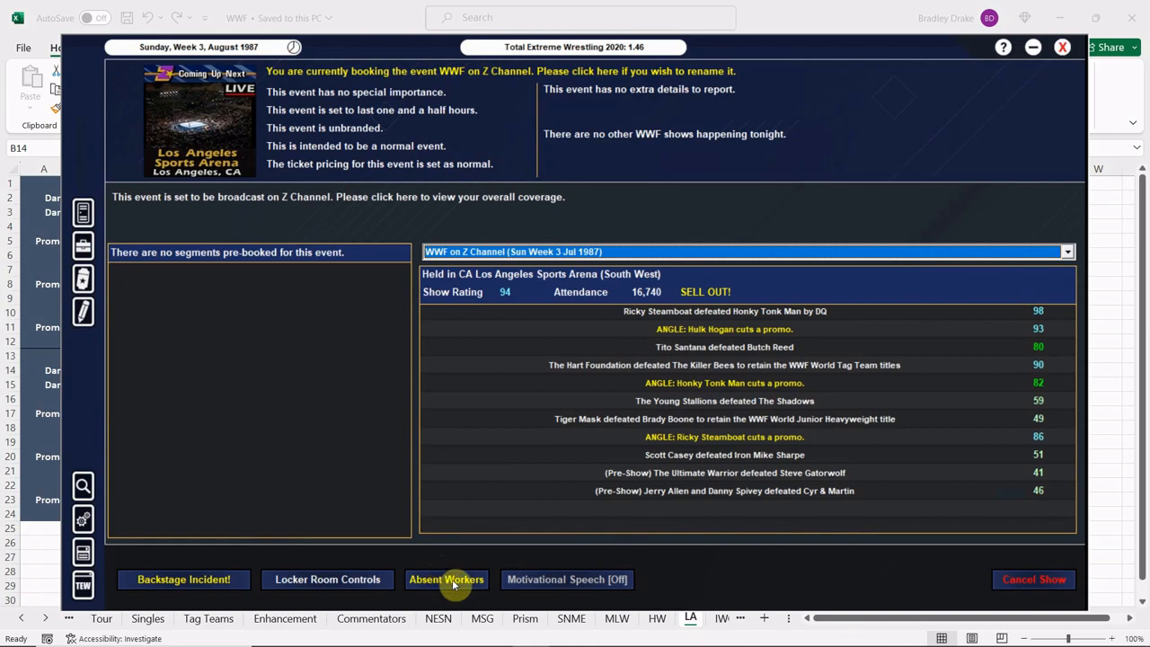
left_click(445, 578)
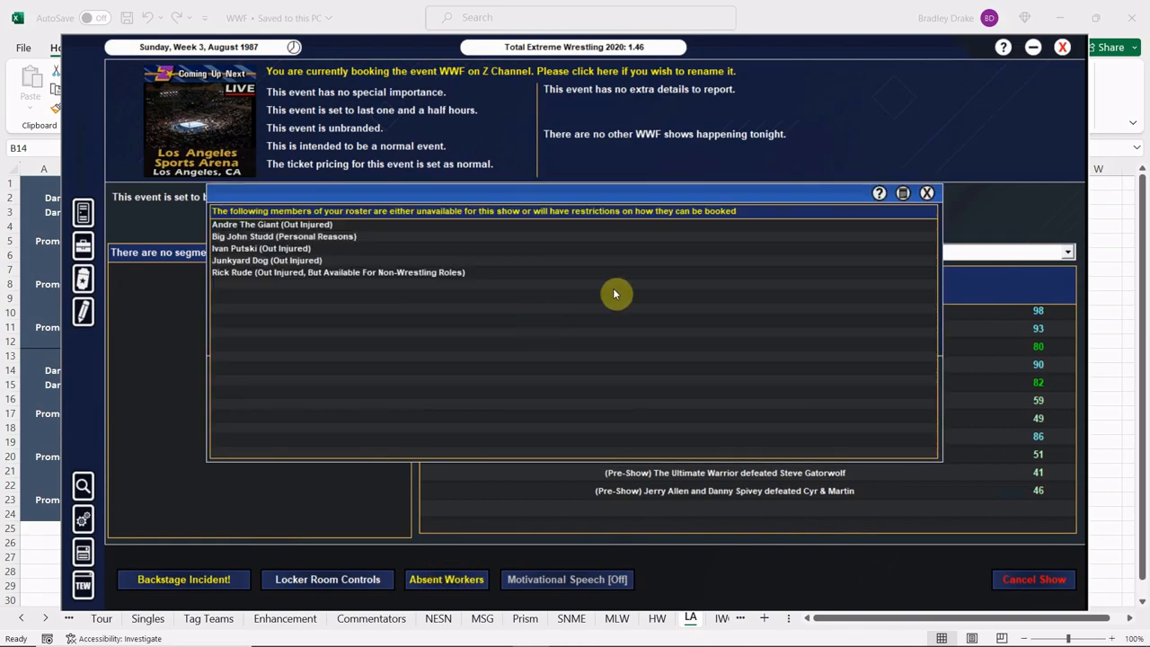
left_click(927, 192)
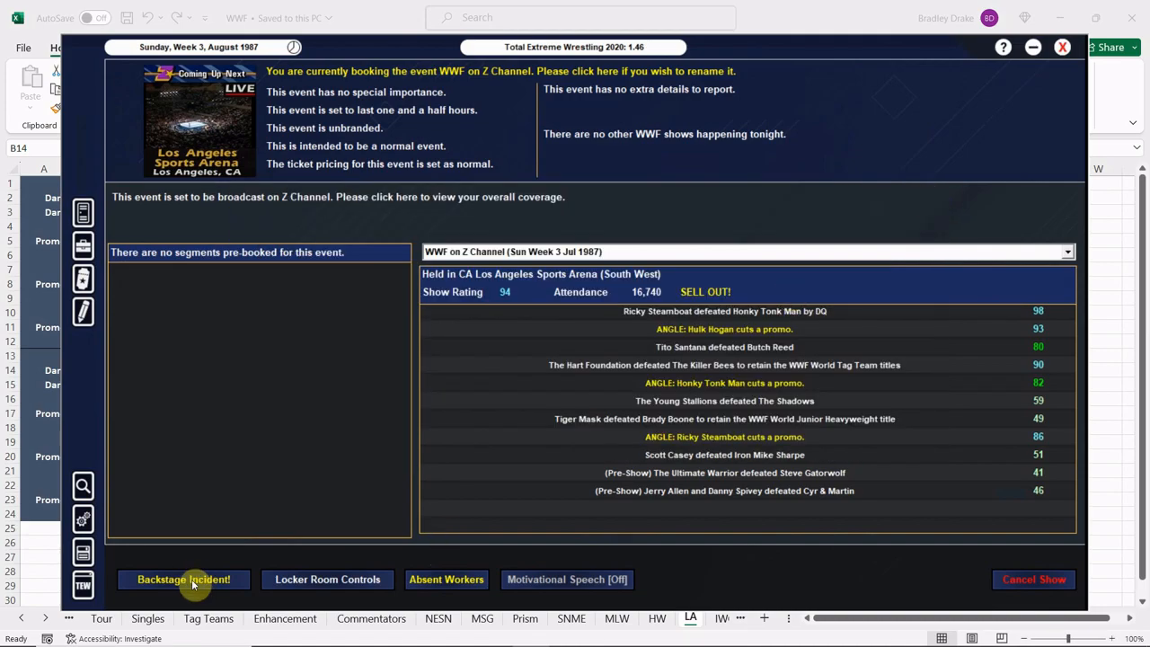
left_click(183, 579)
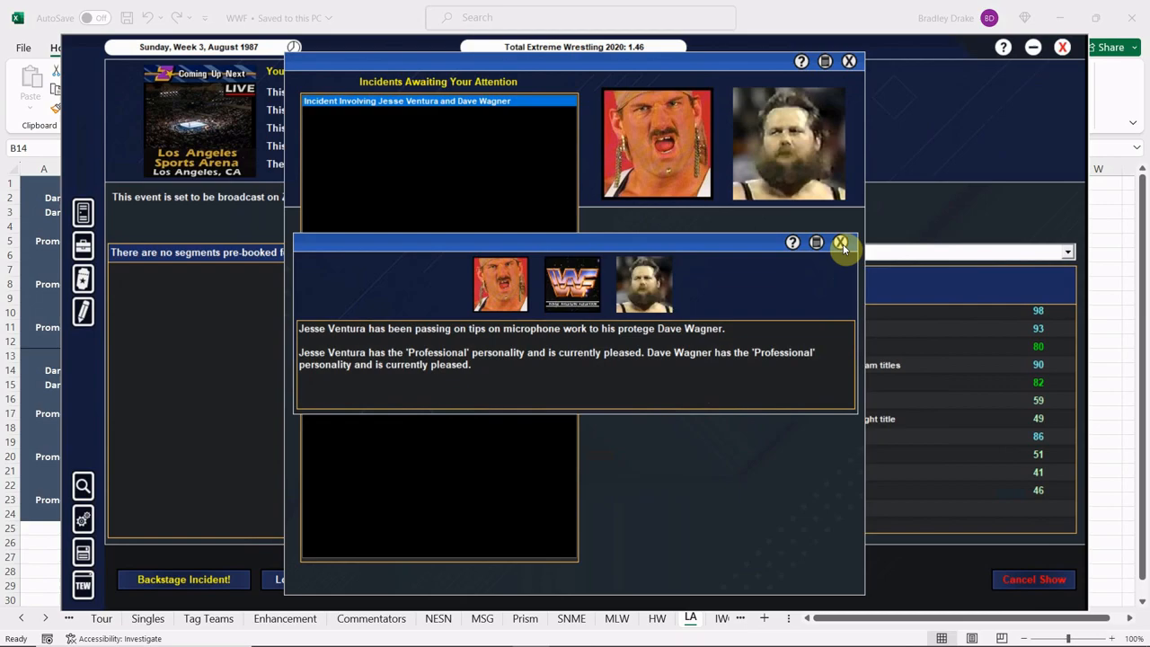
left_click(839, 243)
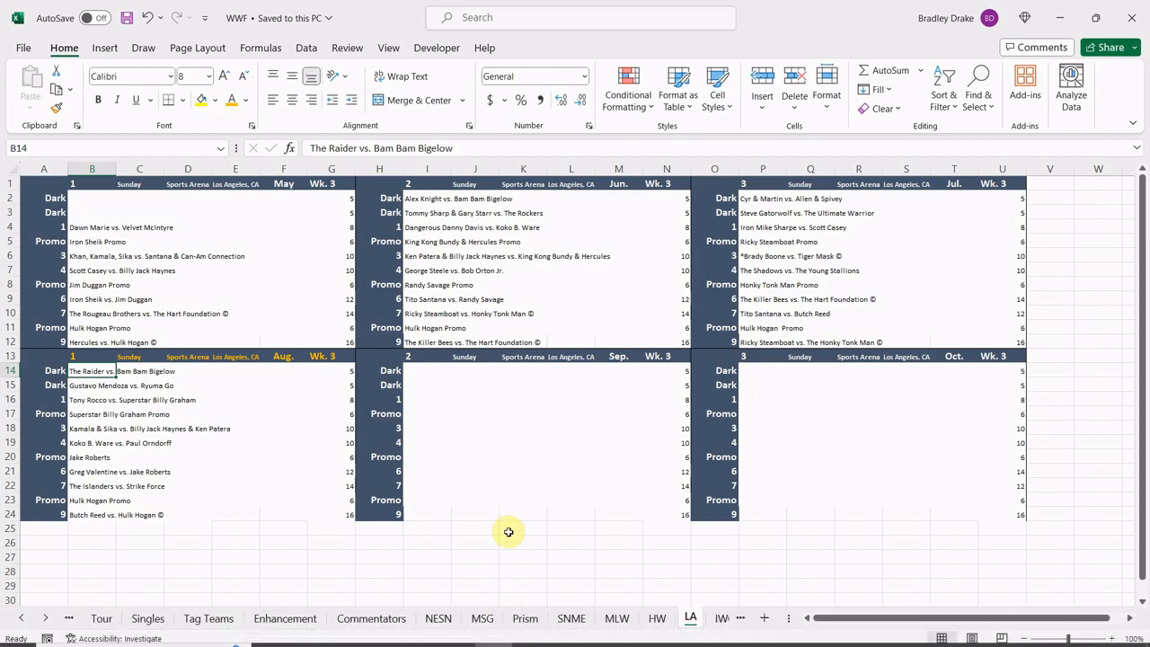
Step: Look over the IWC and Commentators sheets, then return to the LA tour sheet
left_click(682, 618)
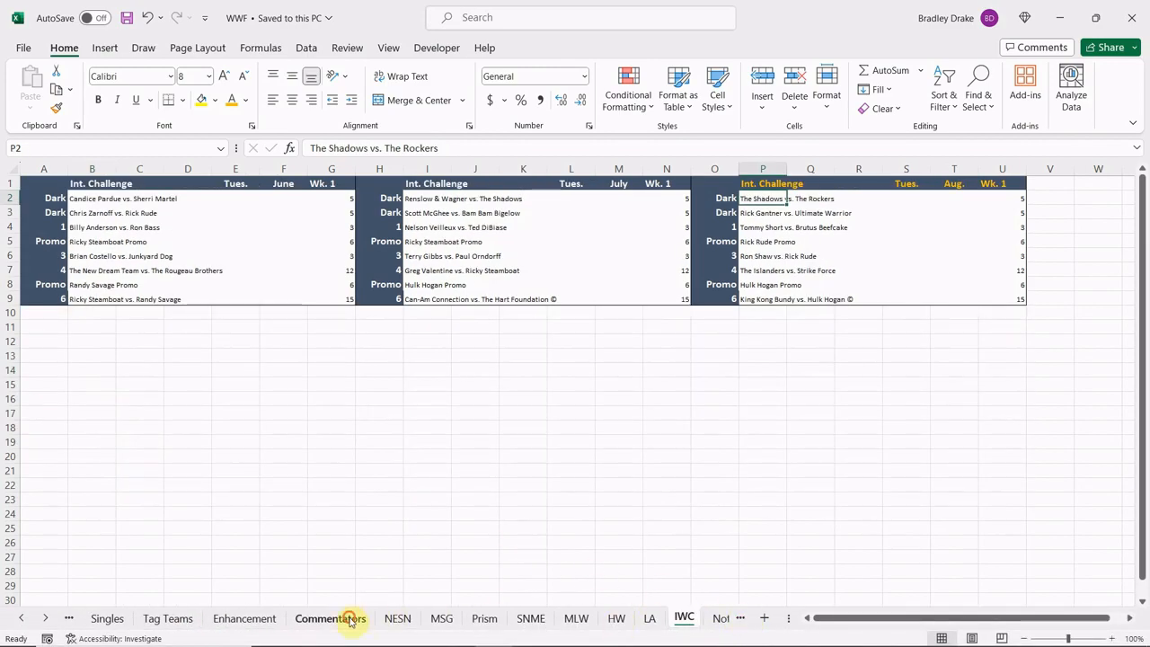
left_click(331, 618)
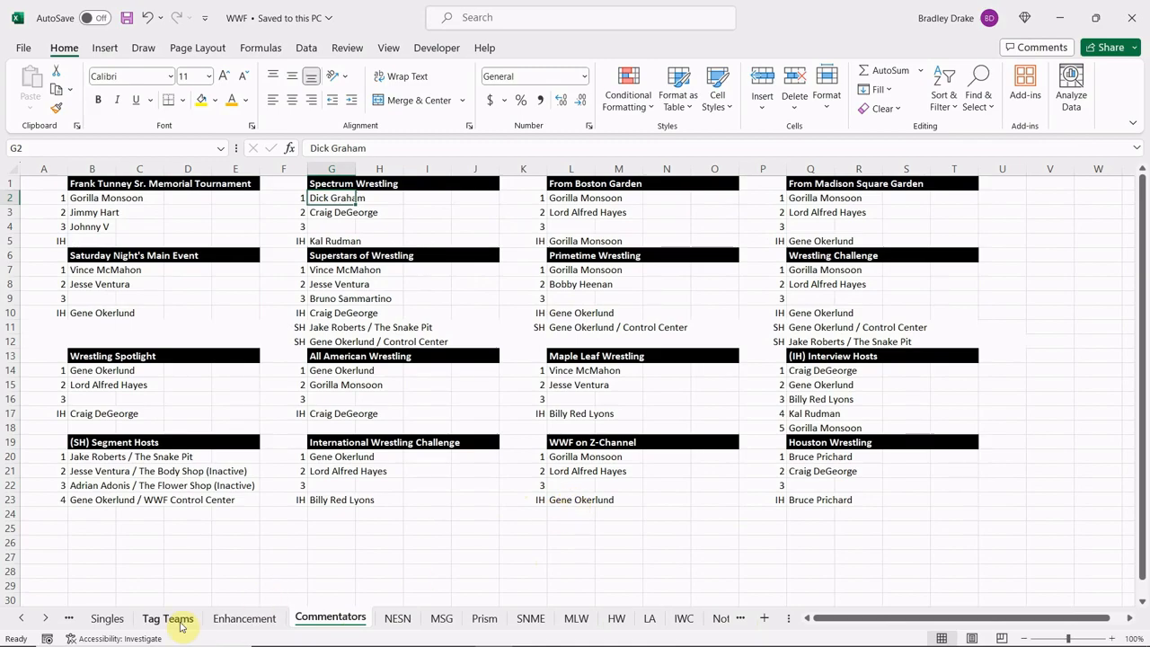
mouse_move(616, 618)
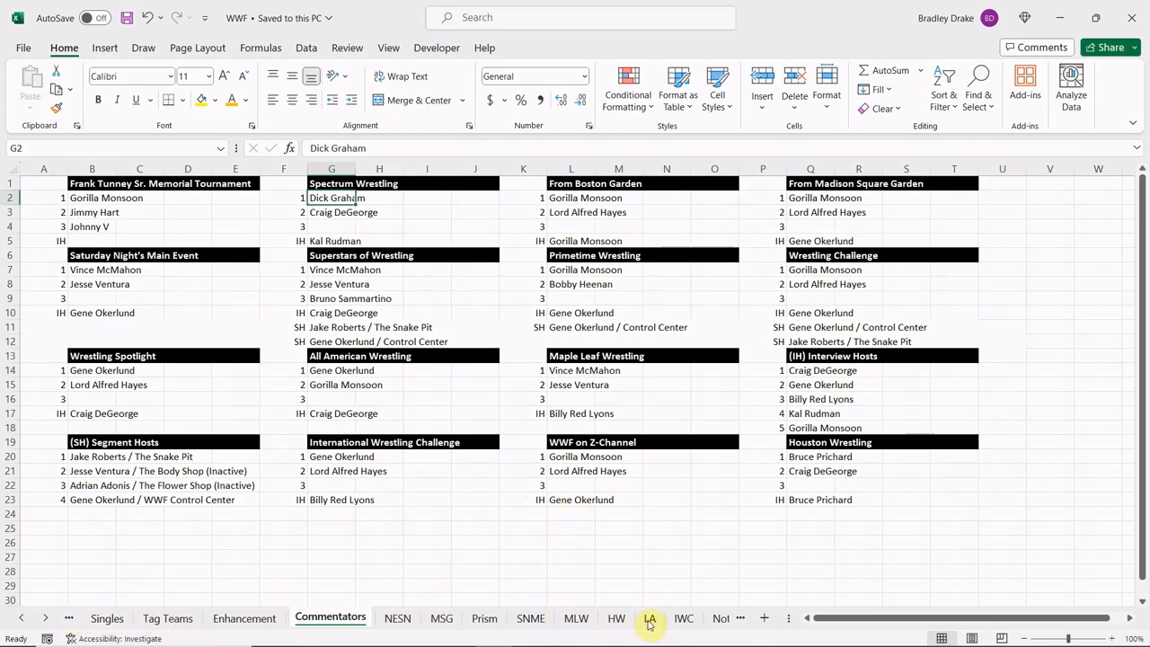
left_click(648, 618)
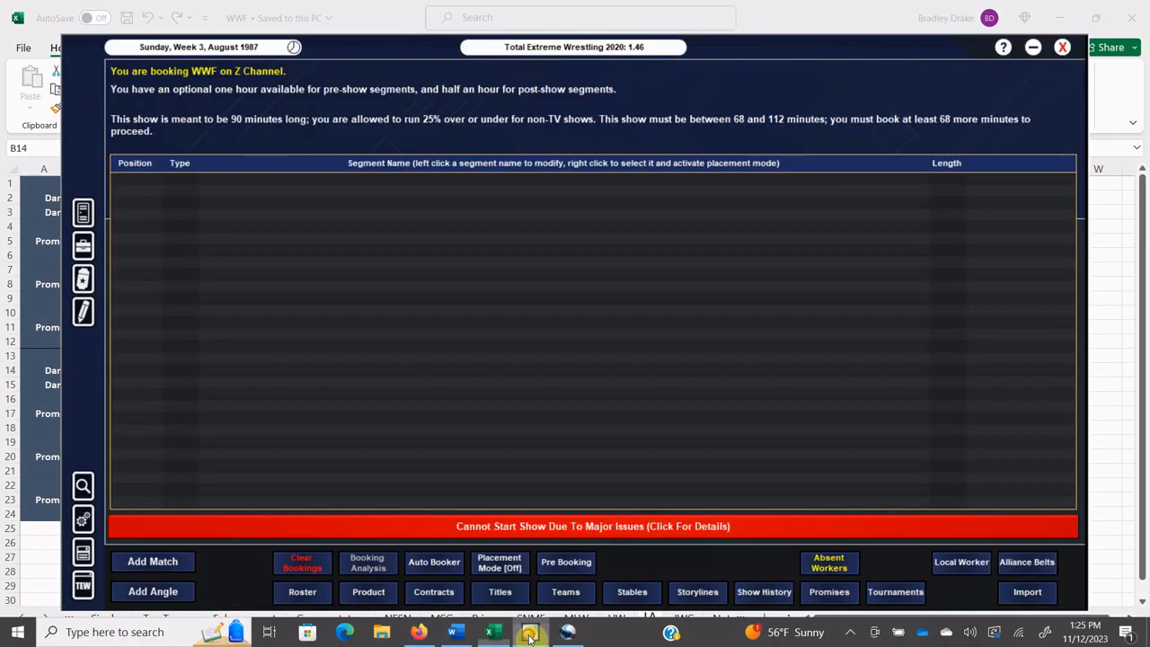
Step: Start a 1 vs 1 Dark Match on the pre-show named '[DARK] The Raider vs. Bigelow'
left_click(152, 560)
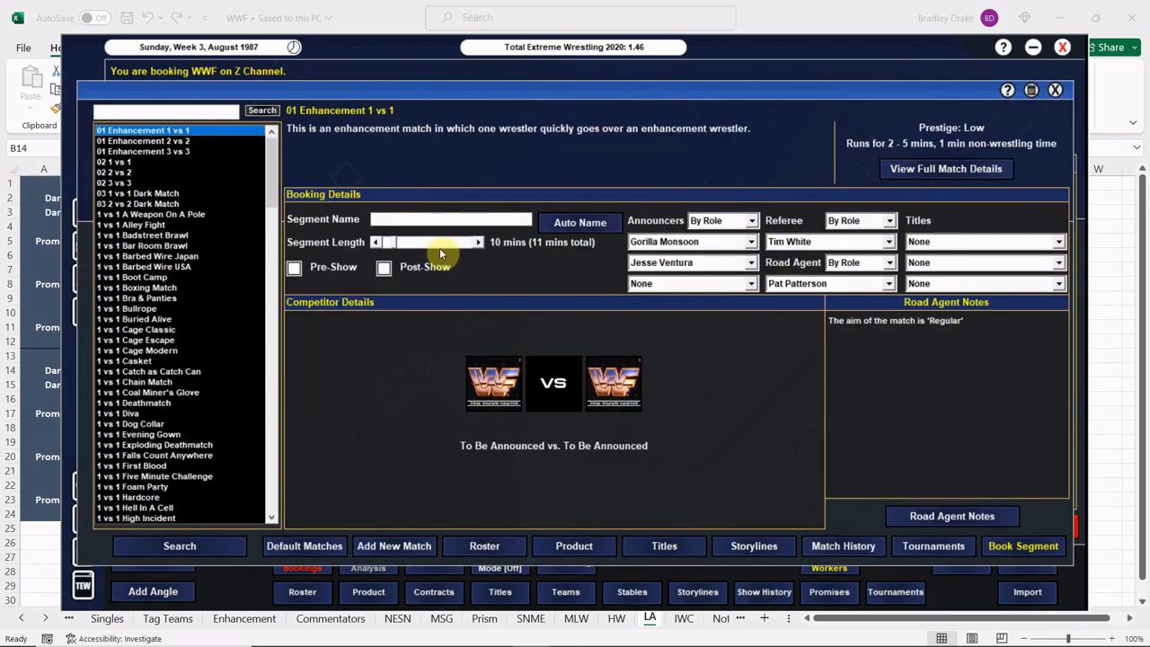
left_click(137, 192)
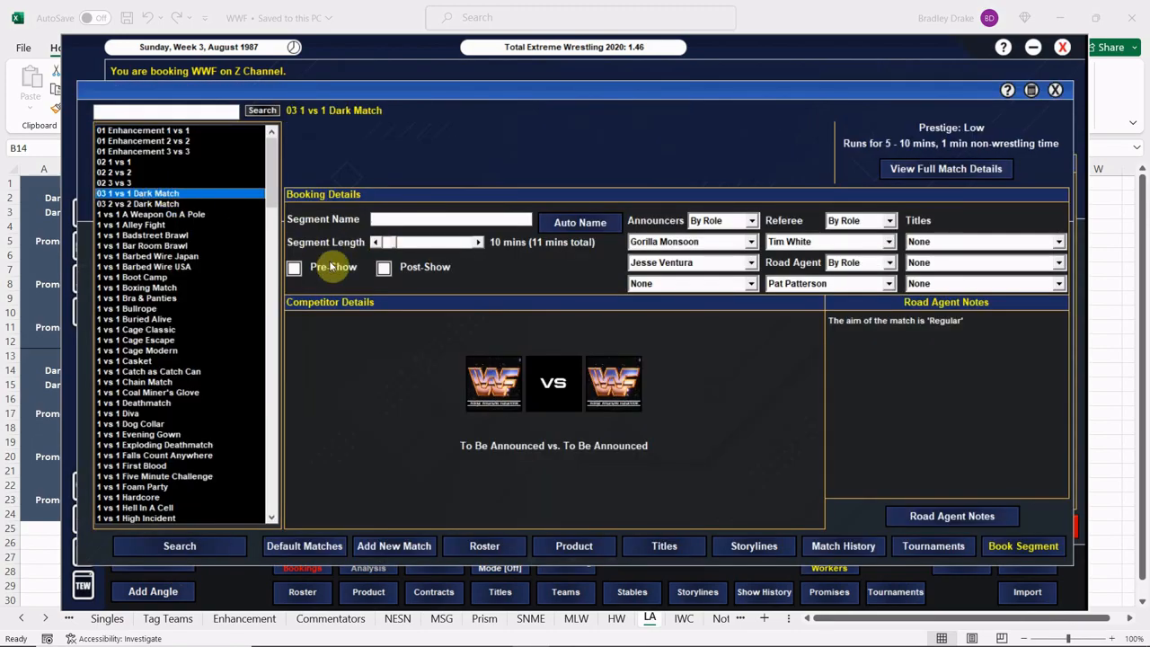
left_click(295, 265)
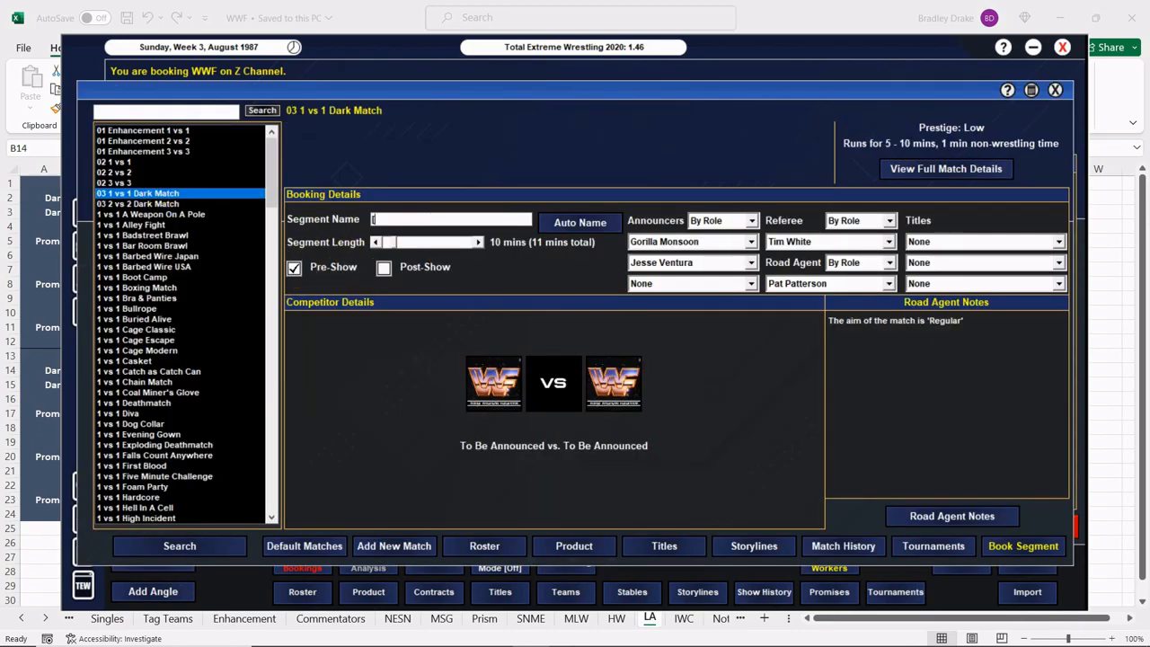
type("[DARK] The Raider vs. Bigelow")
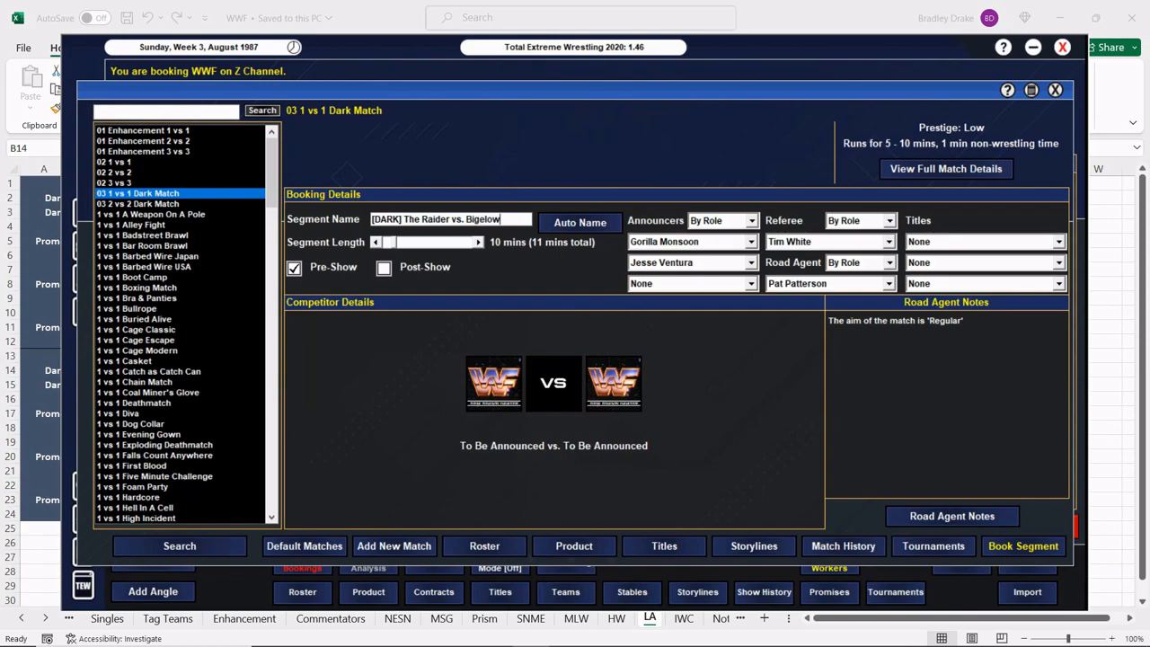
Step: Set The Raider and Bam Bam Bigelow as competitors and book the dark match
left_click(377, 240)
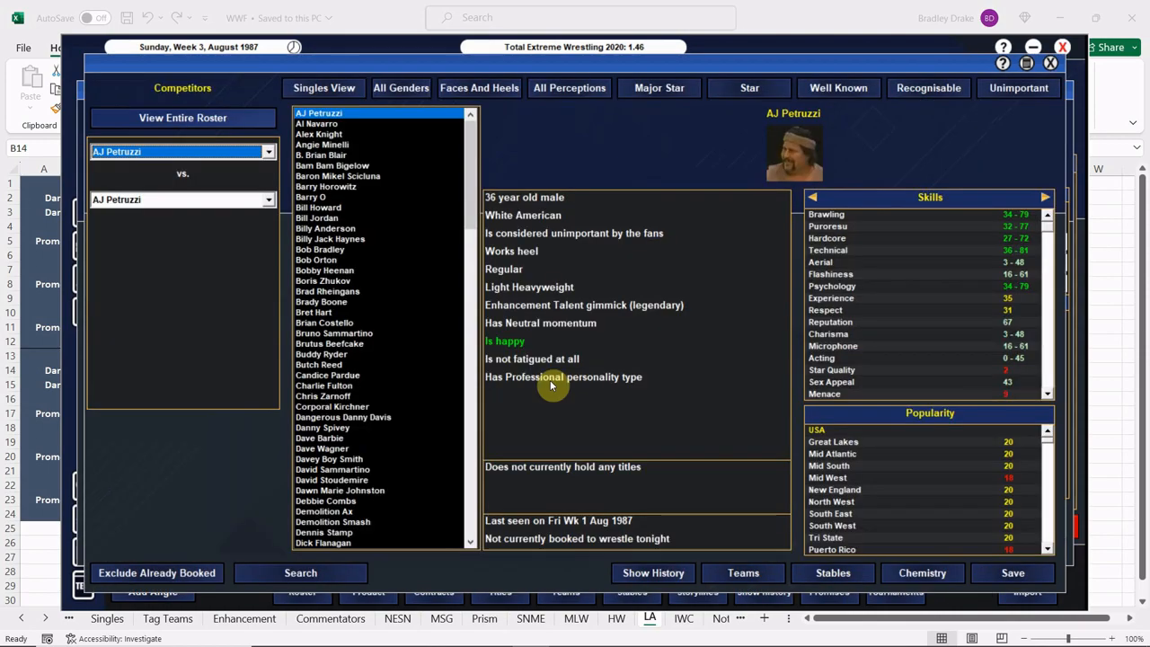
scroll("down", 3)
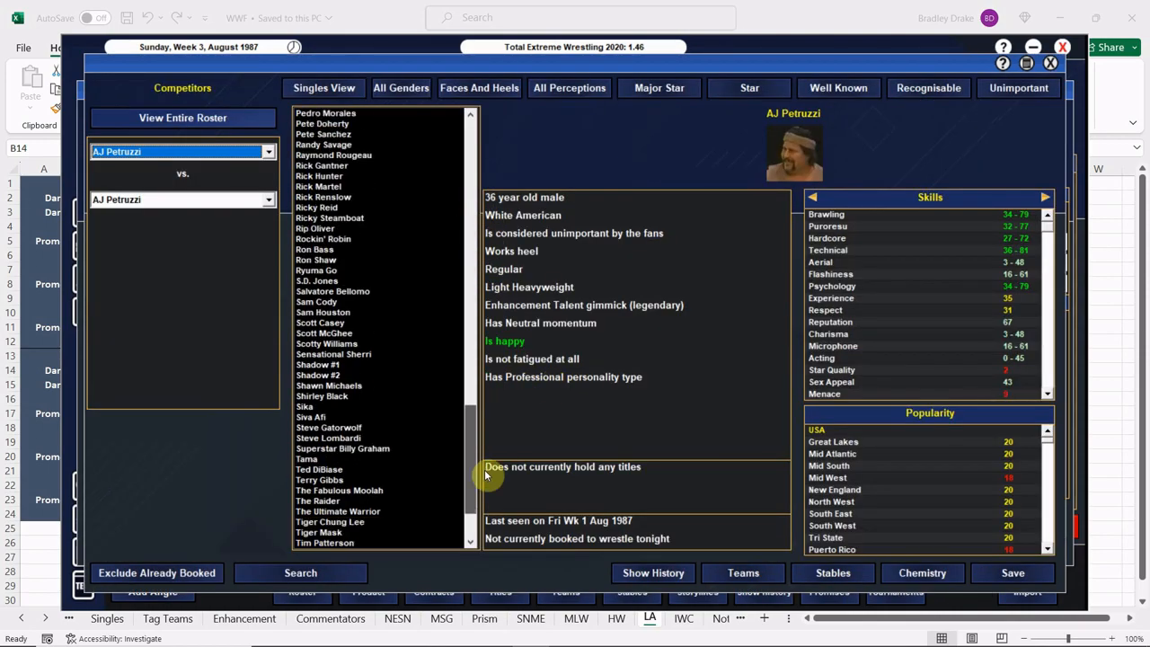
left_click(339, 499)
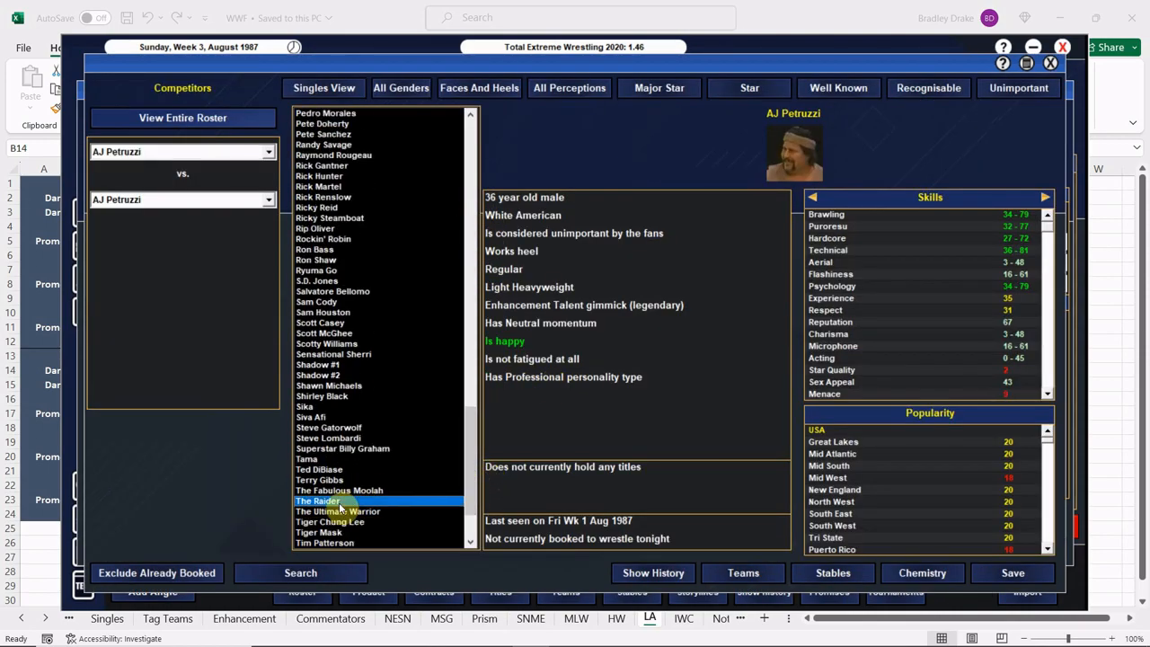
left_click(316, 499)
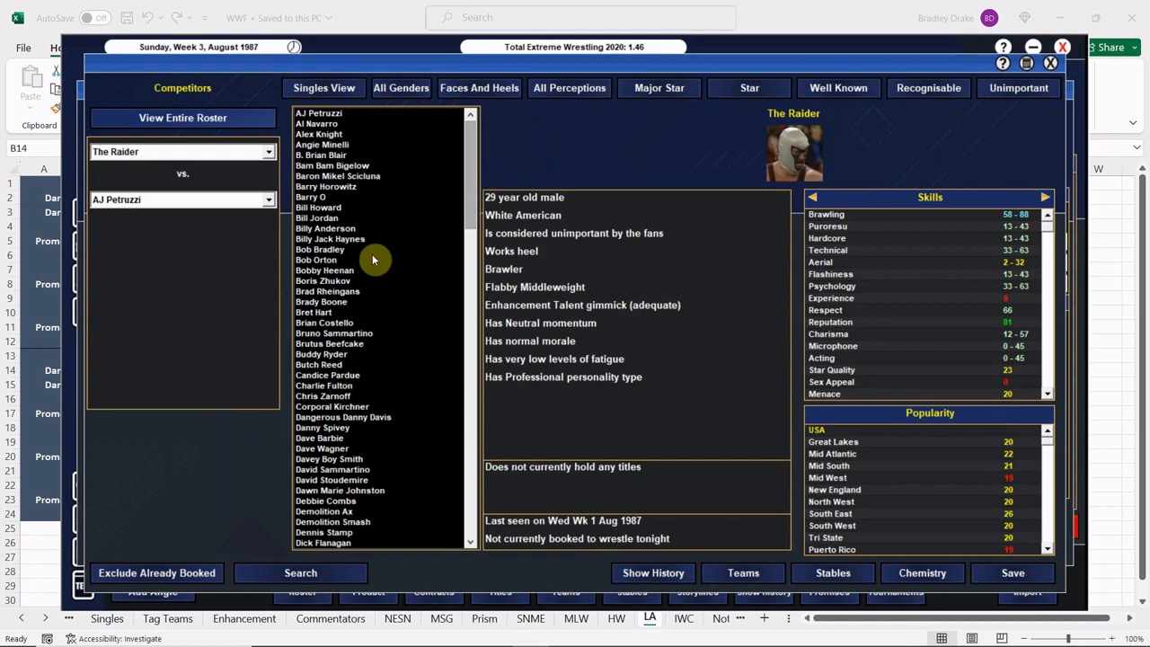
left_click(332, 165)
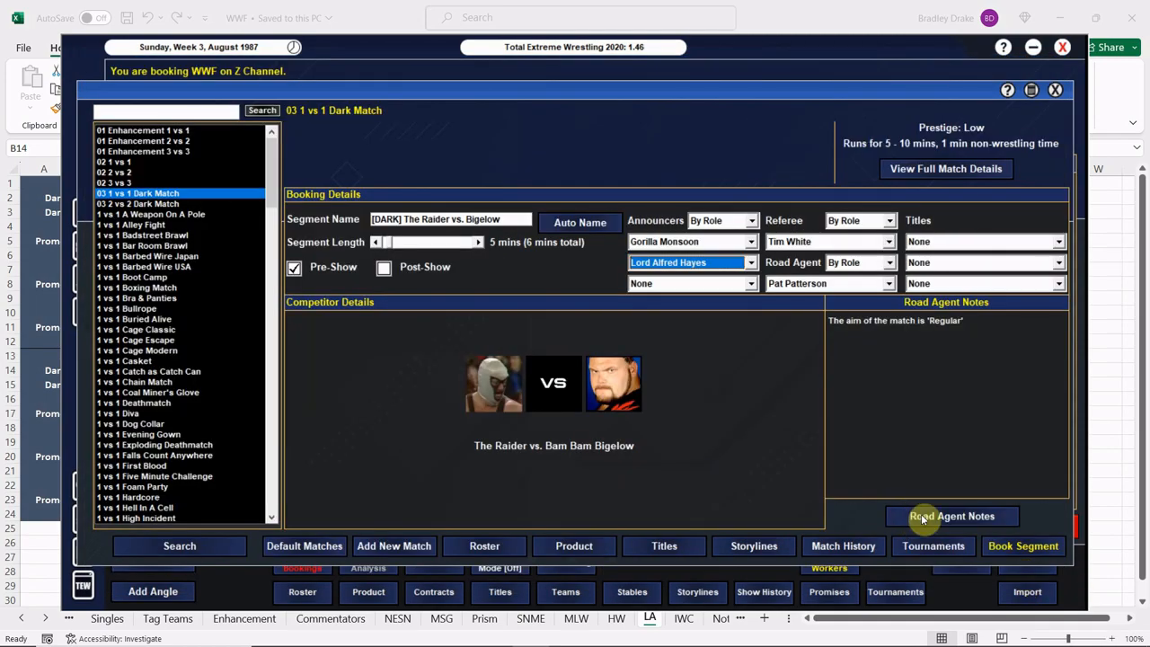
left_click(952, 516)
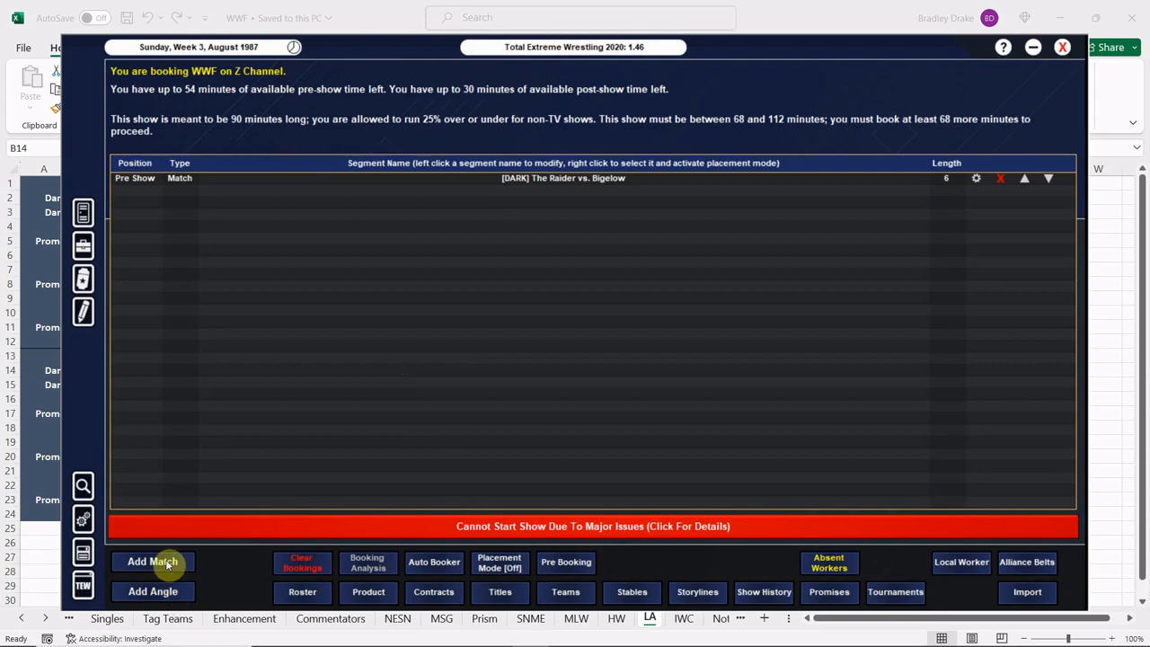
Step: Start a 5-minute 1 vs 1 Dark Match named '[DARK] Mendoza vs. Go', checking the tour sheet
left_click(153, 560)
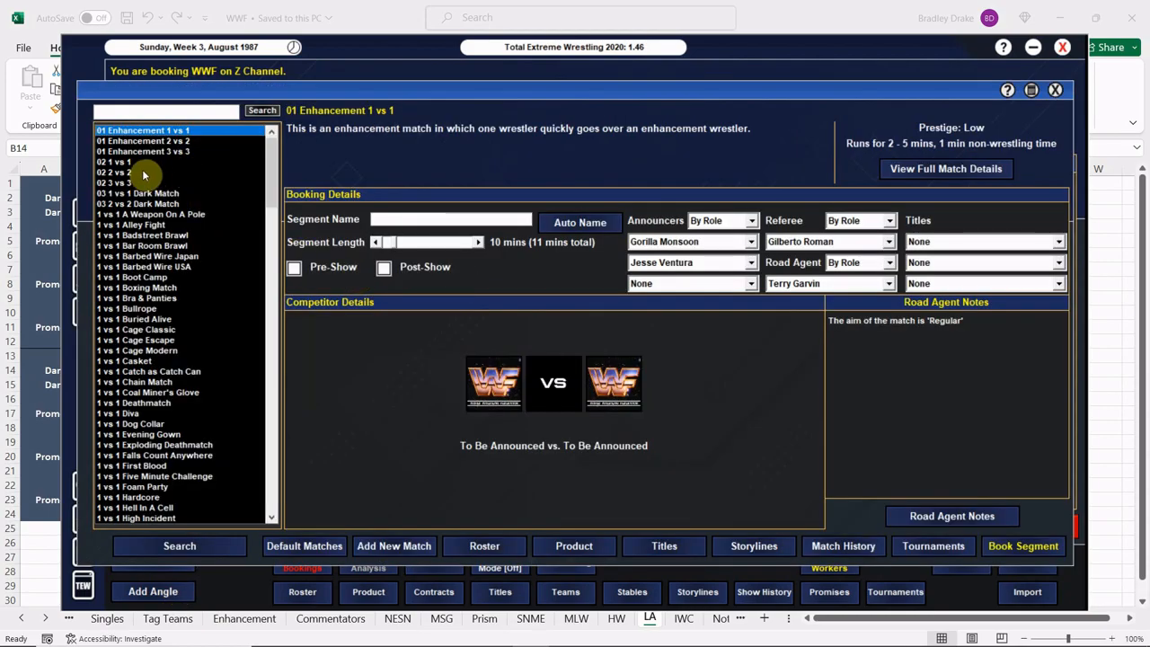
left_click(137, 194)
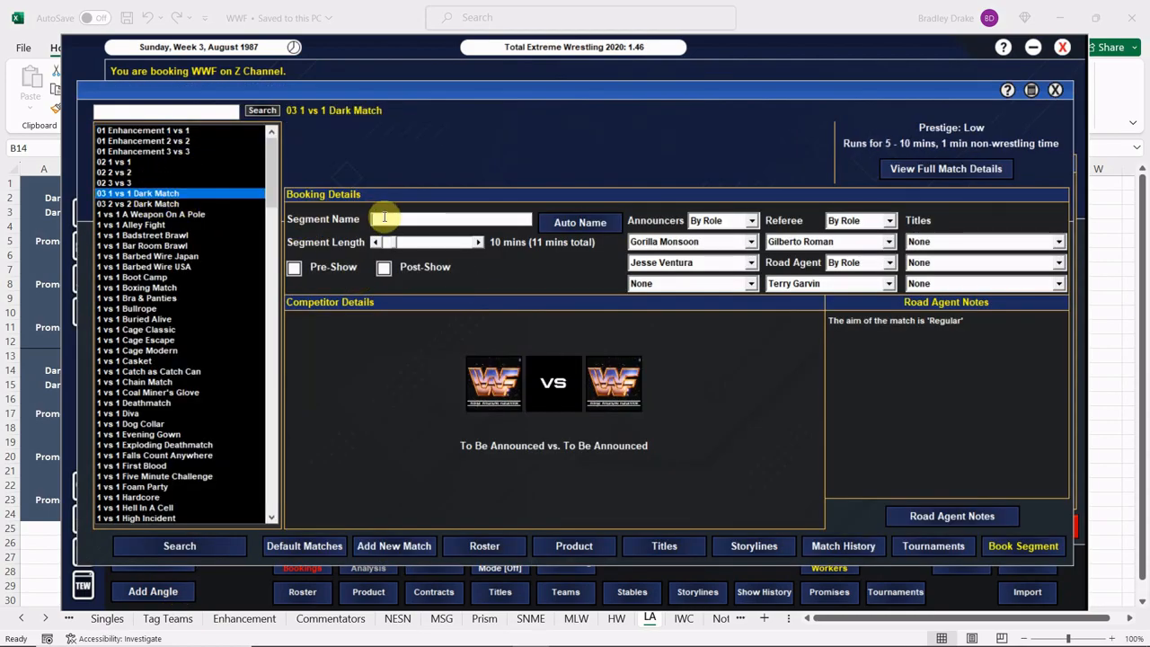
type("[DARK]")
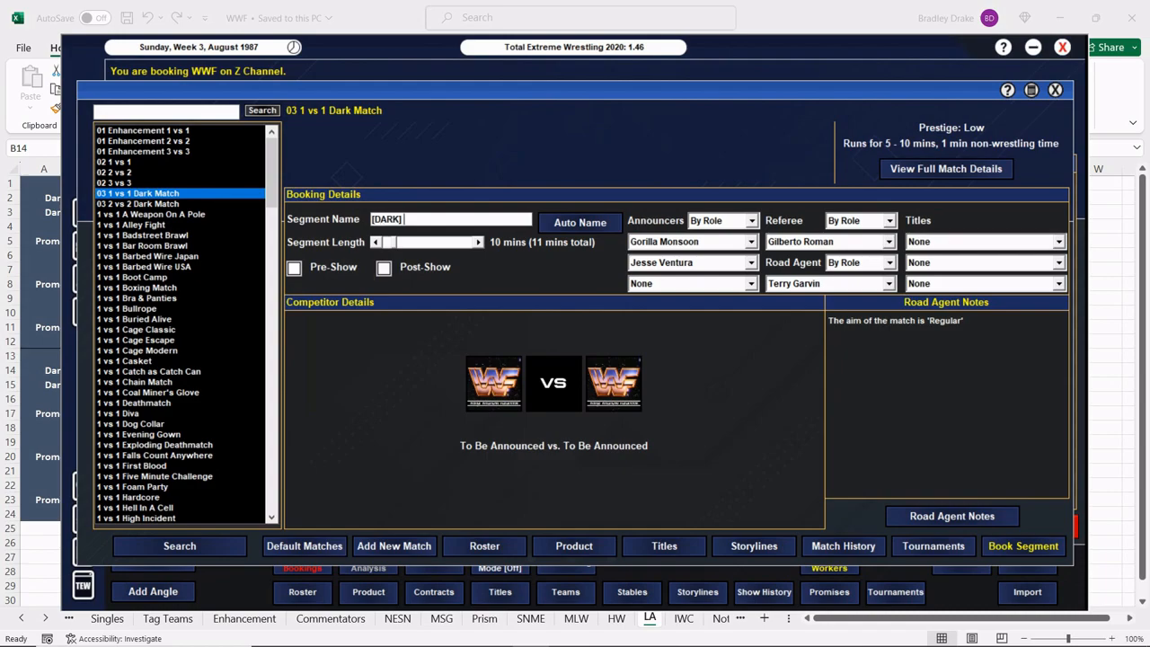
left_click(488, 632)
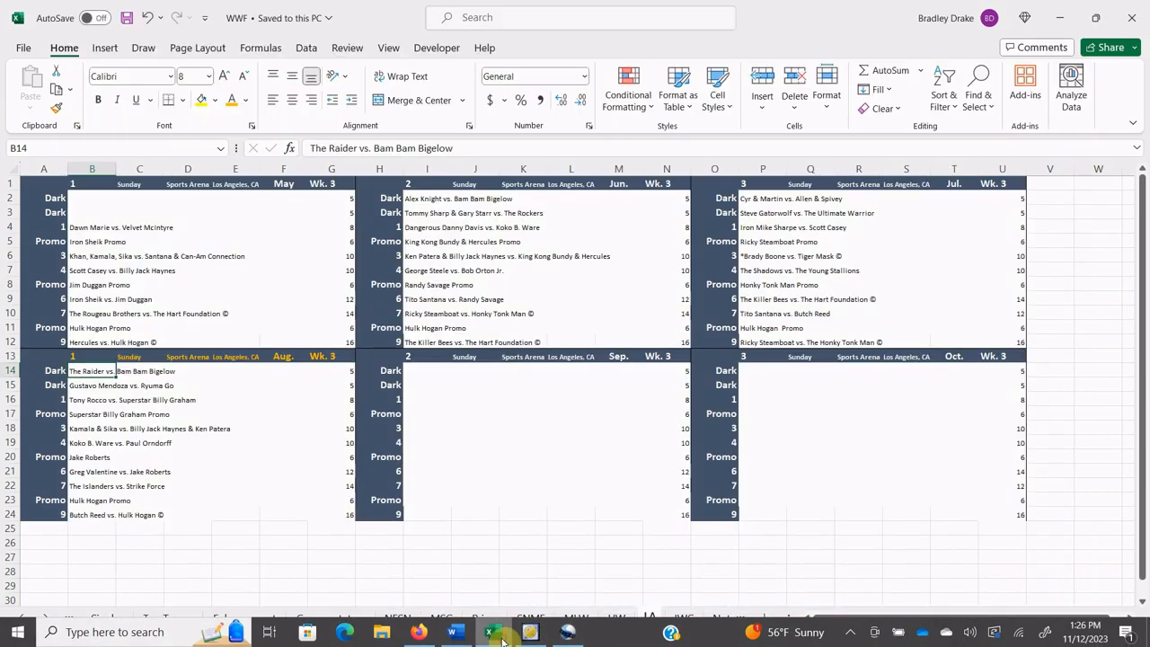
left_click(92, 385)
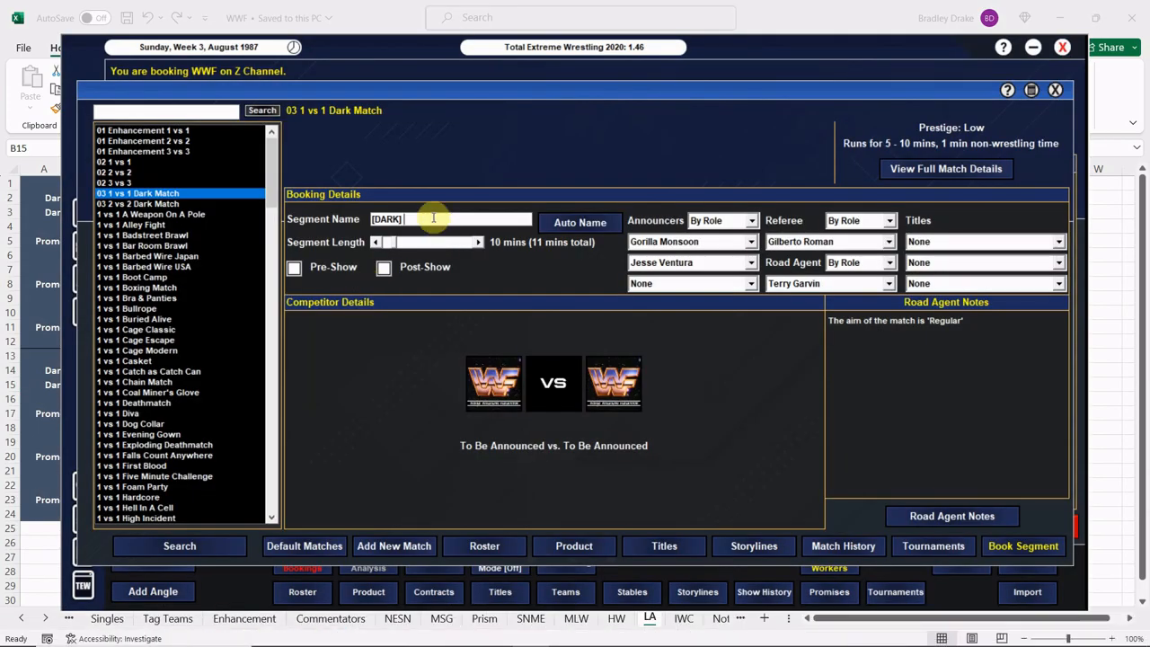
type("Mendoza vs. Go")
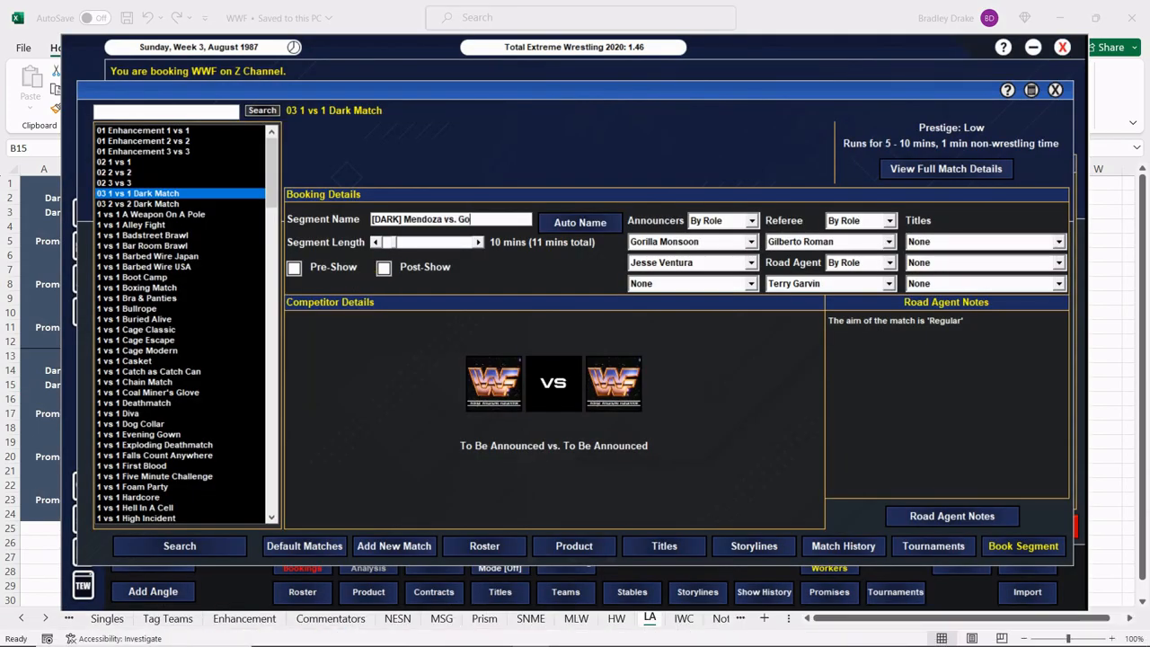
left_click(376, 241)
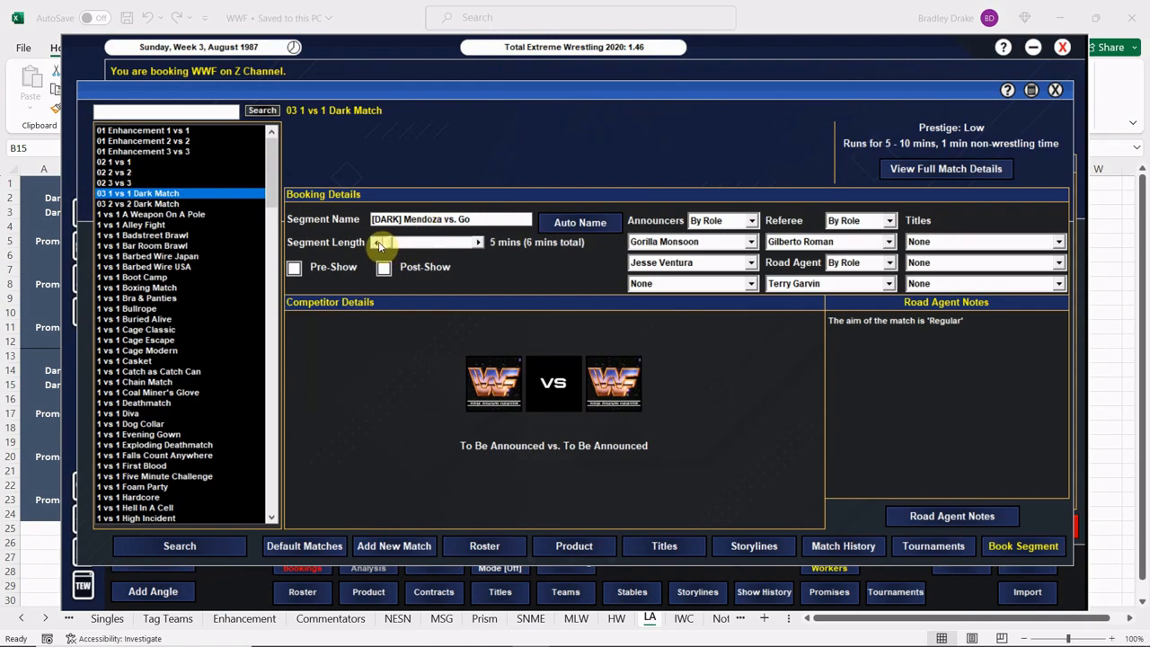
Step: Set Gustavo Mendoza vs. Ryuma Go with a road agent note making Ryuma Go the victor
left_click(294, 268)
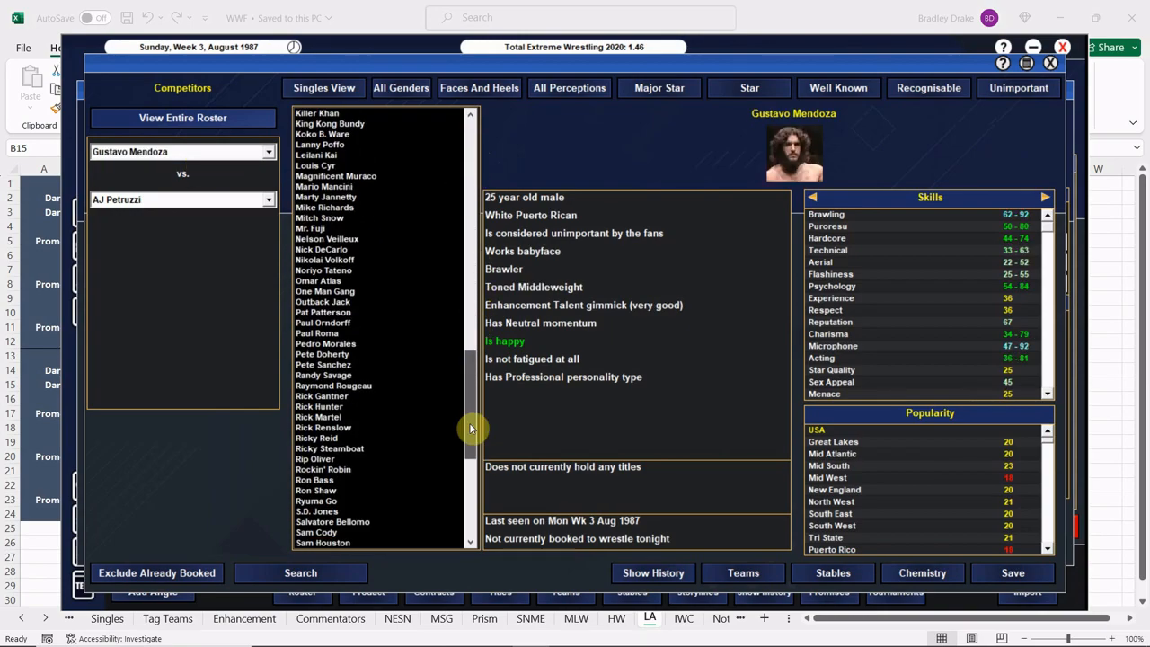
left_click(316, 397)
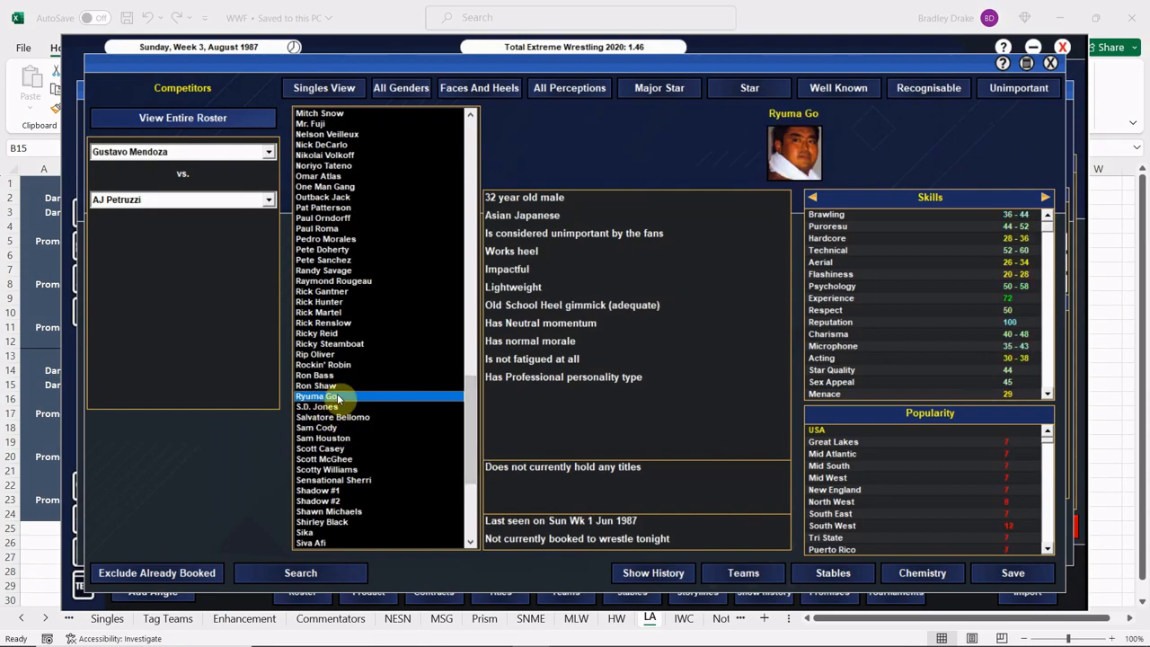
left_click(316, 397)
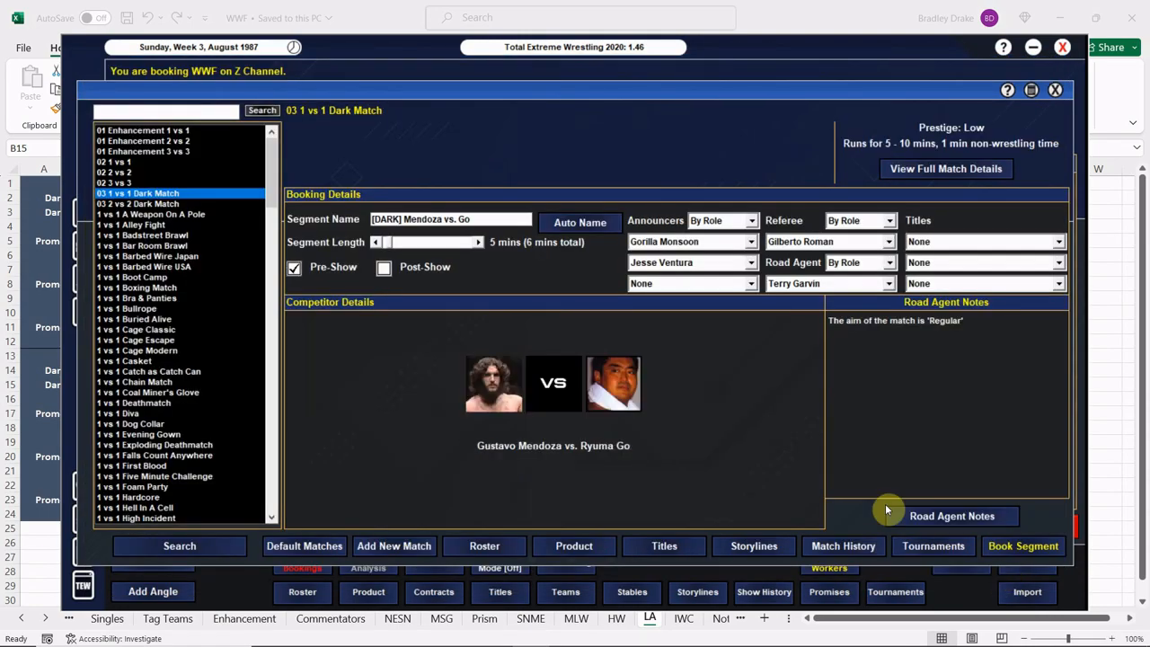
left_click(952, 514)
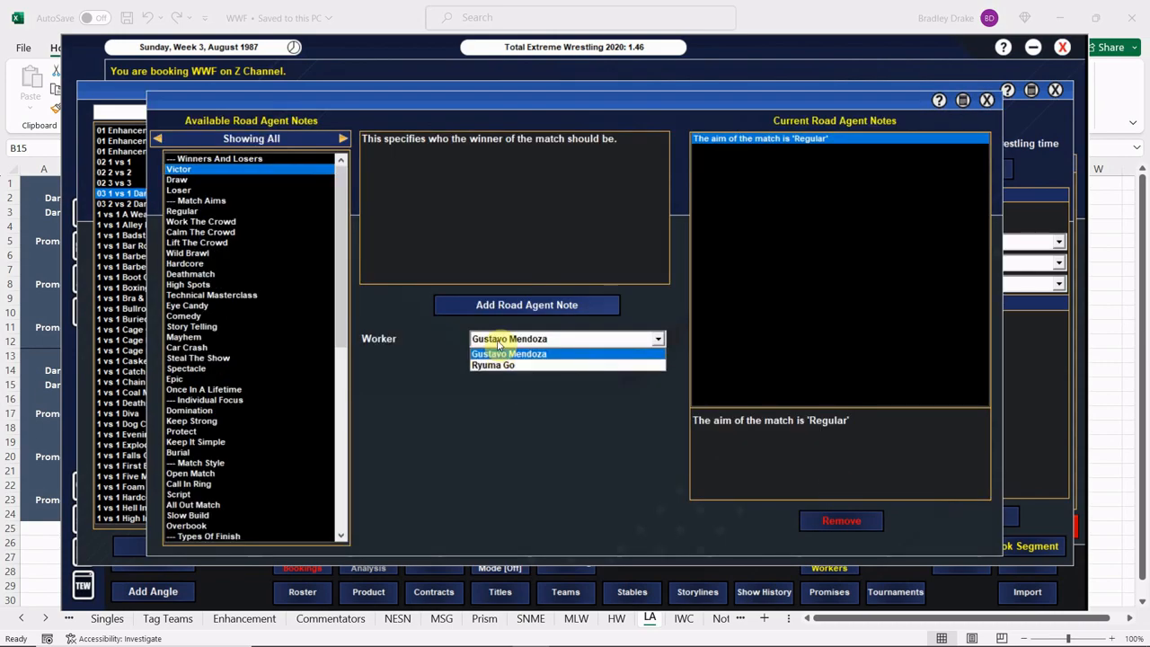
left_click(493, 365)
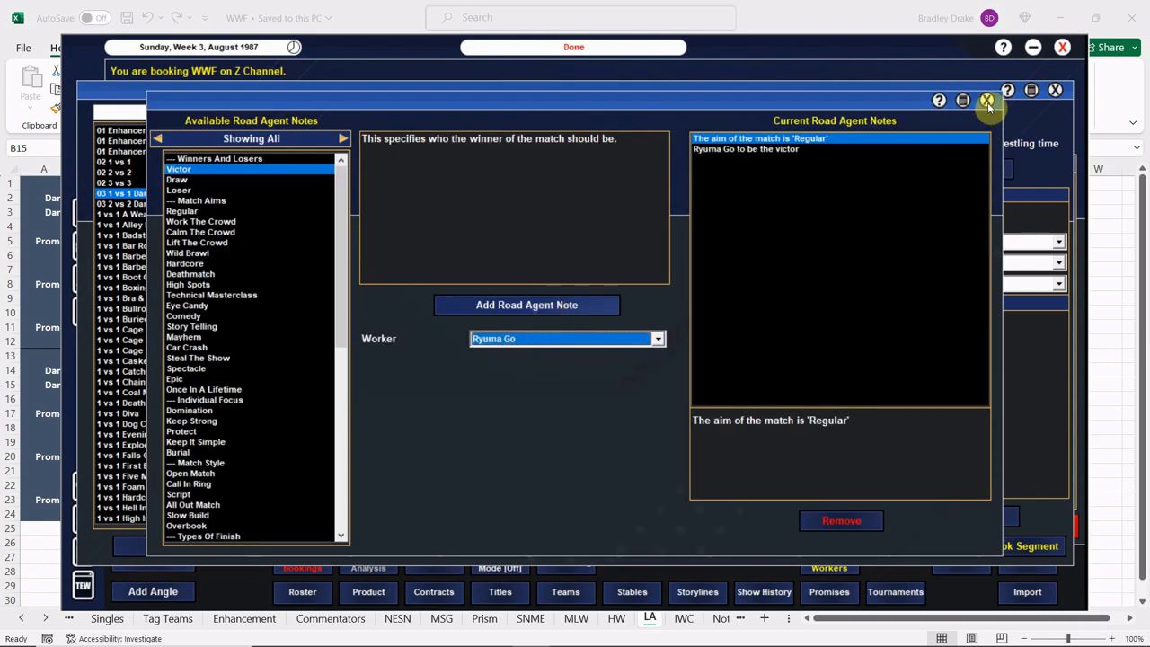
left_click(986, 100)
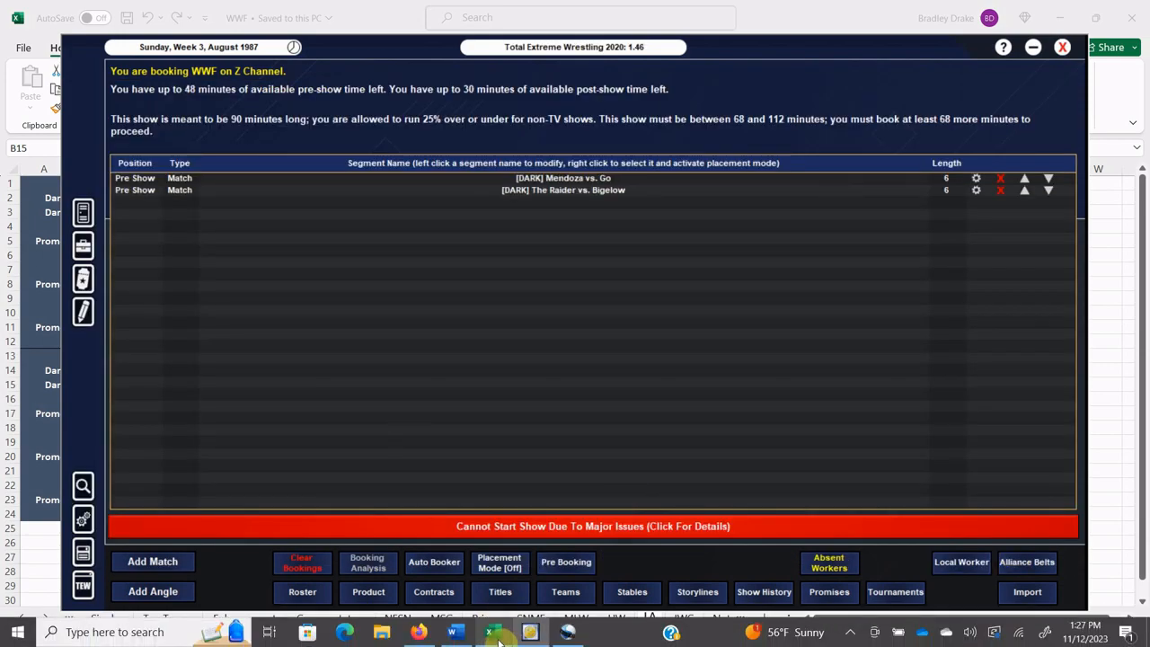
Step: Book the 10-minute main event Rocco vs. Graham with Tony Rocco and Superstar Billy Graham
left_click(151, 561)
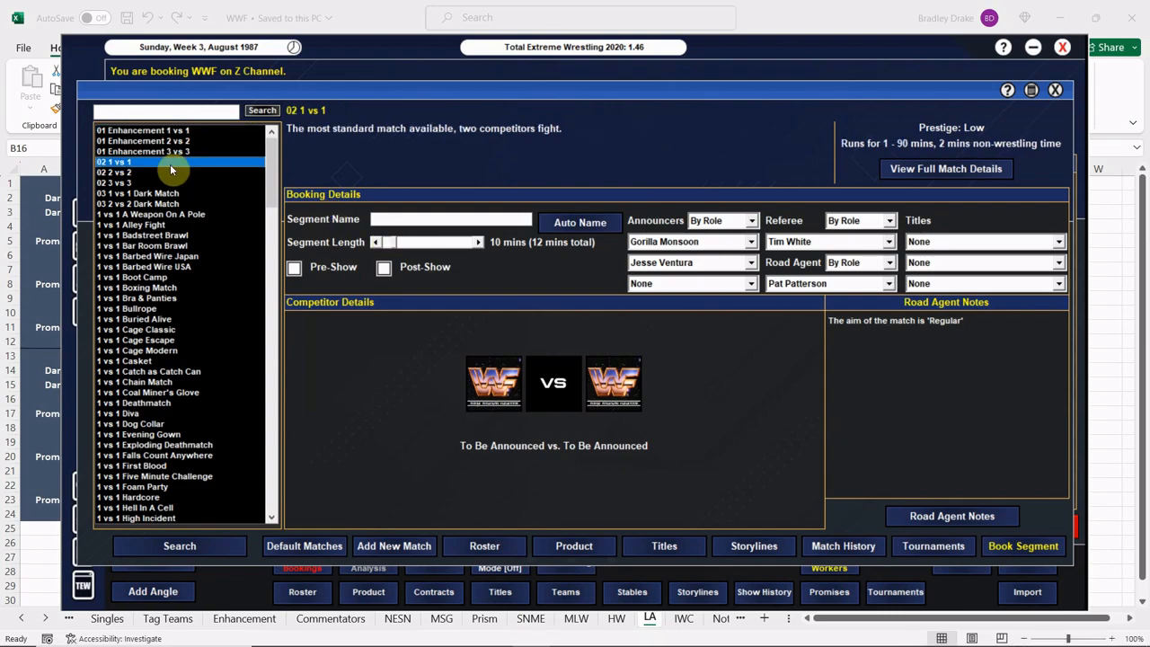
type("Rocco")
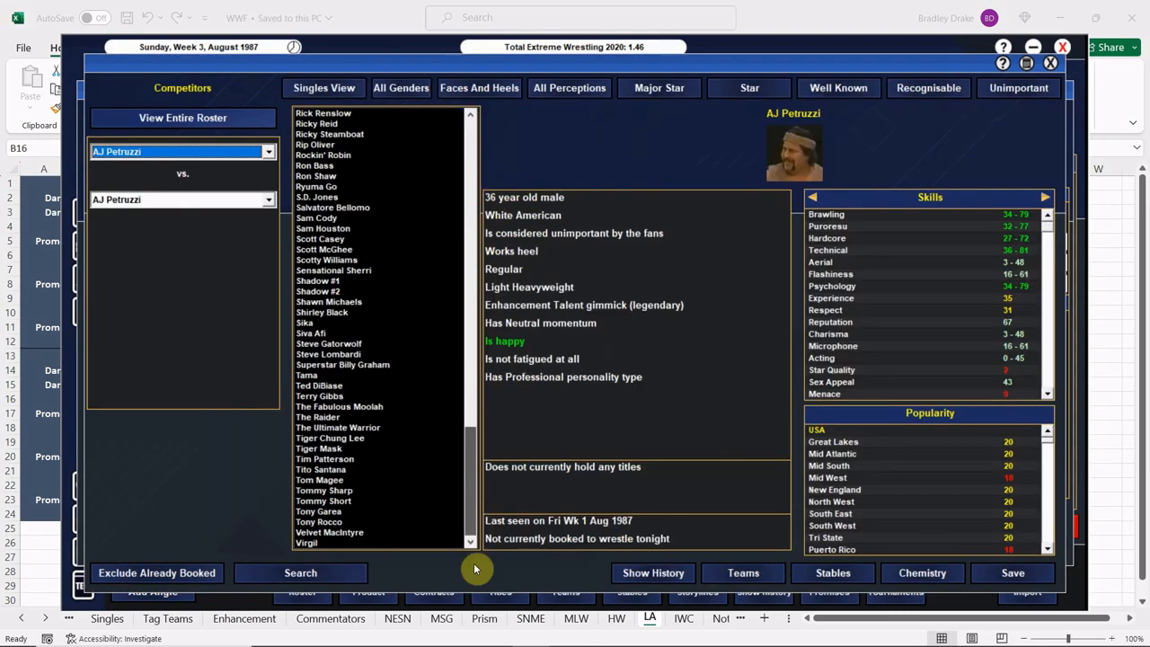
left_click(320, 521)
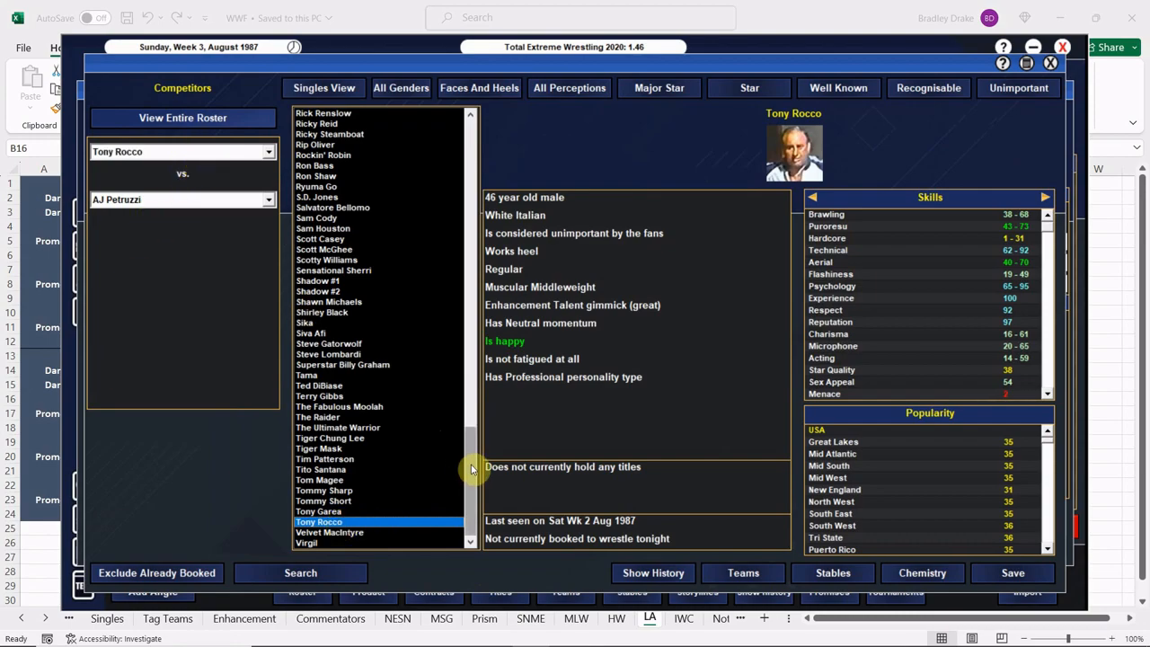
left_click(342, 363)
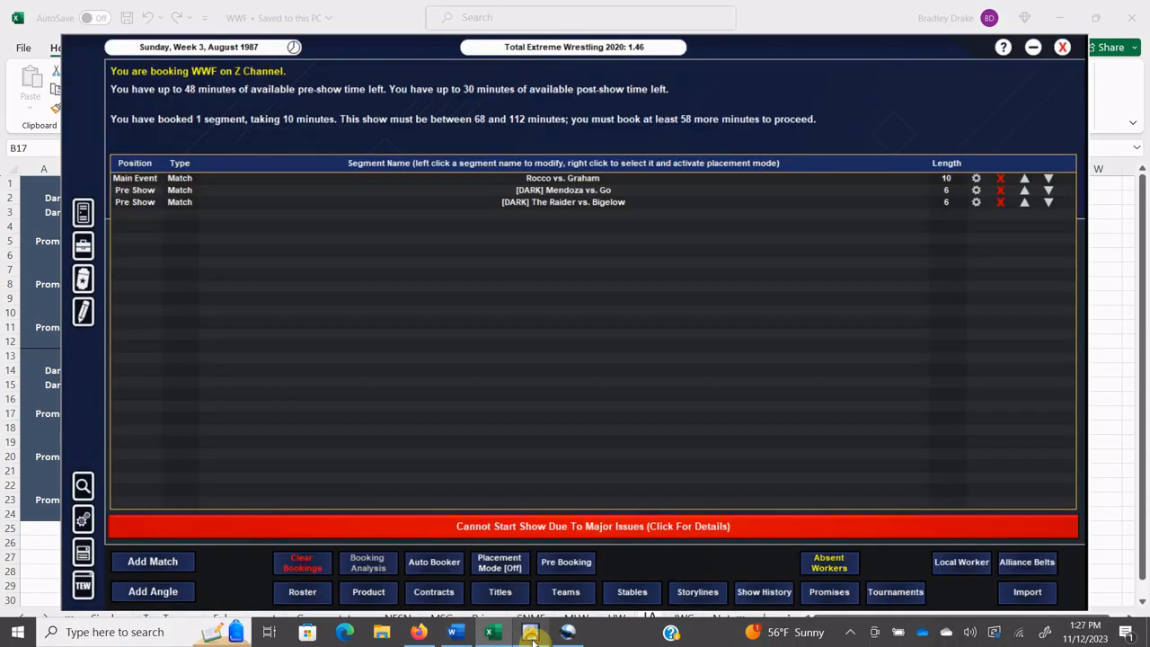
left_click(153, 590)
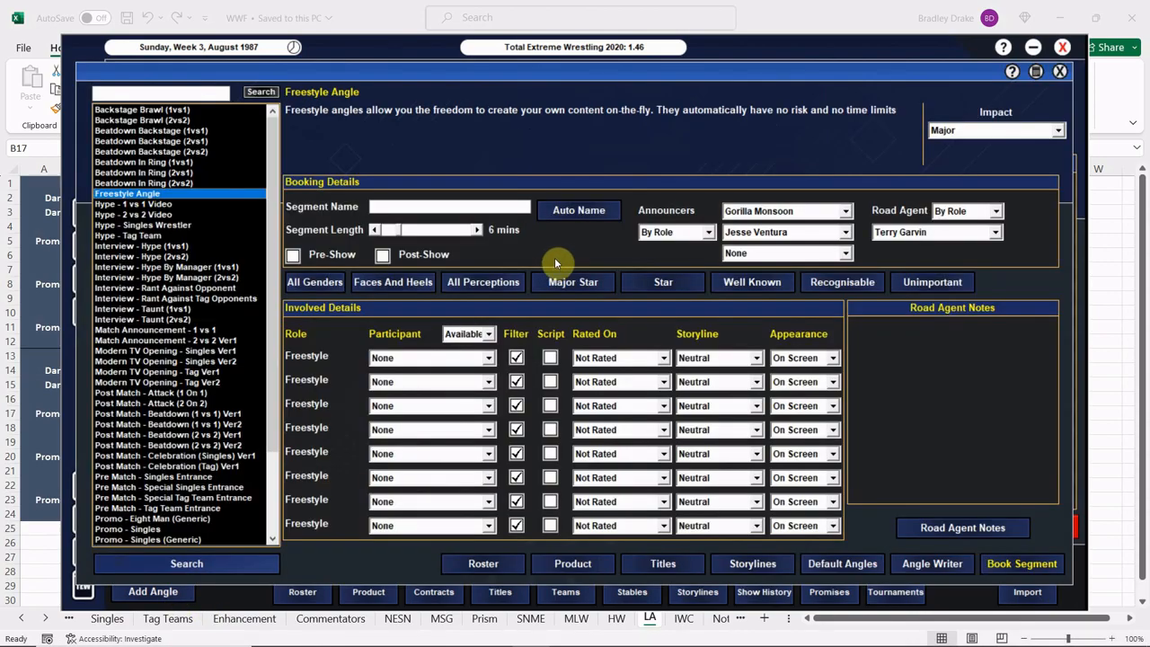
Step: Book the 5-minute angle 'Superstar Billy Graham cuts a promo' with Gene Okerlund and Billy Graham
left_click(844, 232)
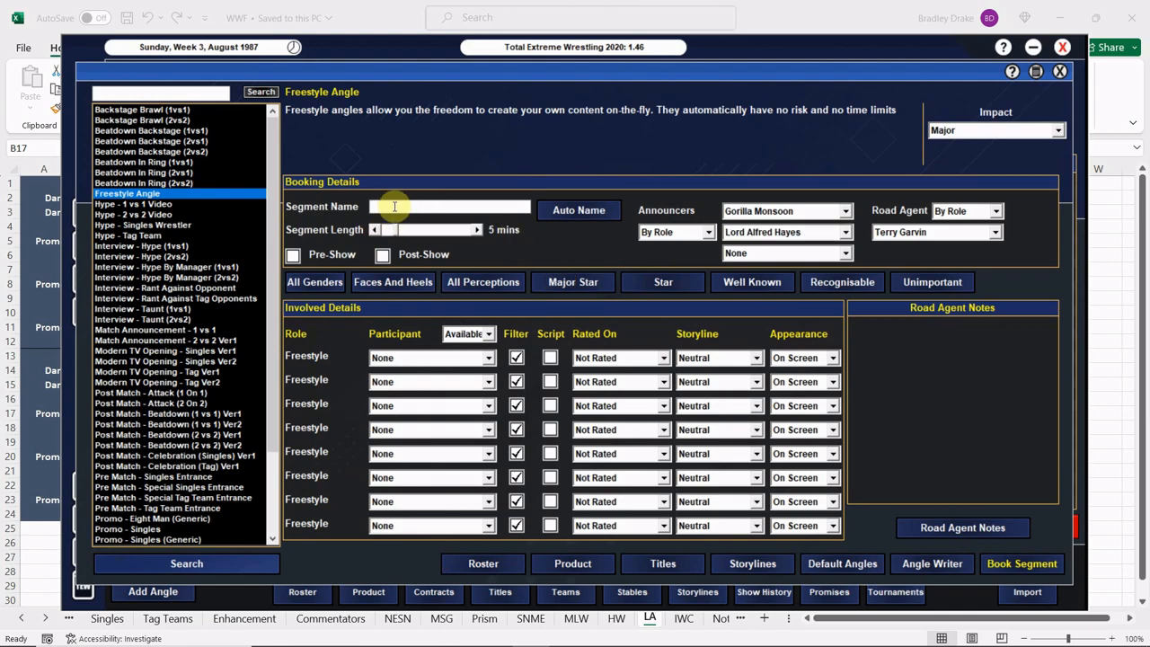
type("Superstar Billy")
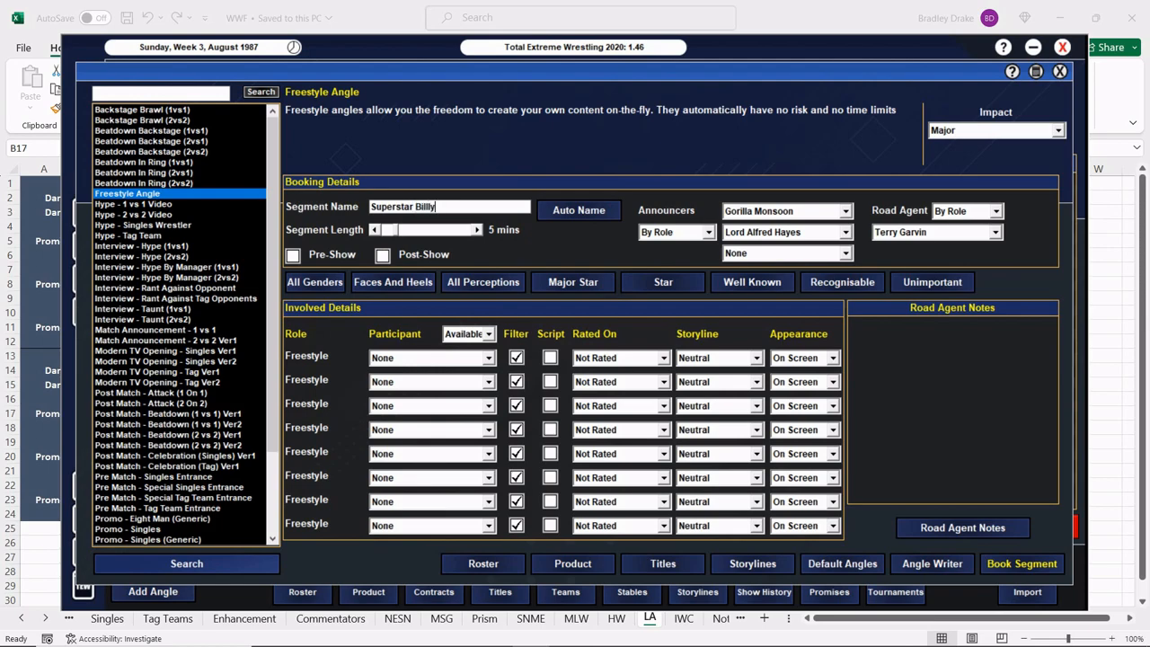
type("Graham cuts a promo.")
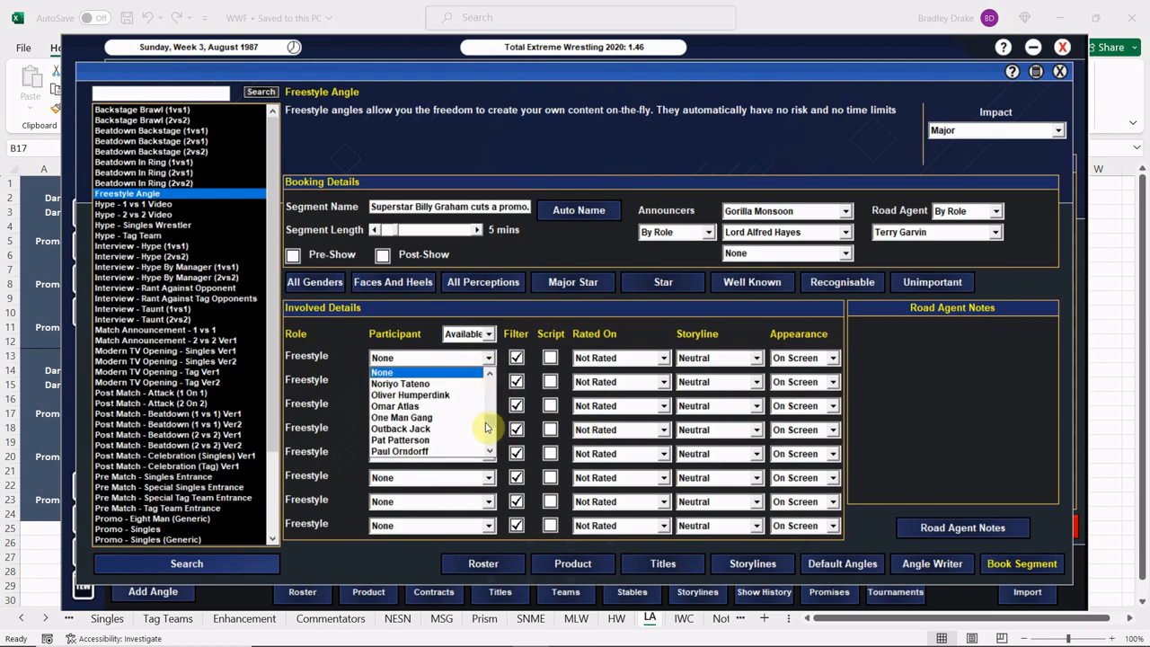
left_click(399, 369)
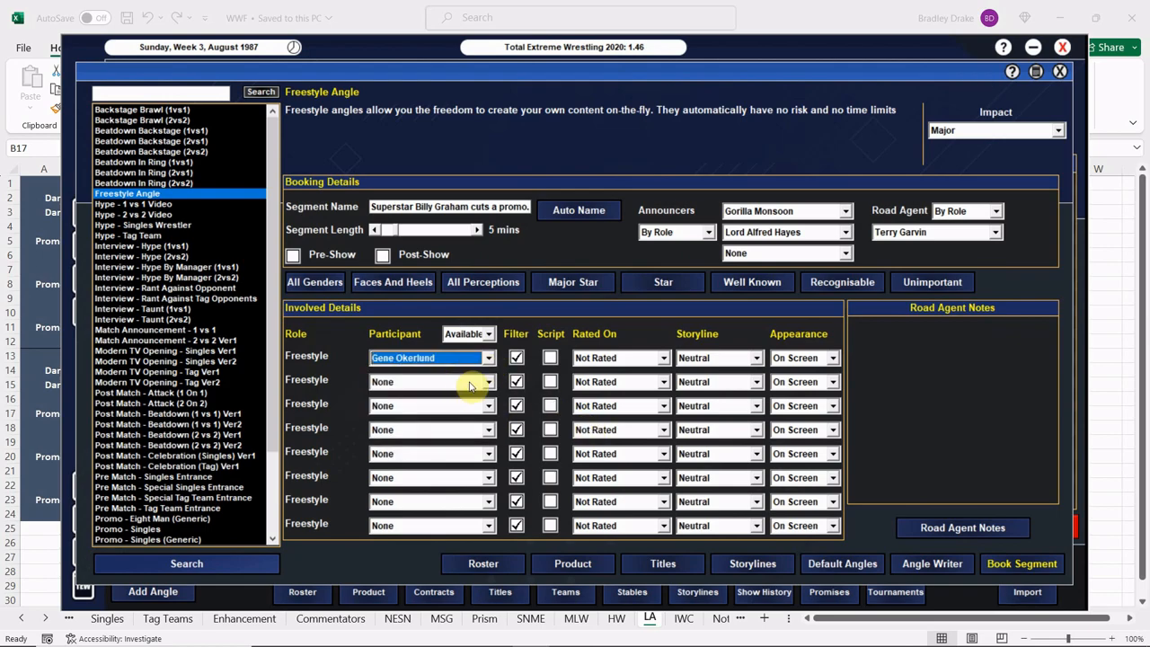
left_click(489, 381)
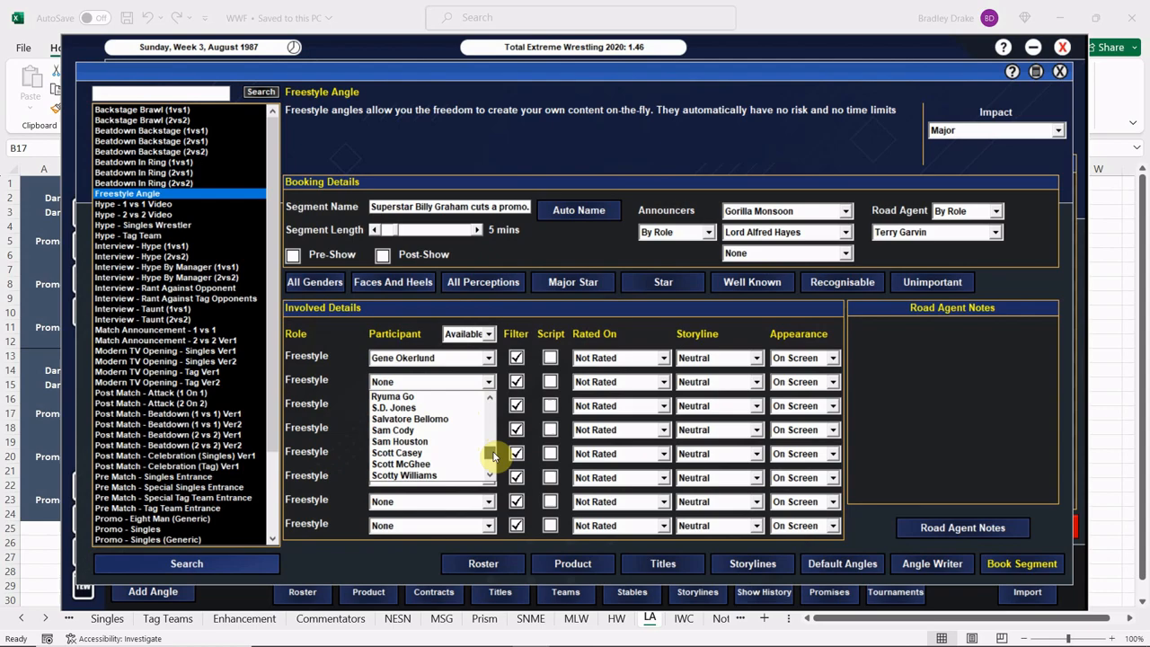
scroll("down", 3)
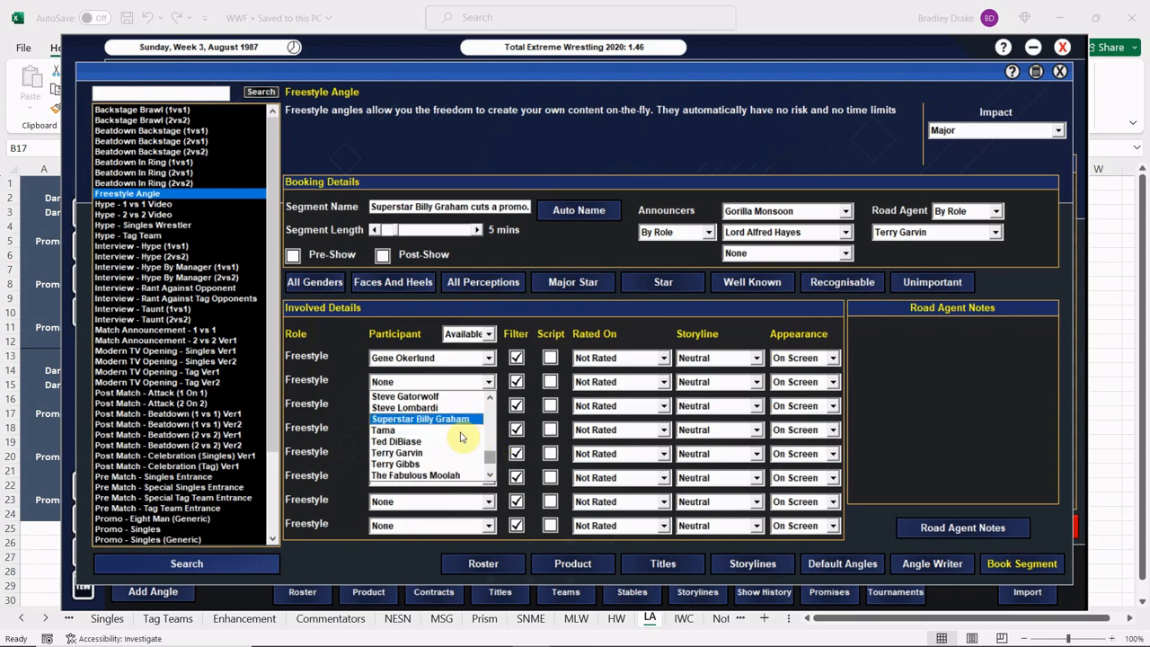
left_click(421, 419)
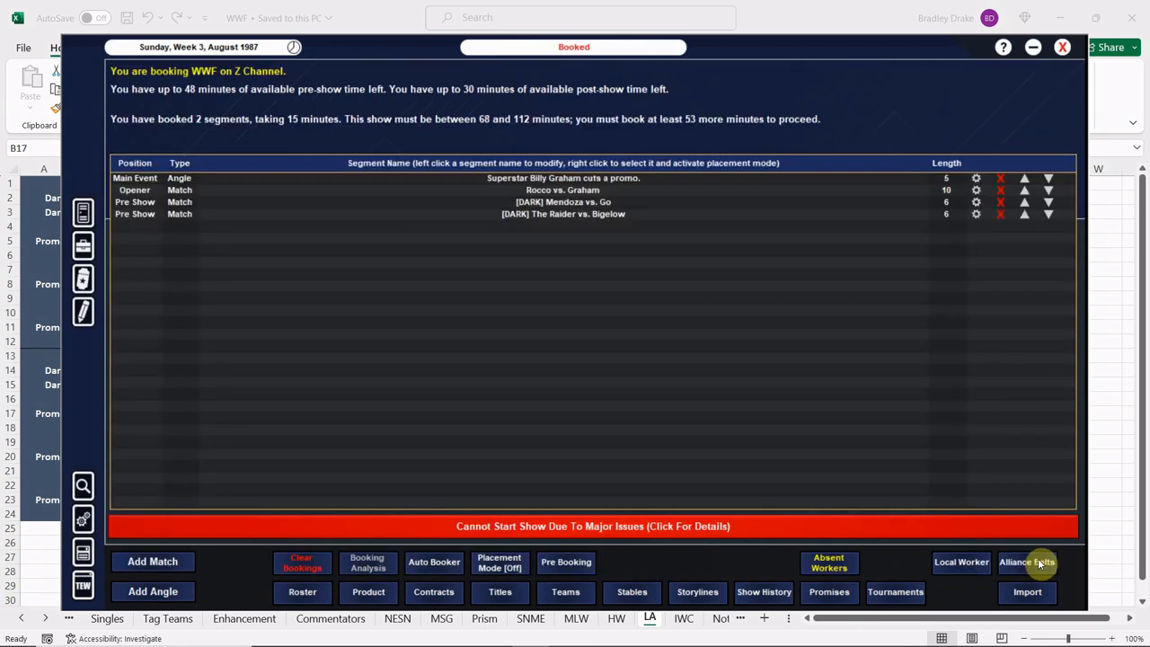
Step: Put Lord Alfred Hayes on commentary for Rocco vs. Graham and save the match
left_click(562, 202)
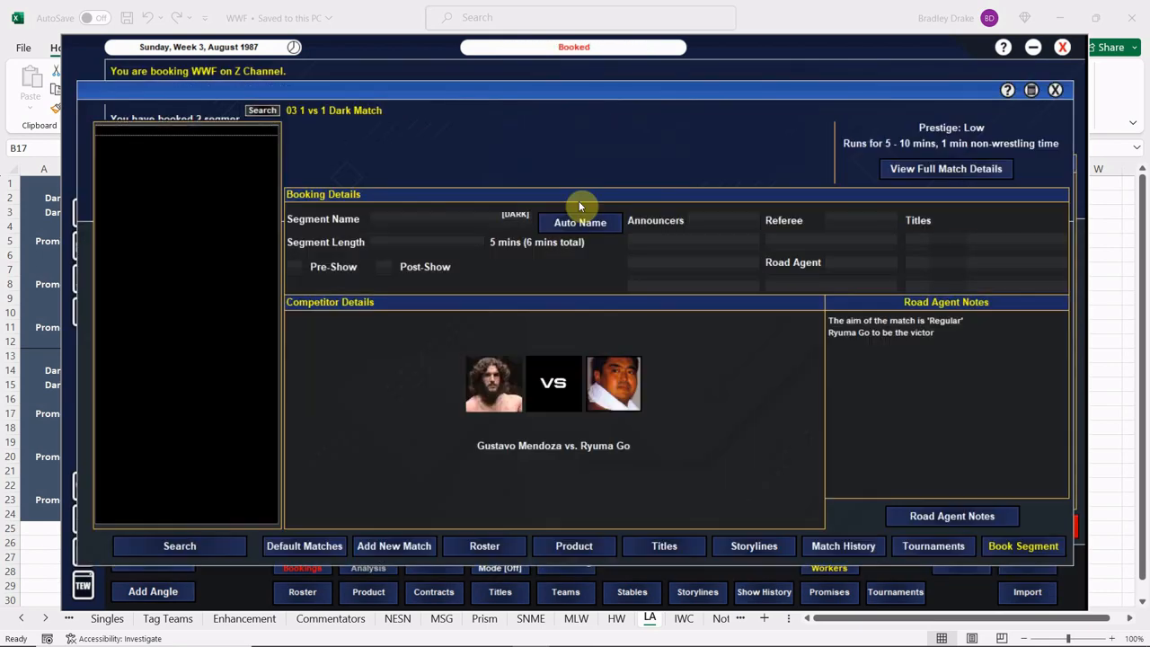
left_click(751, 263)
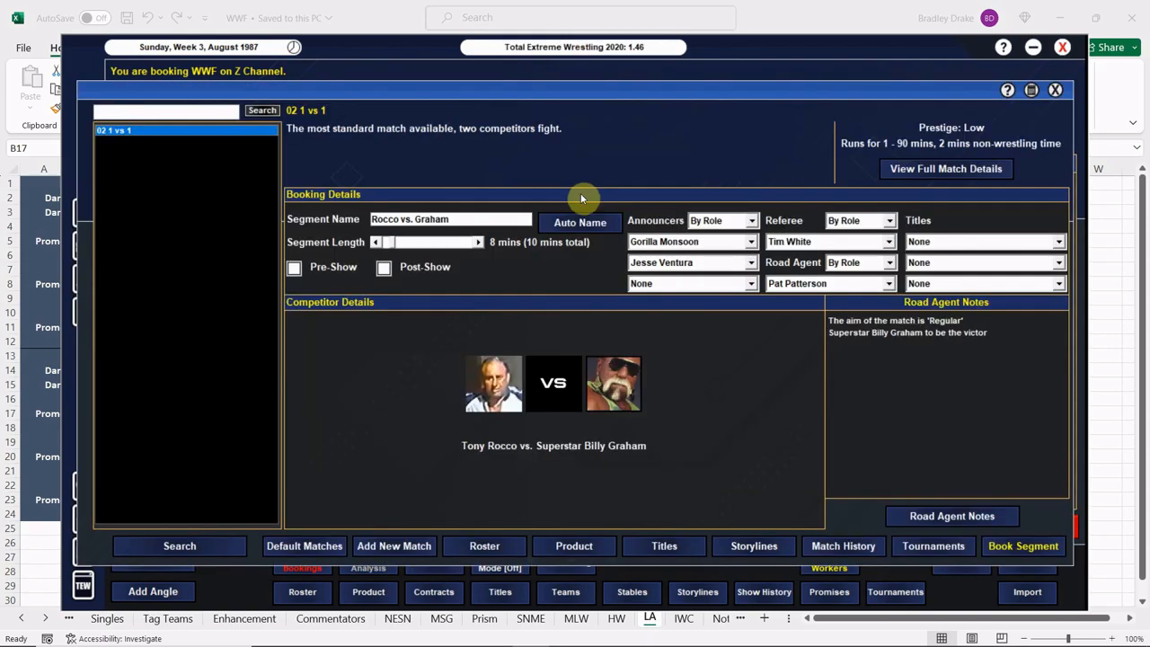
left_click(692, 262)
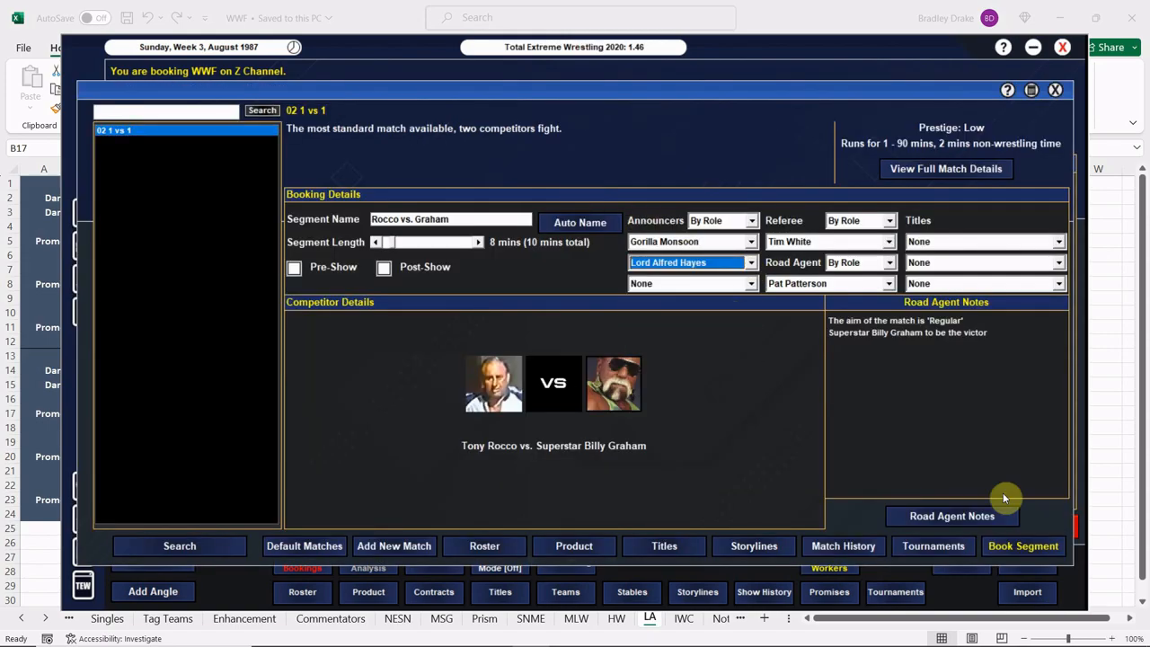
left_click(1022, 546)
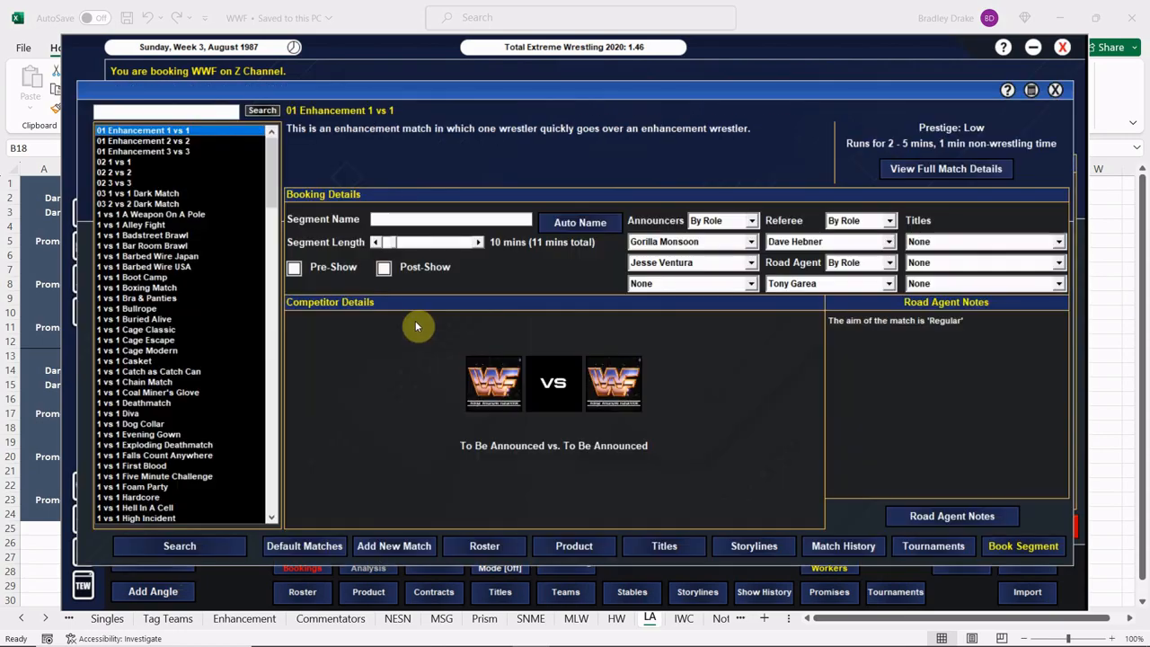
Step: Pick Kamala & Sika as a team against Billy Jack Haynes and Ken Patera
left_click(115, 173)
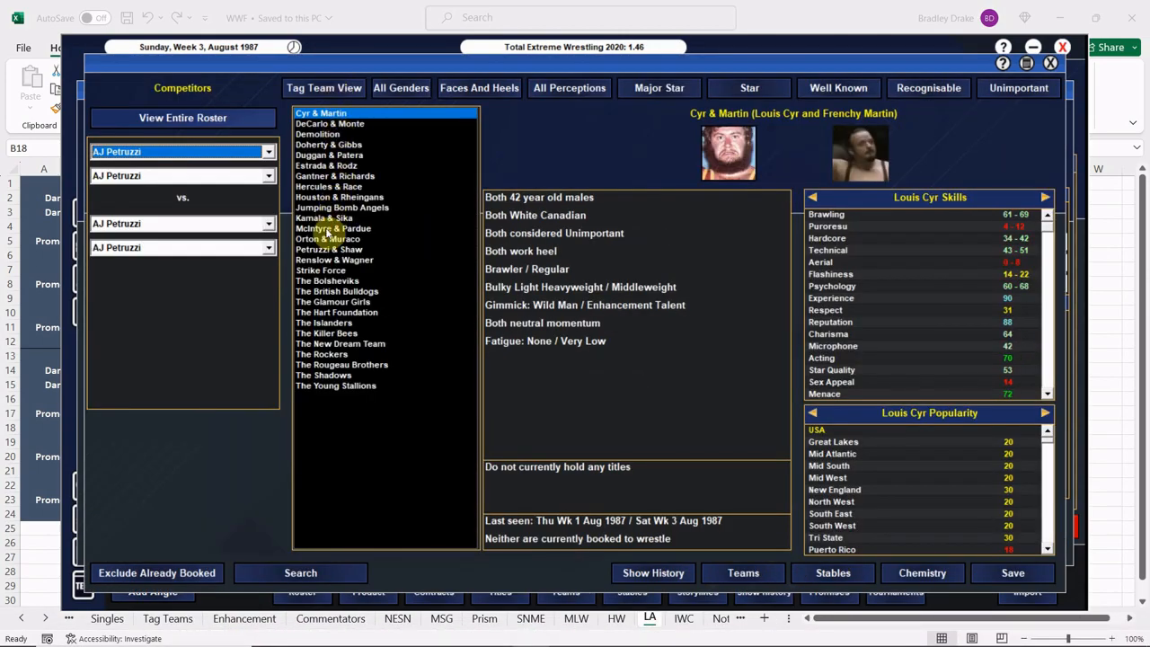
left_click(323, 217)
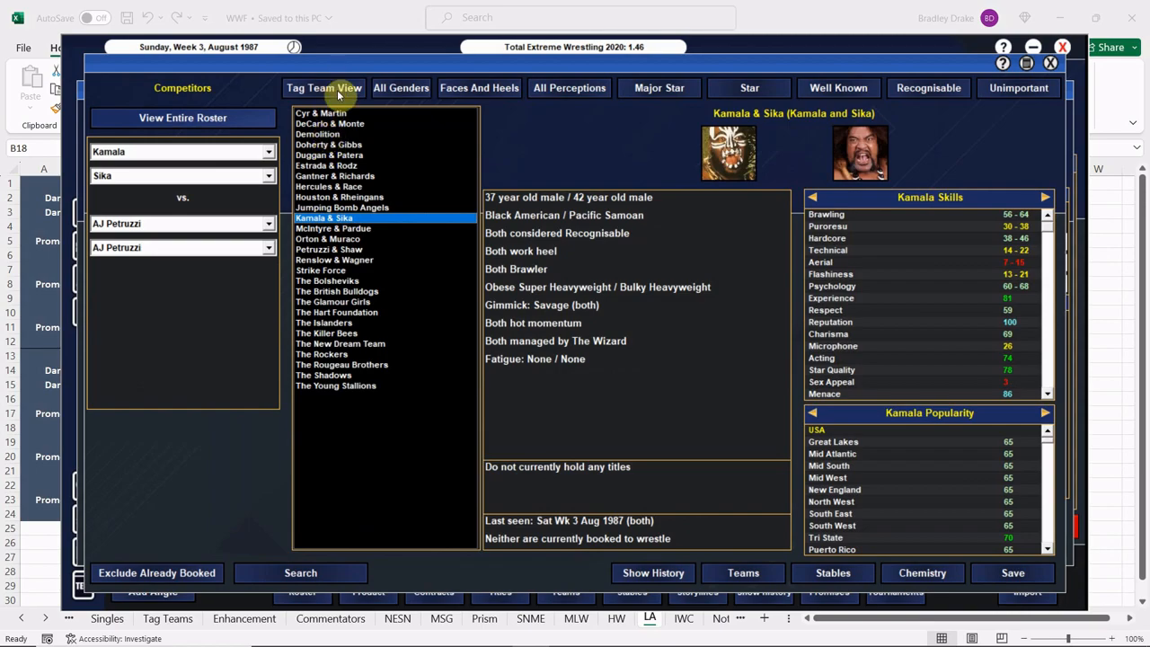
left_click(323, 86)
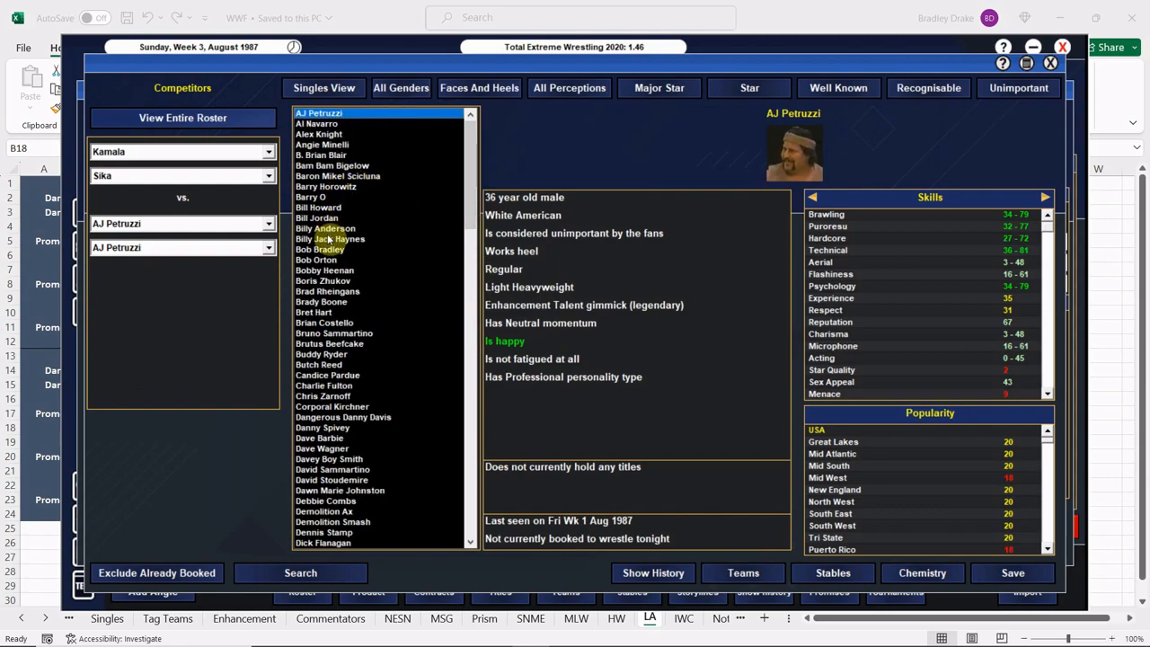
left_click(331, 237)
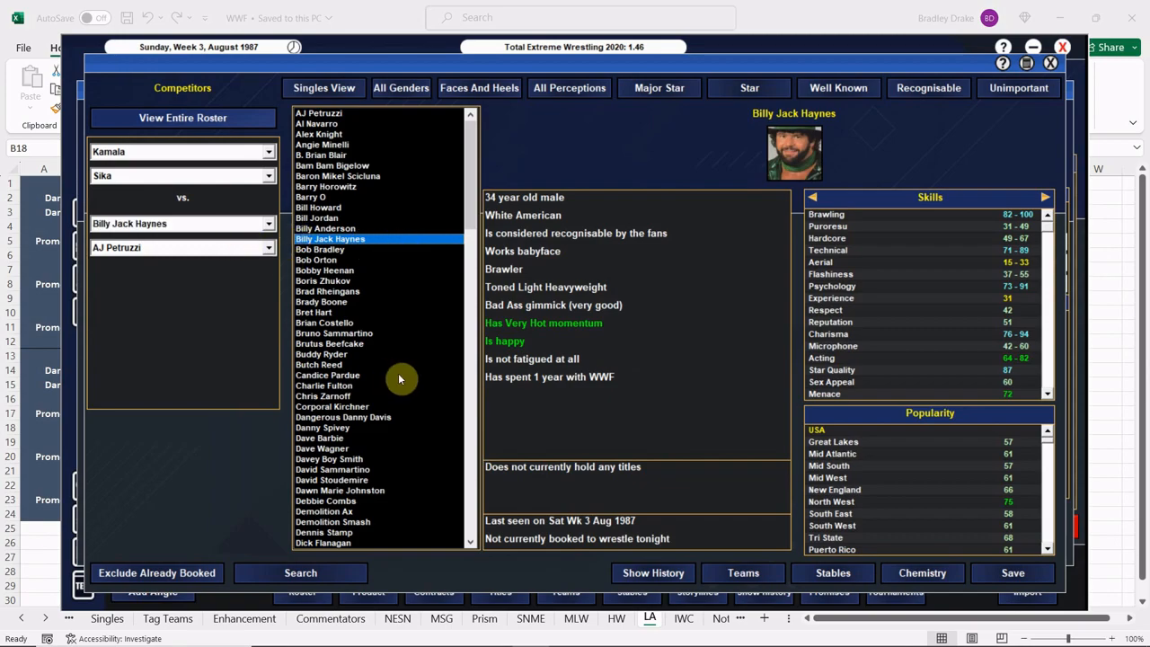
scroll("down", 3)
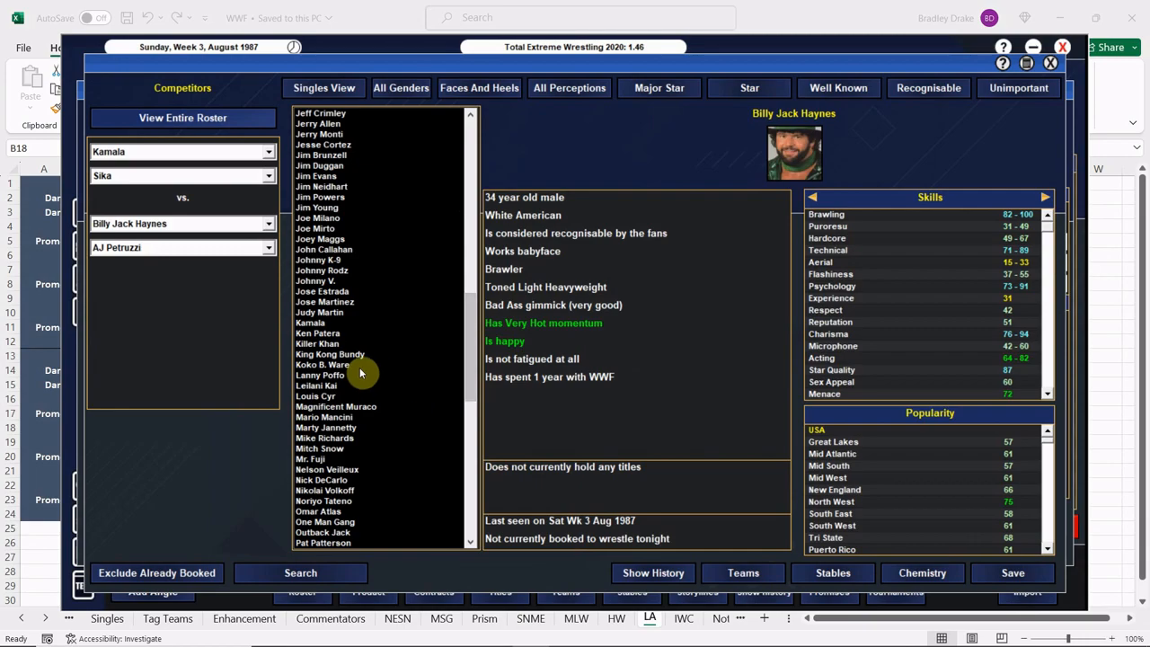
left_click(316, 333)
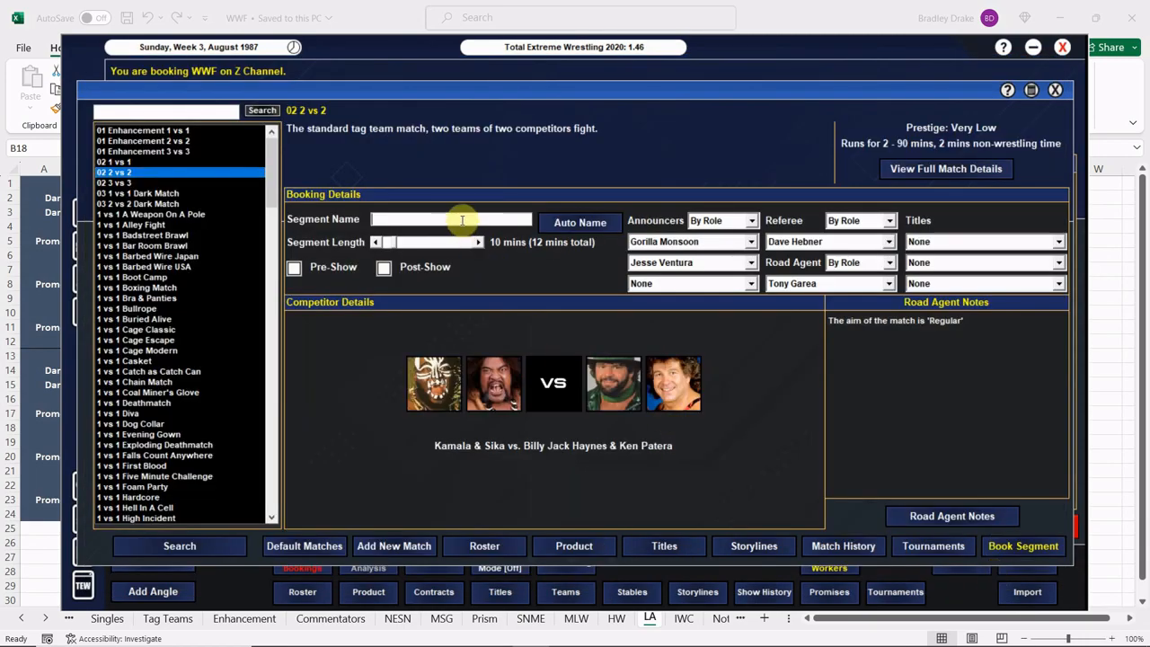
Step: Name it 'Kamala & Sika vs. Haynes & Patera' and set the road agent note's target worker
type("Kamala & Z")
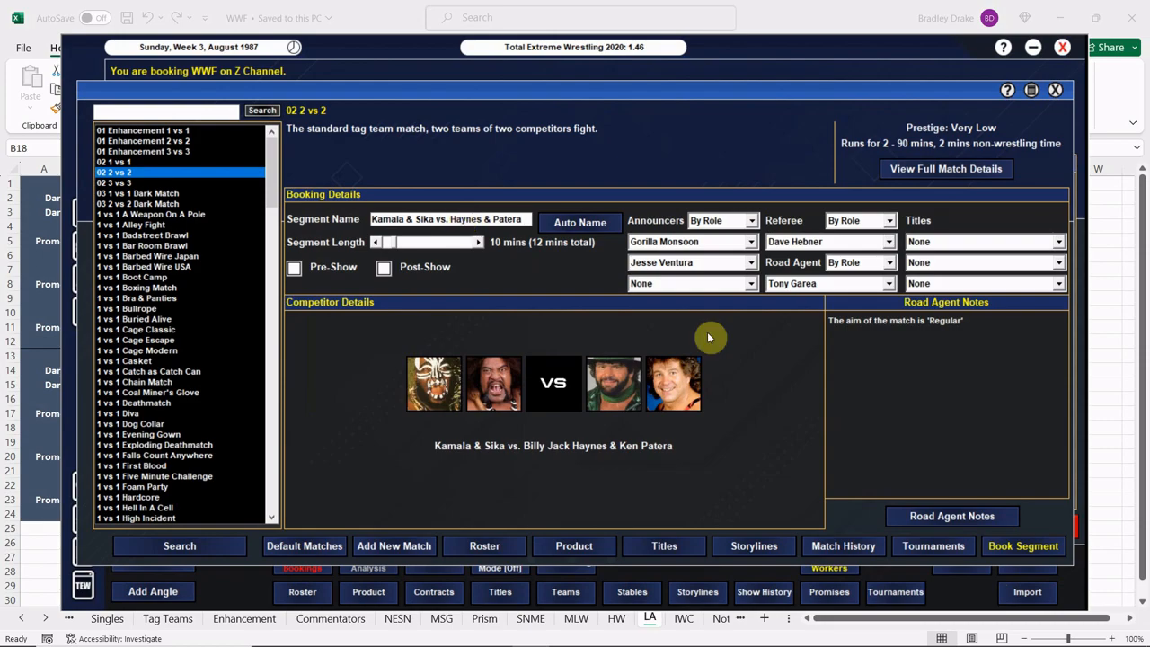
left_click(952, 513)
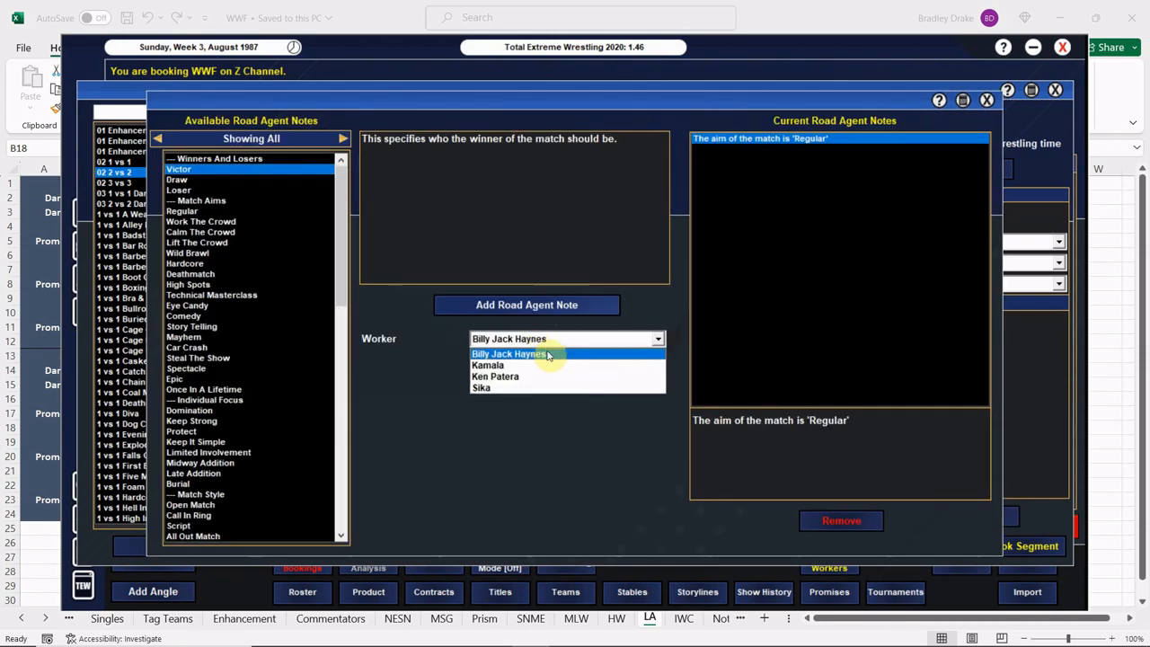
left_click(496, 377)
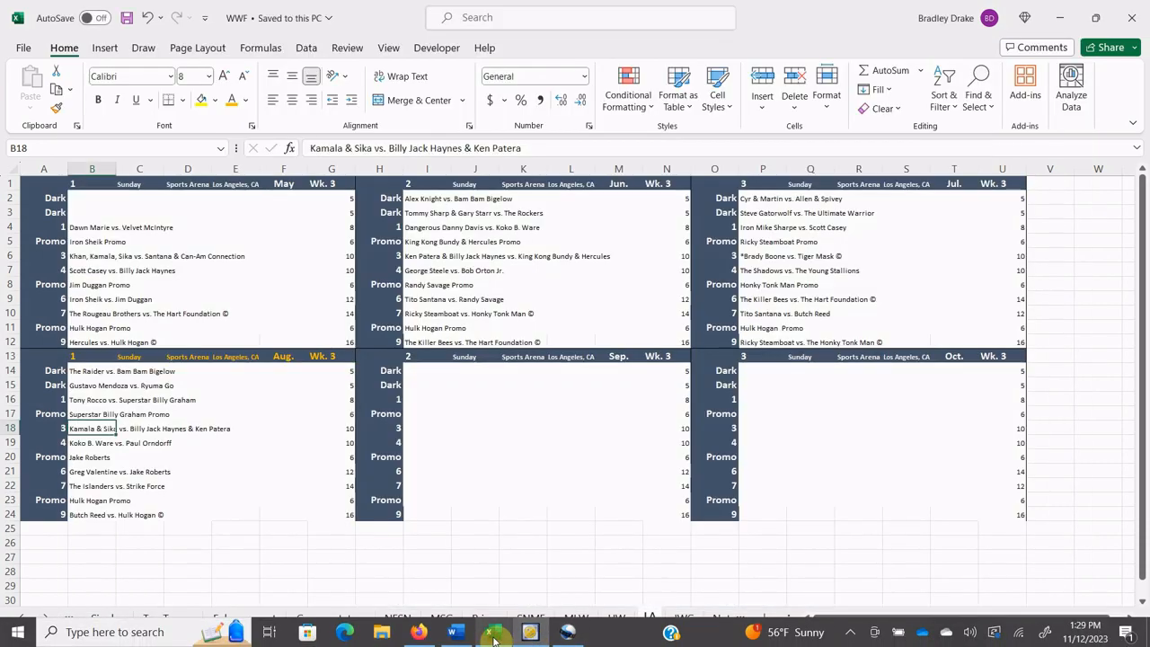
Step: Set up a 1 vs 1 match Koko B. Ware vs. Paul Orndorff with Lord Alfred Hayes as second announcer
left_click(91, 442)
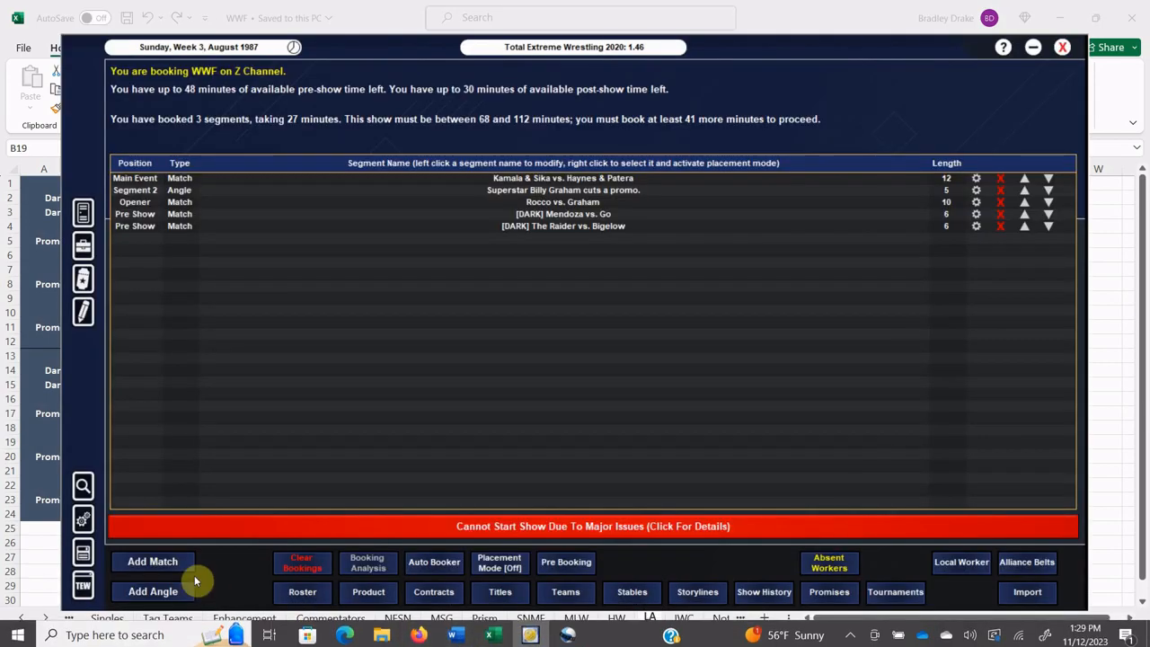
mouse_move(215, 525)
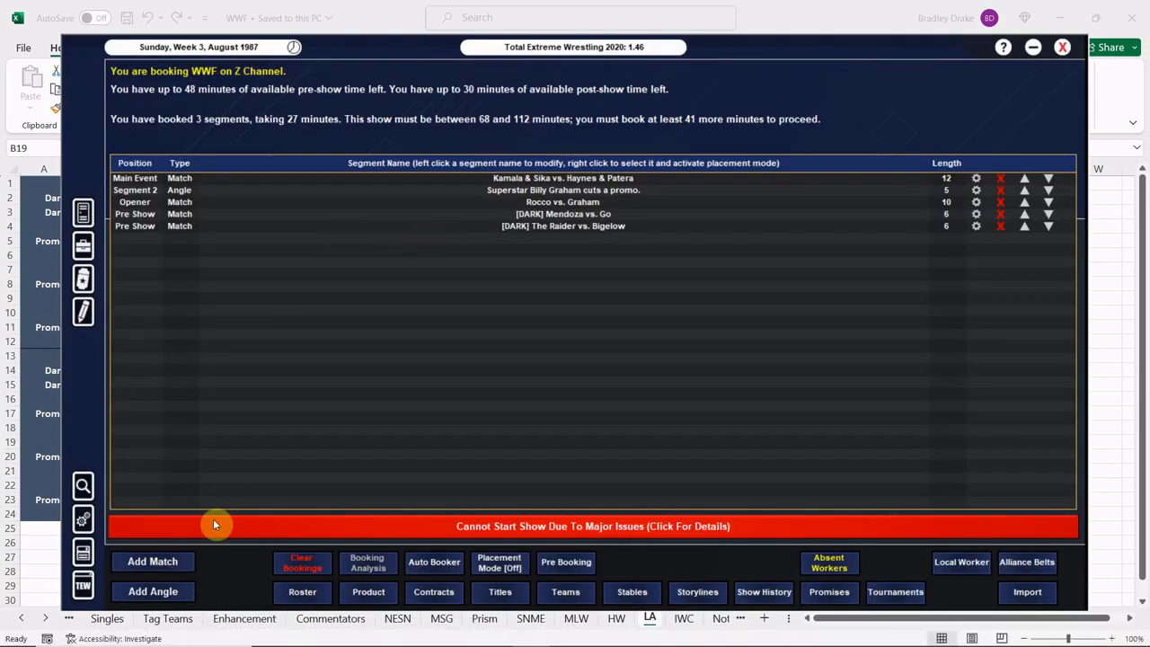
left_click(152, 561)
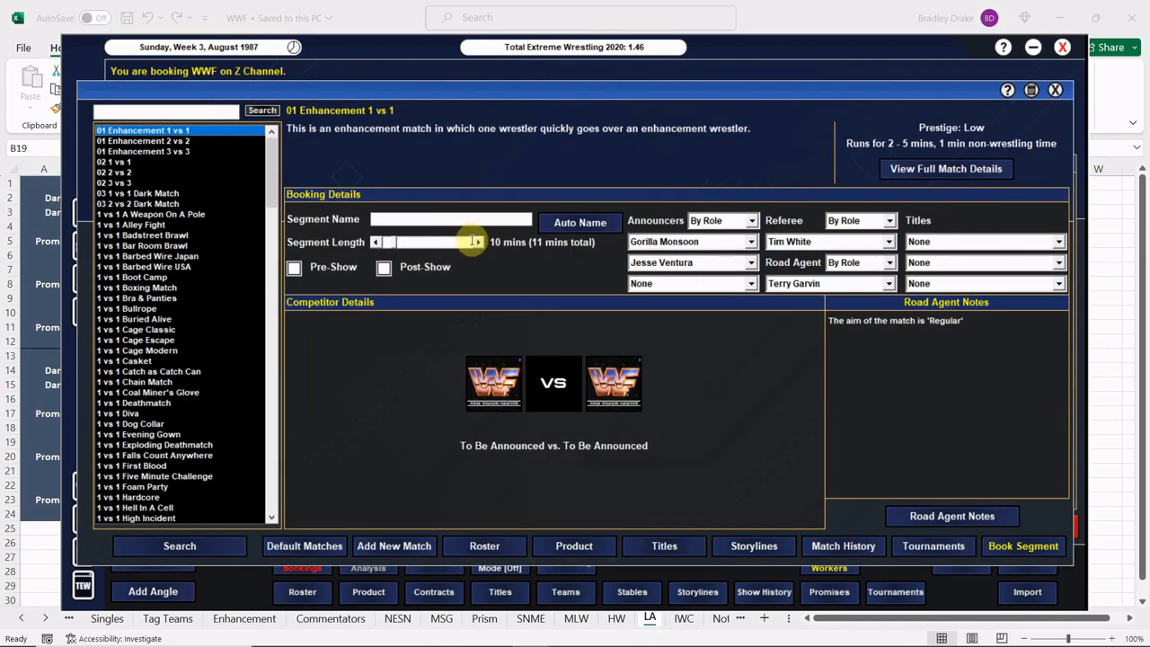
left_click(115, 161)
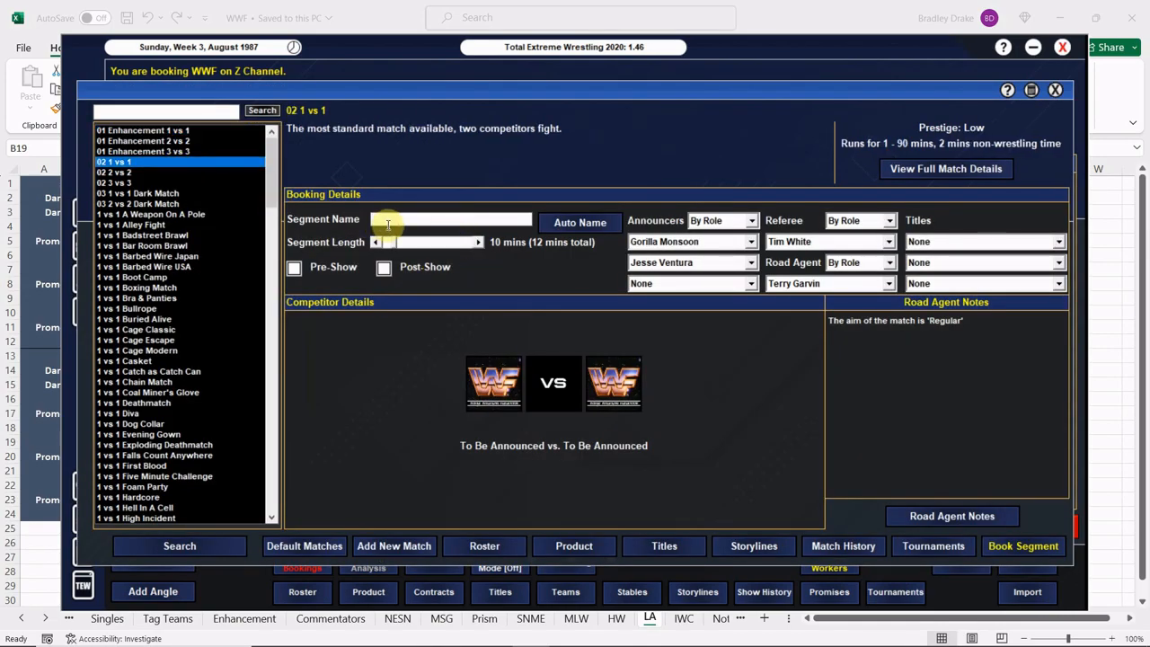
left_click(751, 262)
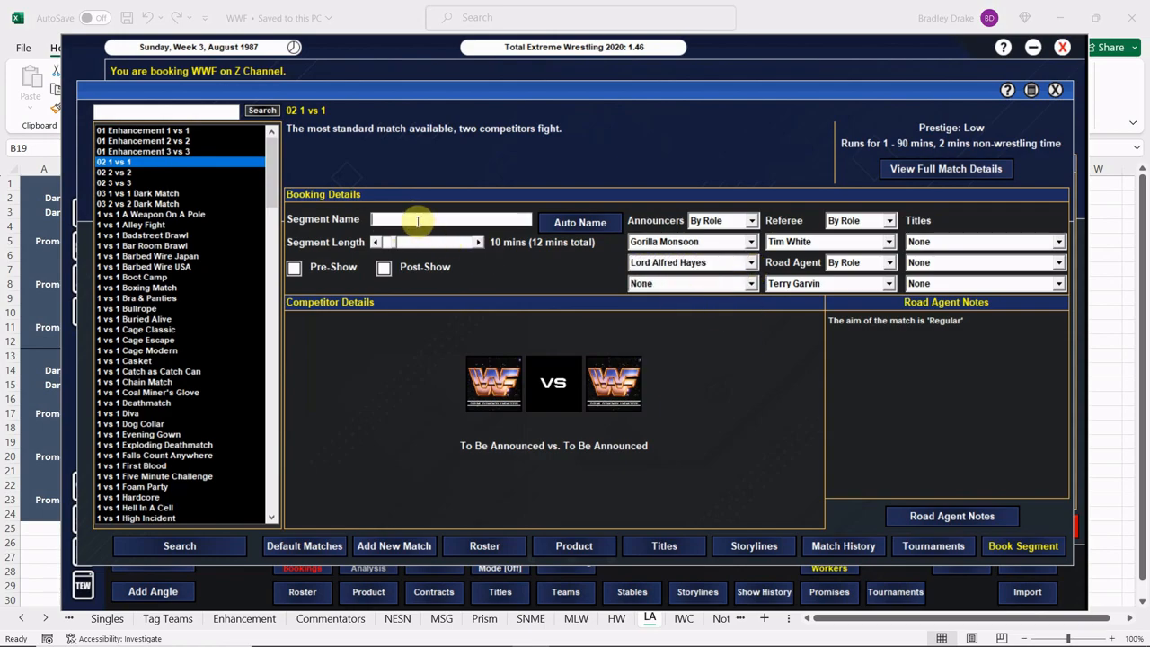
type("Ware")
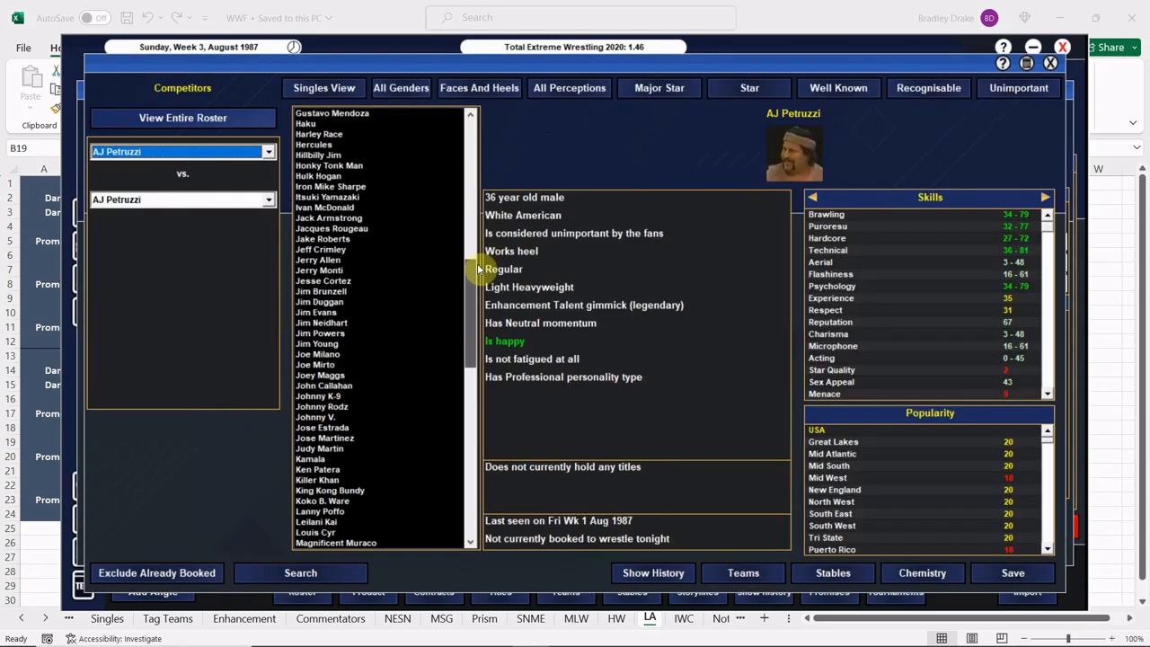
left_click(321, 302)
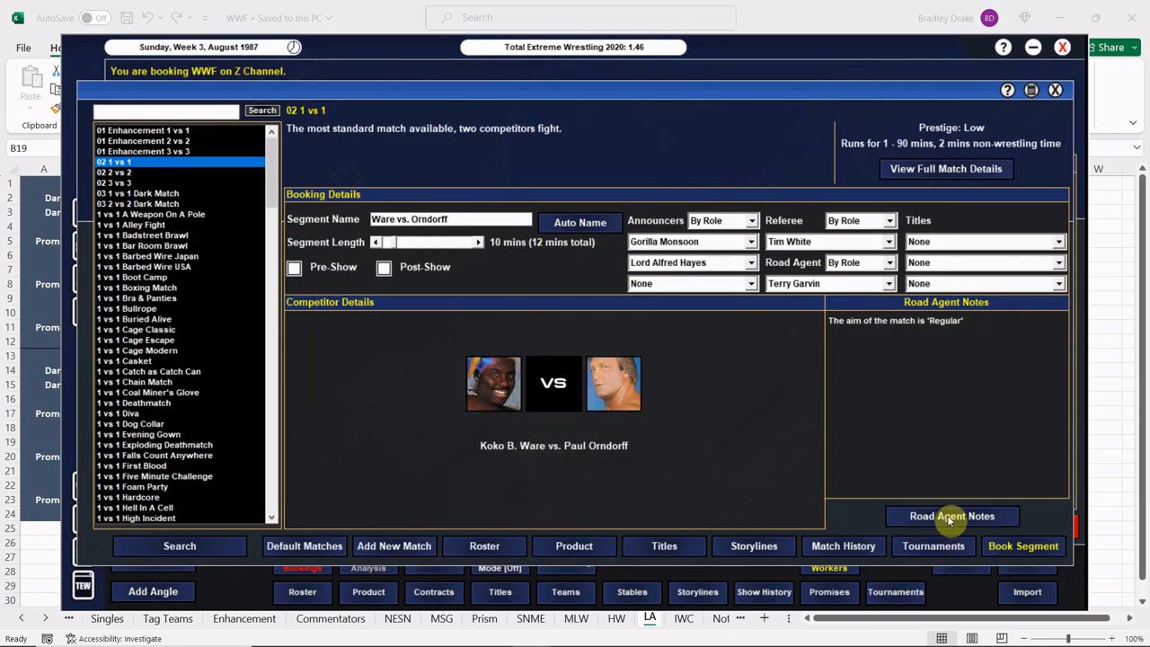
left_click(952, 514)
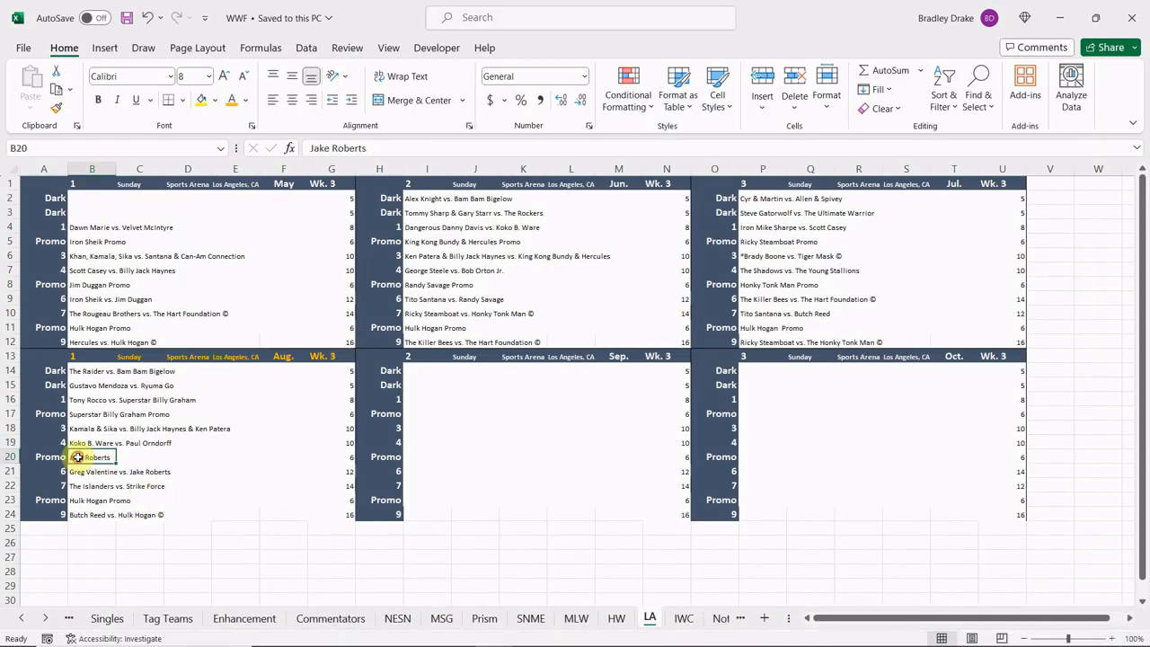
Step: Book the 'Jake "The Snake" Roberts cuts a promo' angle with Gene Okerlund, rating Roberts on Entertainment
type("Pr")
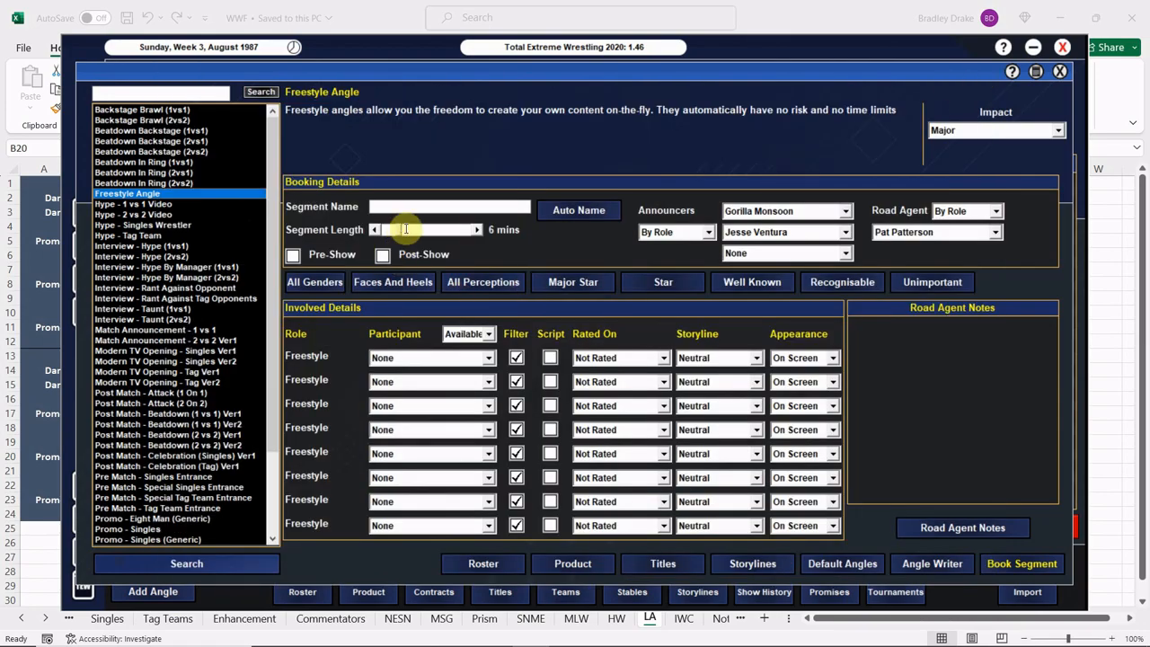
type("Jake \"The")
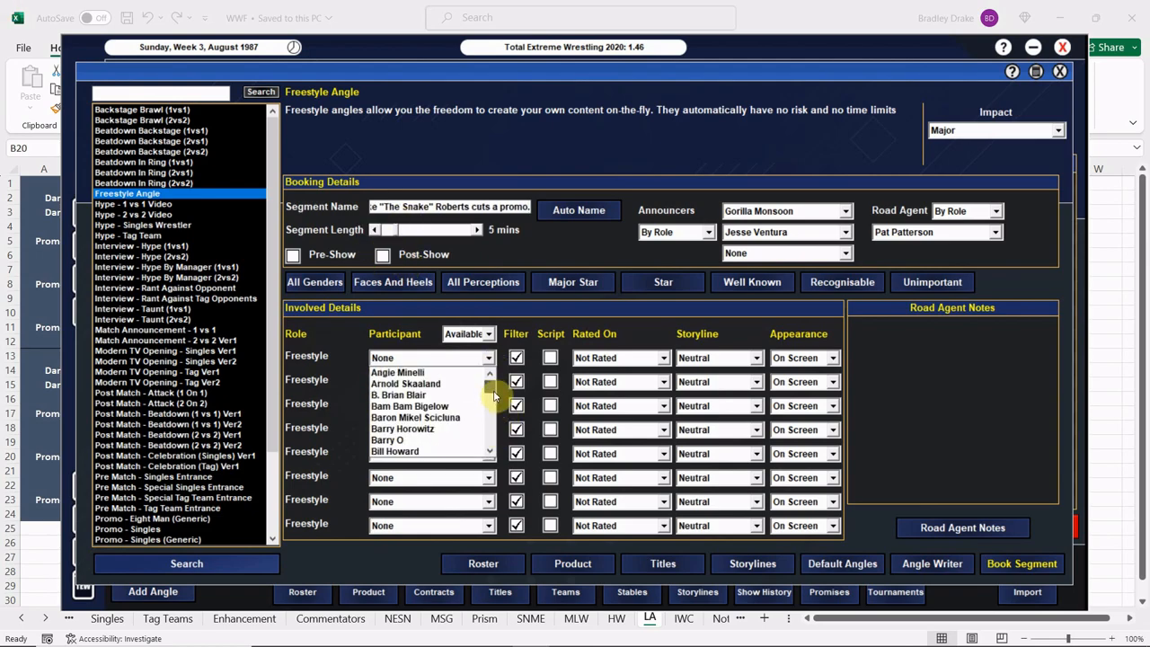
scroll("down", 3)
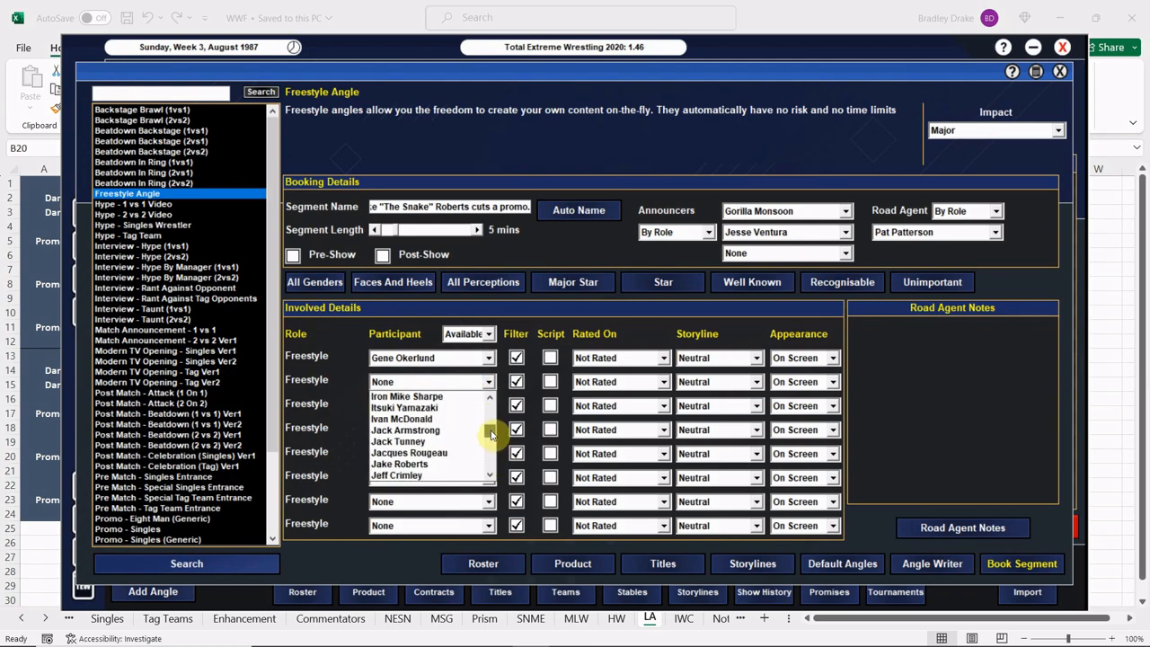
left_click(399, 464)
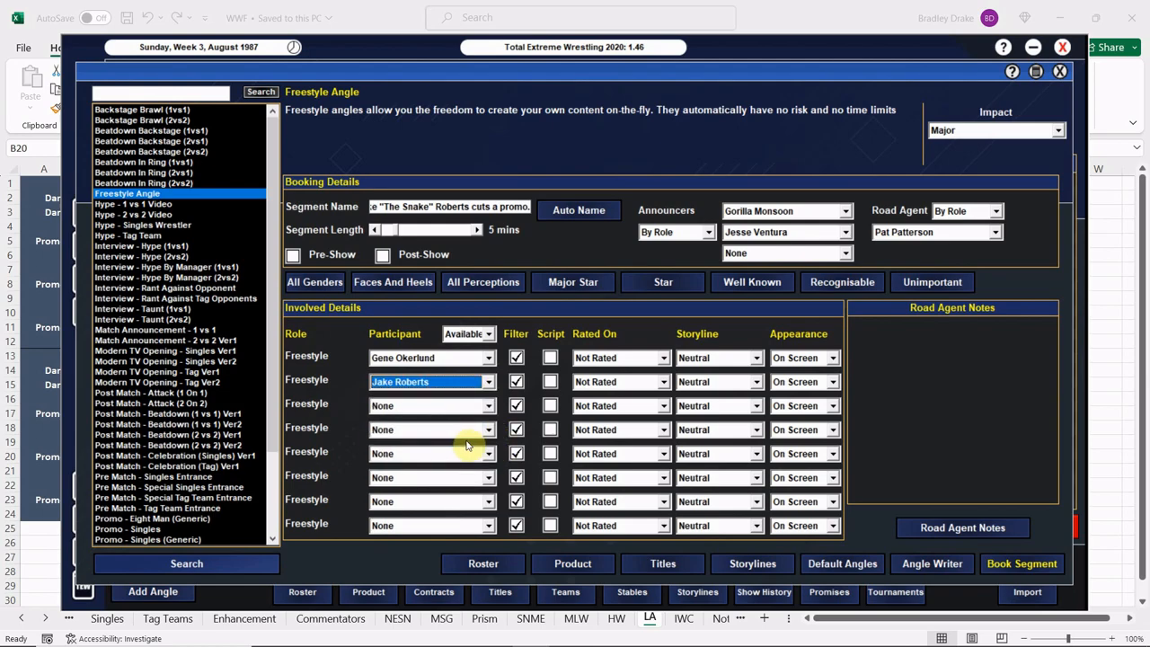
left_click(618, 381)
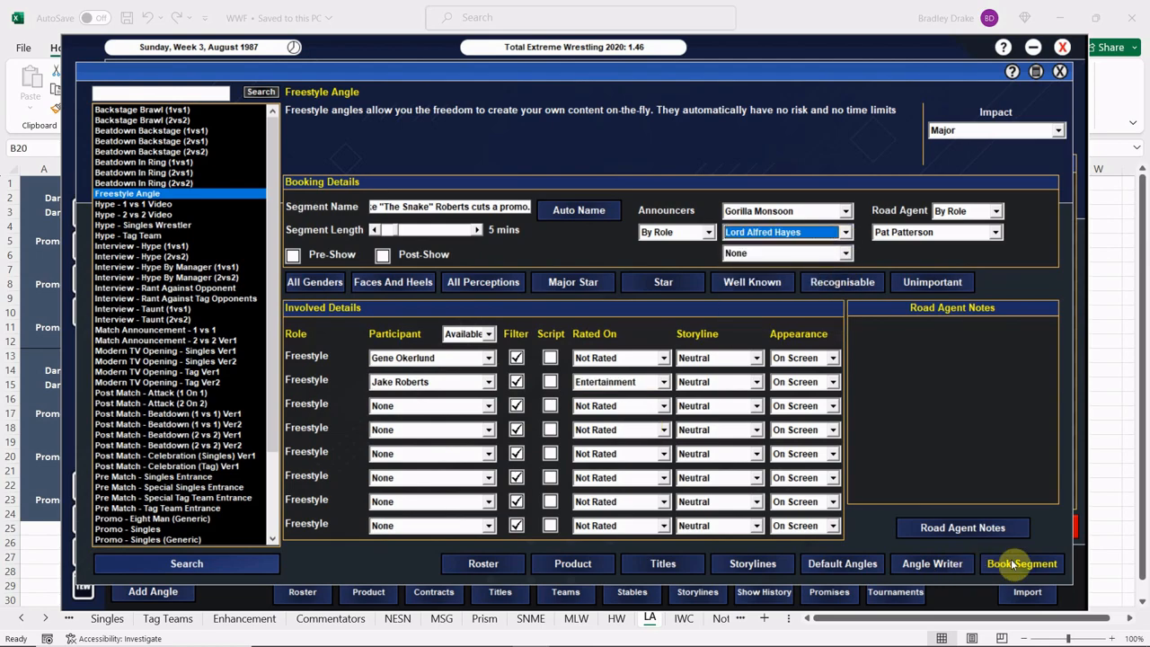
left_click(1020, 564)
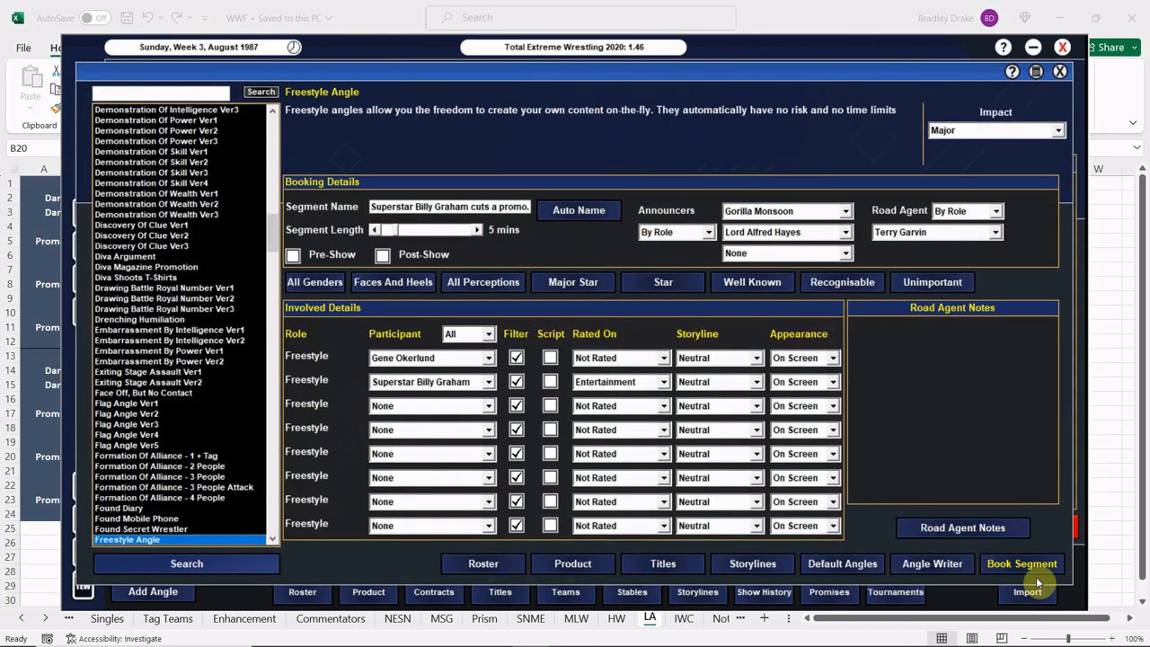
left_click(1020, 564)
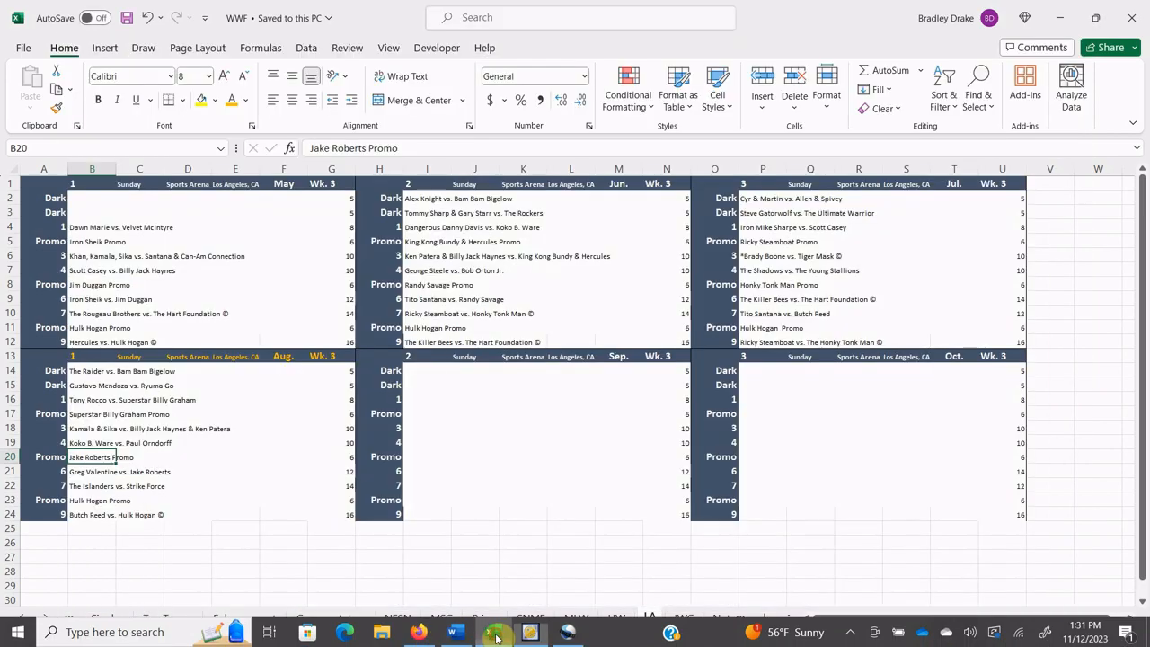
Step: Book a one-on-one match named Valentine vs. Roberts with Greg Valentine facing Jake Roberts
left_click(92, 470)
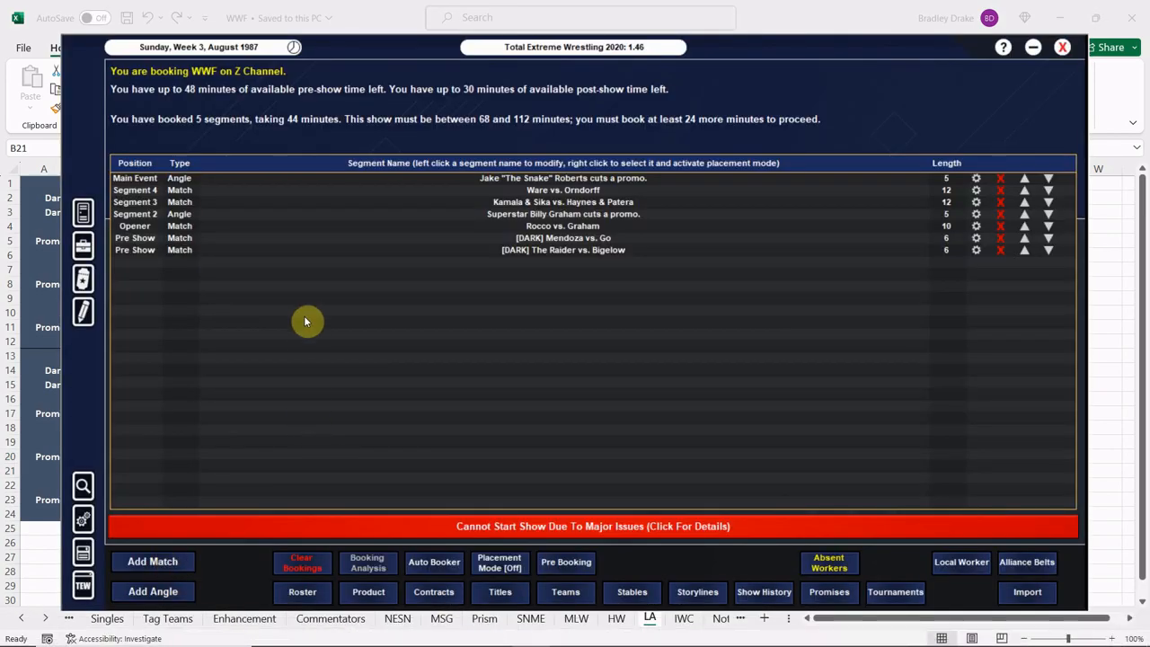
left_click(151, 560)
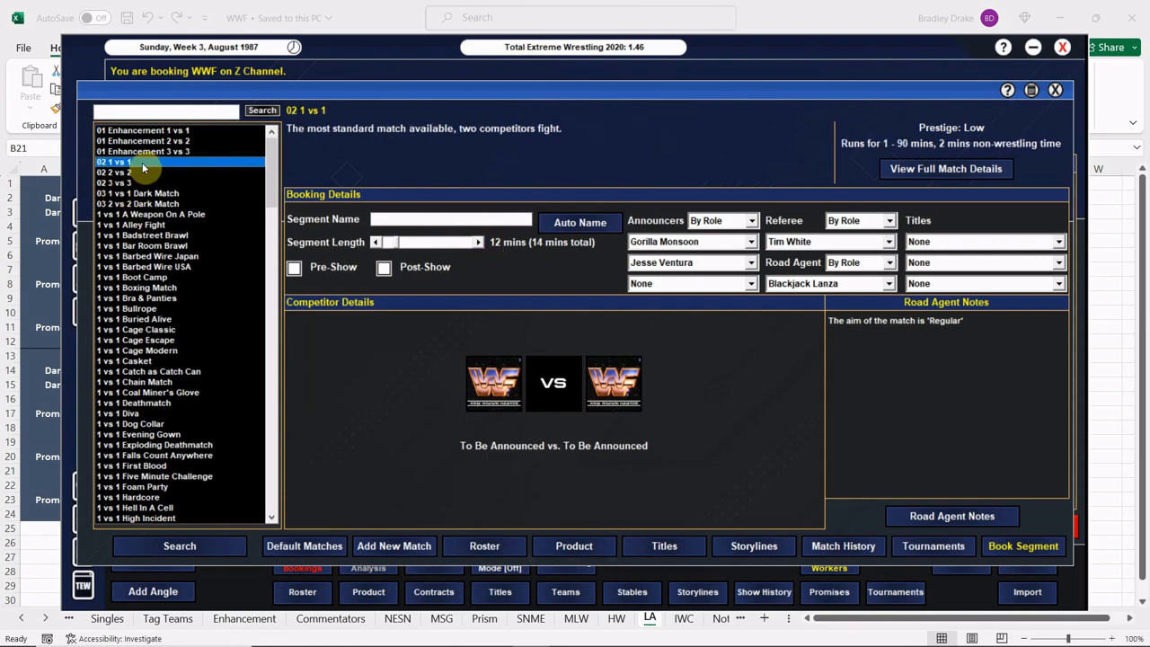
type("Valentine")
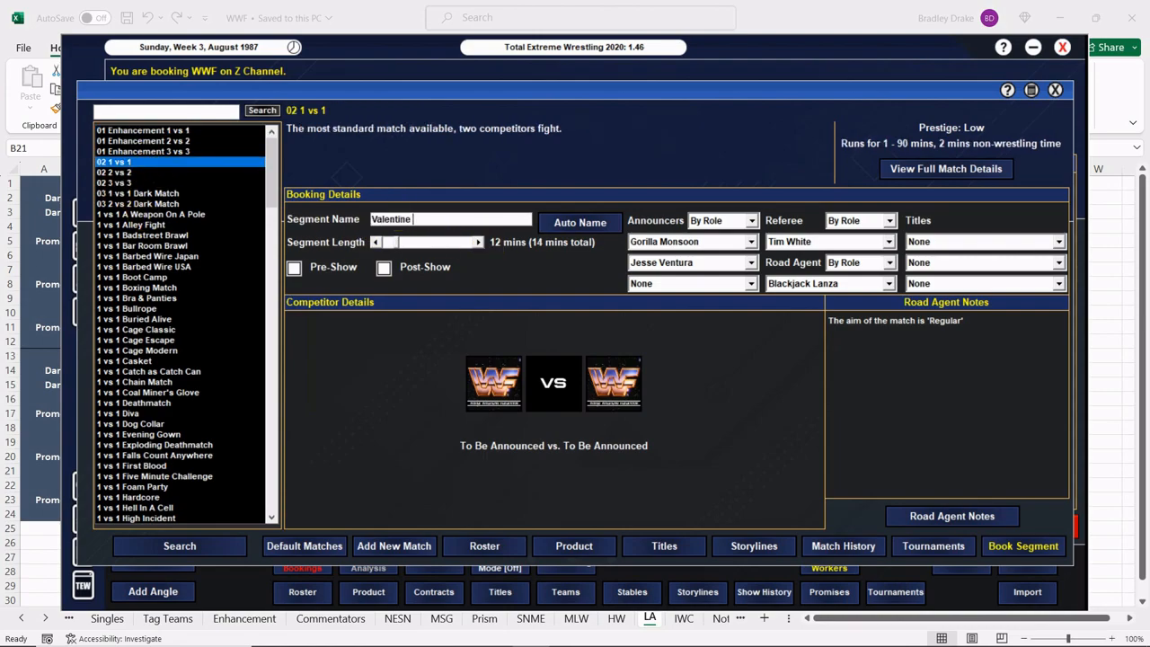
type("vs. Roberts")
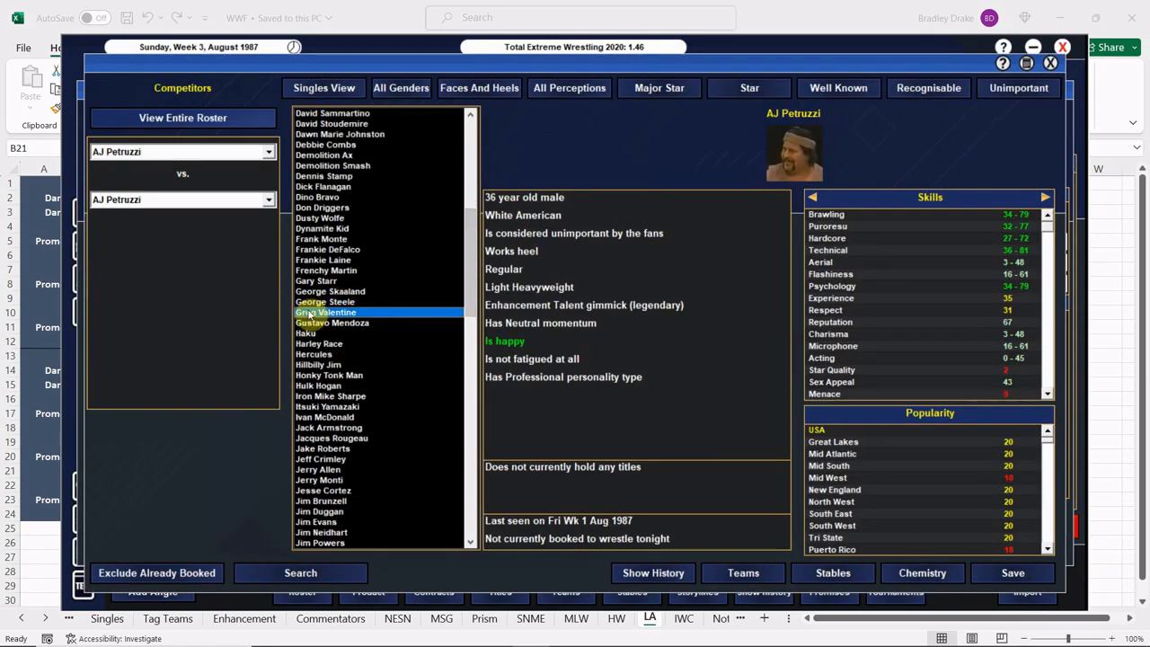
left_click(325, 312)
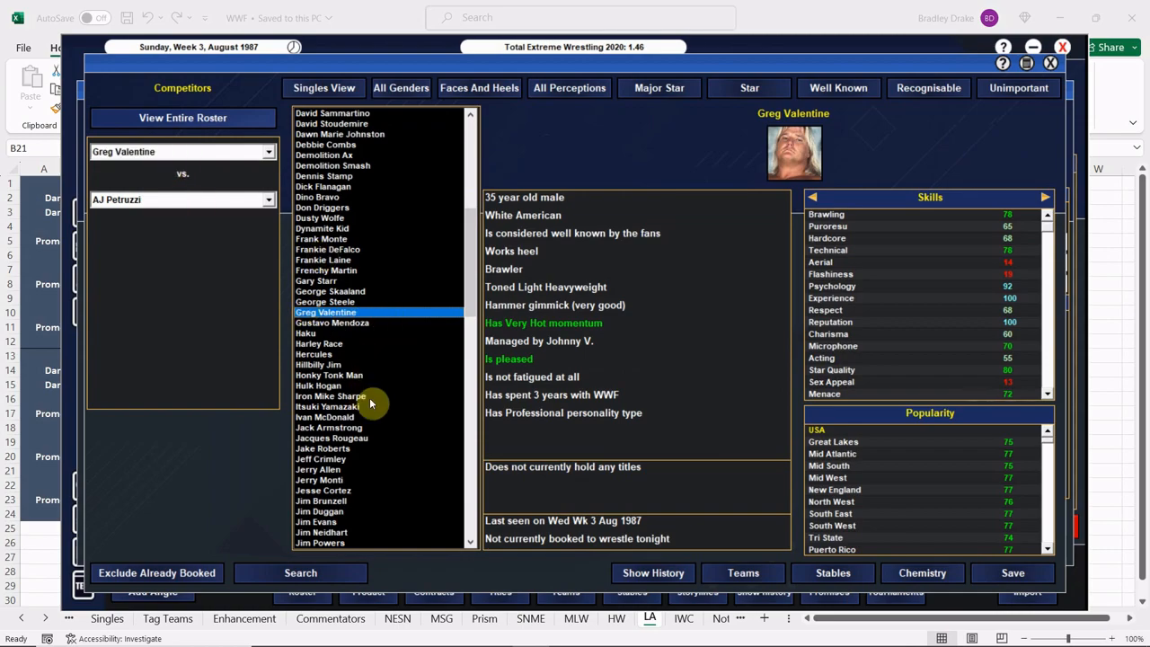
left_click(322, 449)
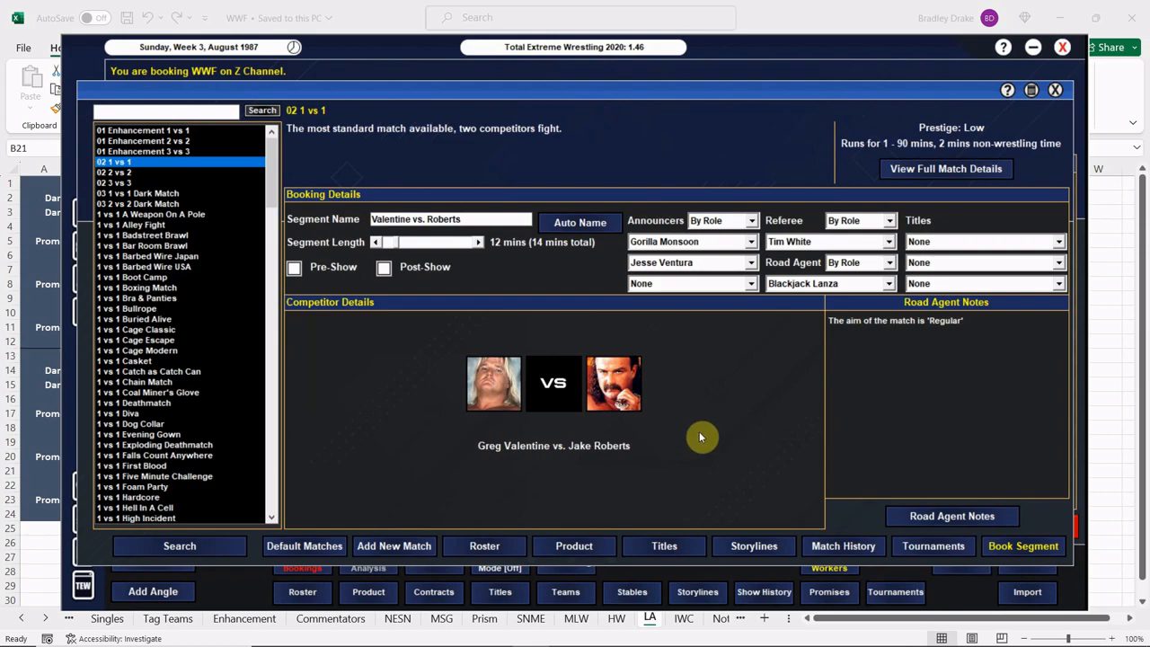
Step: Add road agent notes: Jake Roberts wins by DQ with Johnny V. outside interference finish
left_click(952, 513)
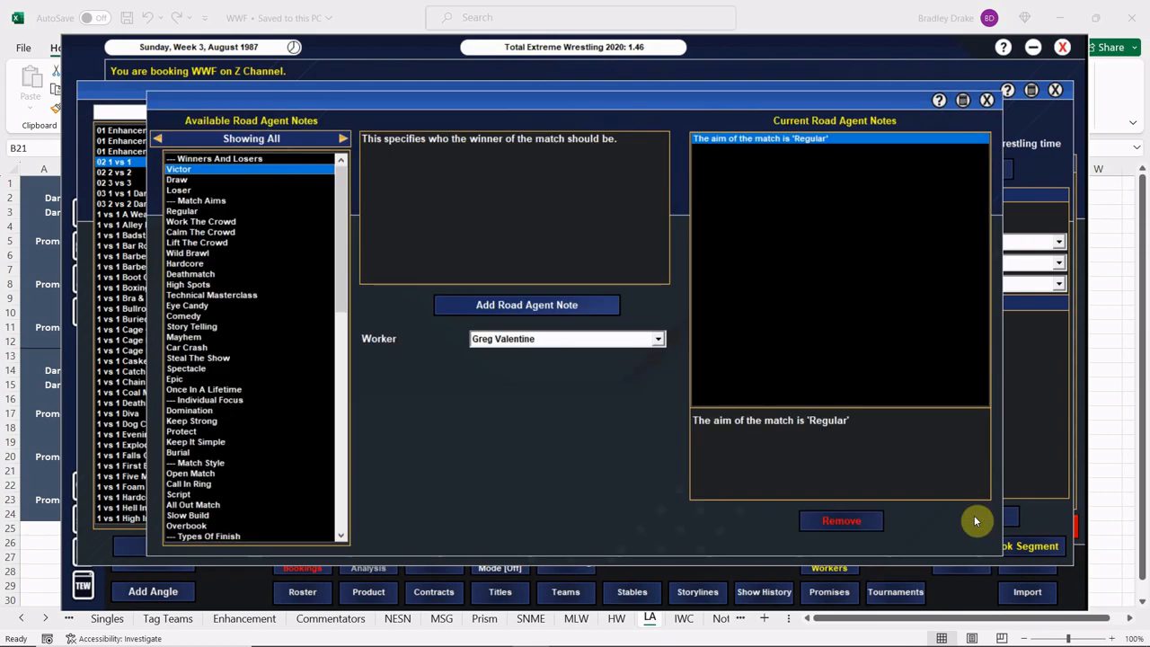
left_click(527, 305)
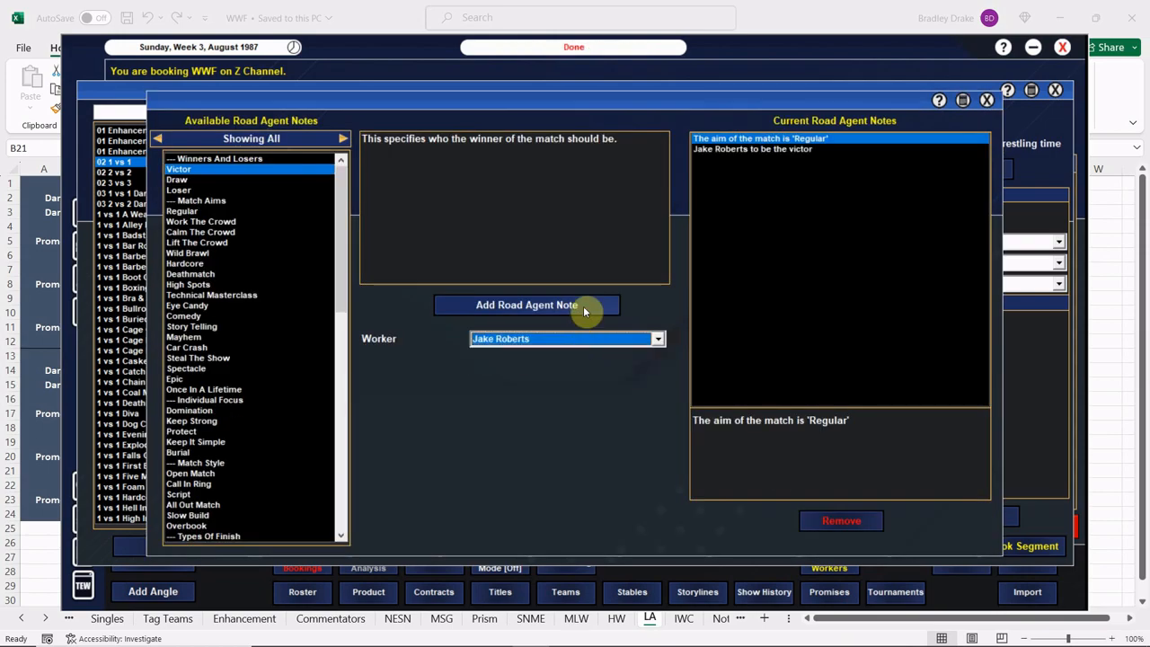
scroll("down", 3)
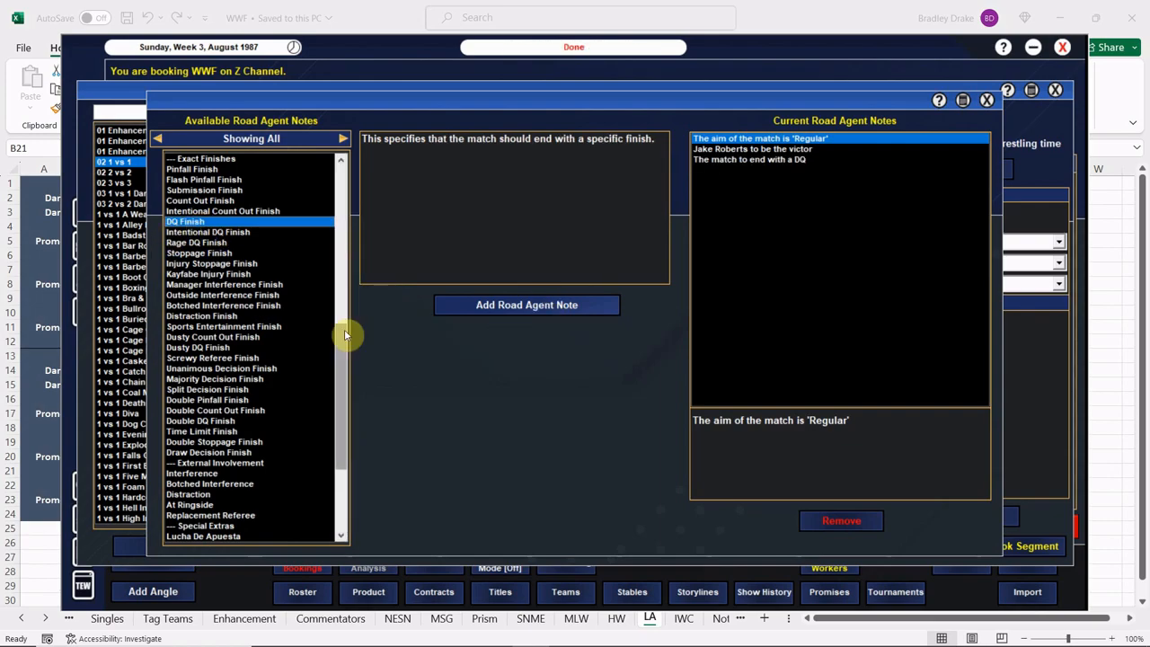
left_click_drag(345, 336, 345, 402)
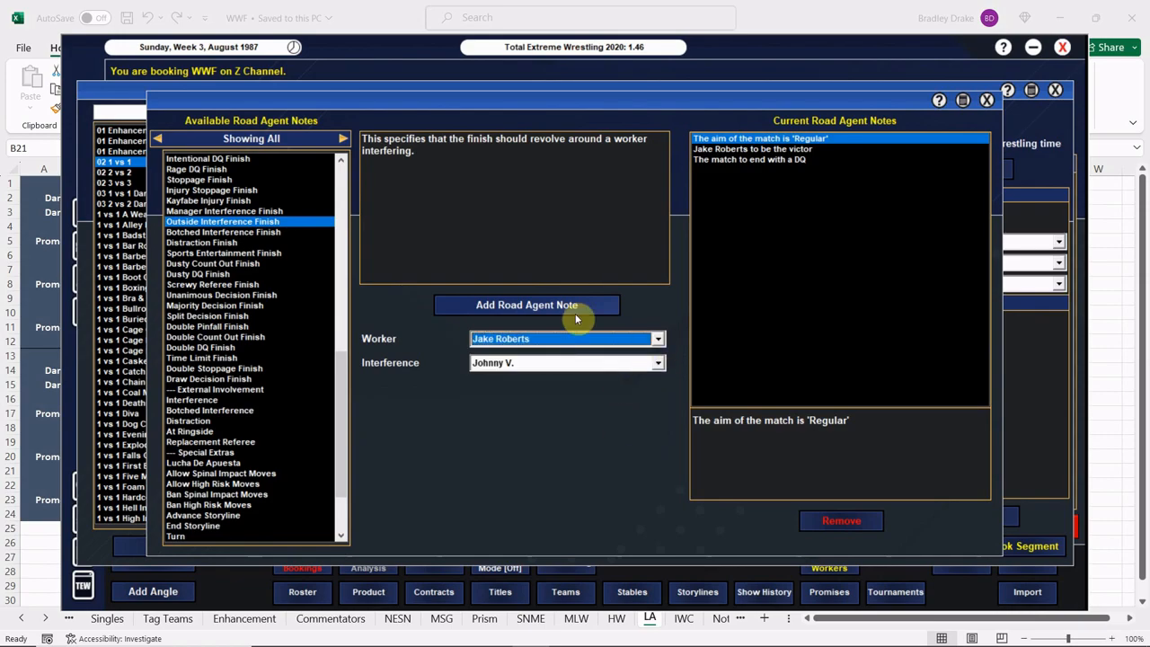
left_click(527, 305)
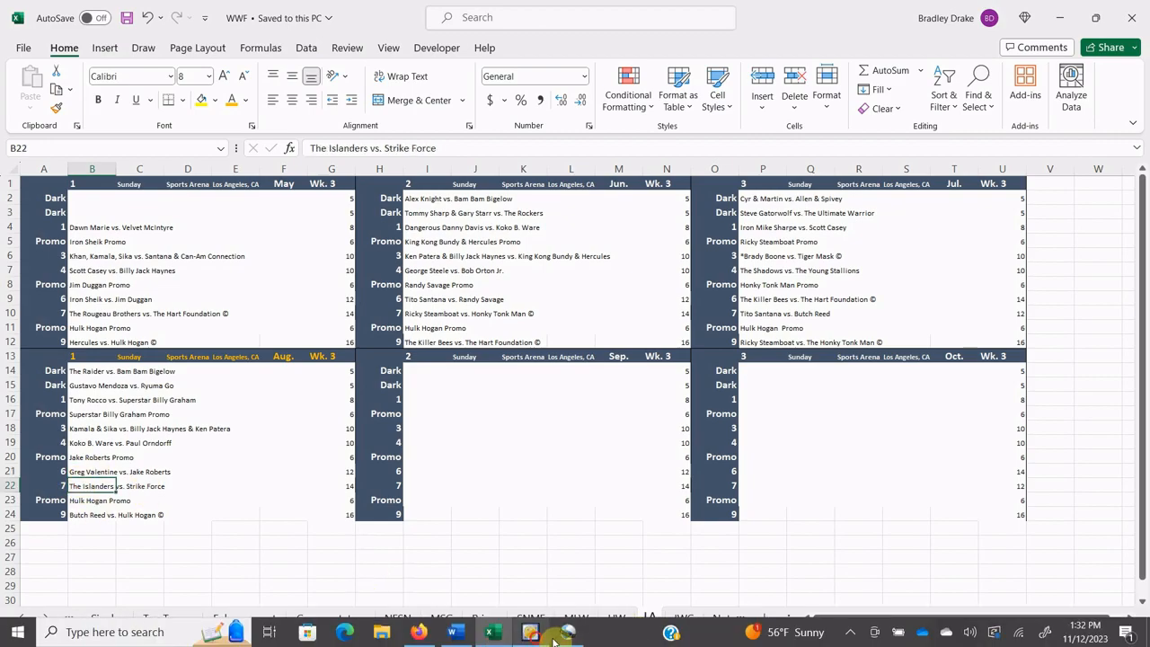
Step: Select The Islanders and Strike Force in Tag Team View and auto-name the segment
left_click(528, 632)
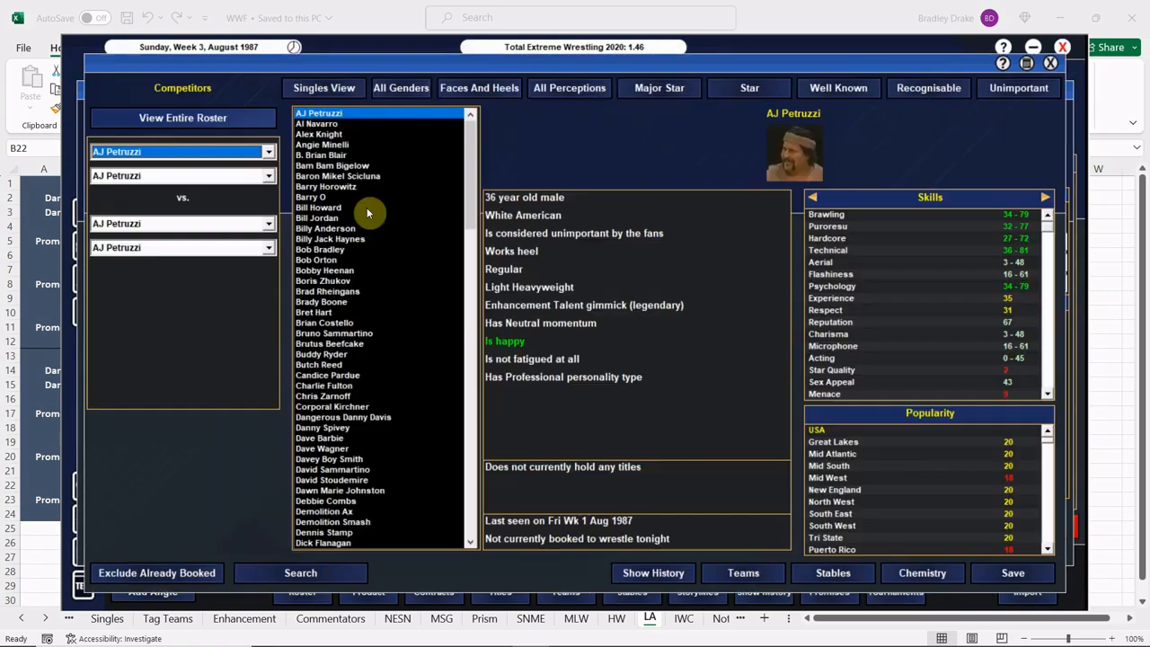
left_click(324, 86)
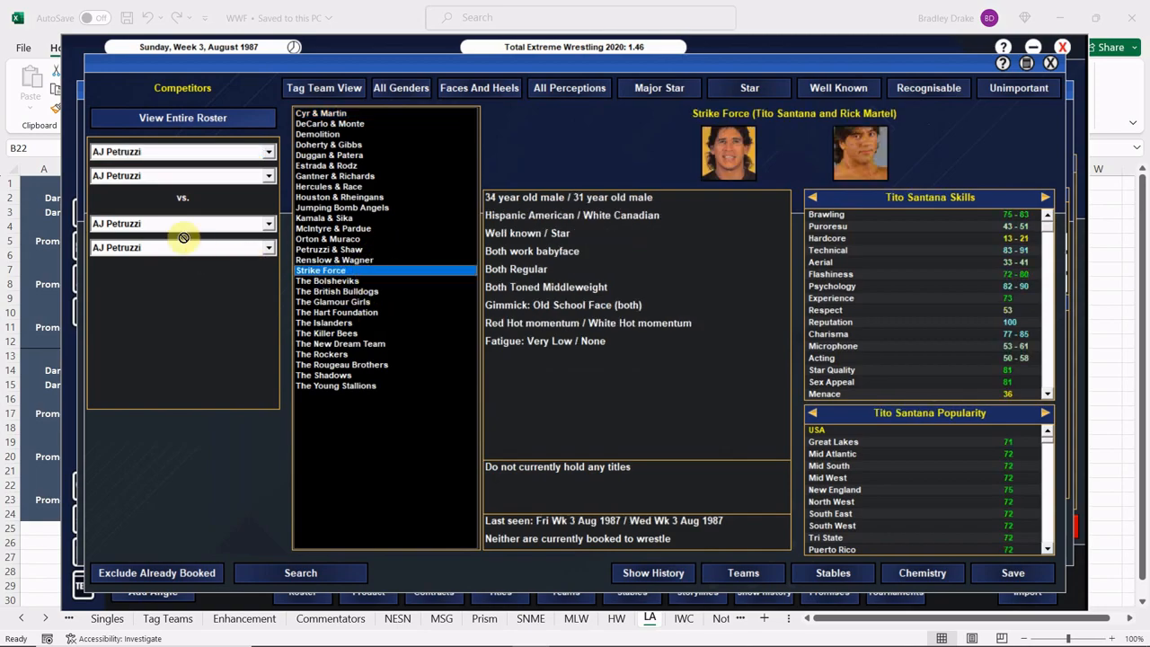
left_click(324, 323)
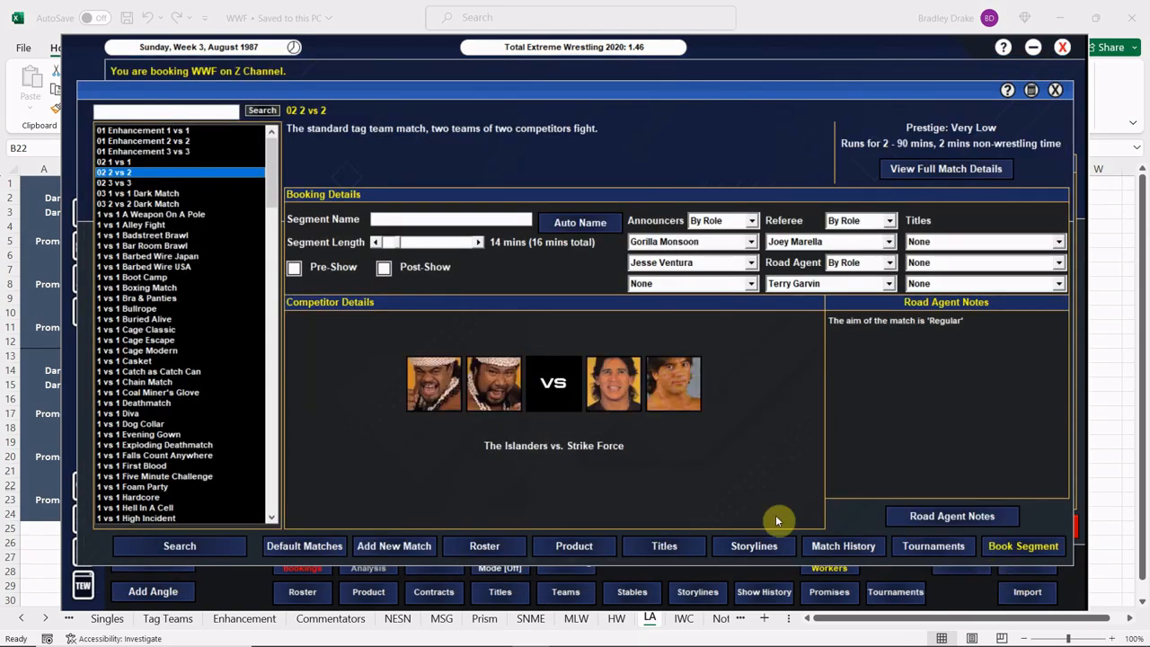
left_click(579, 223)
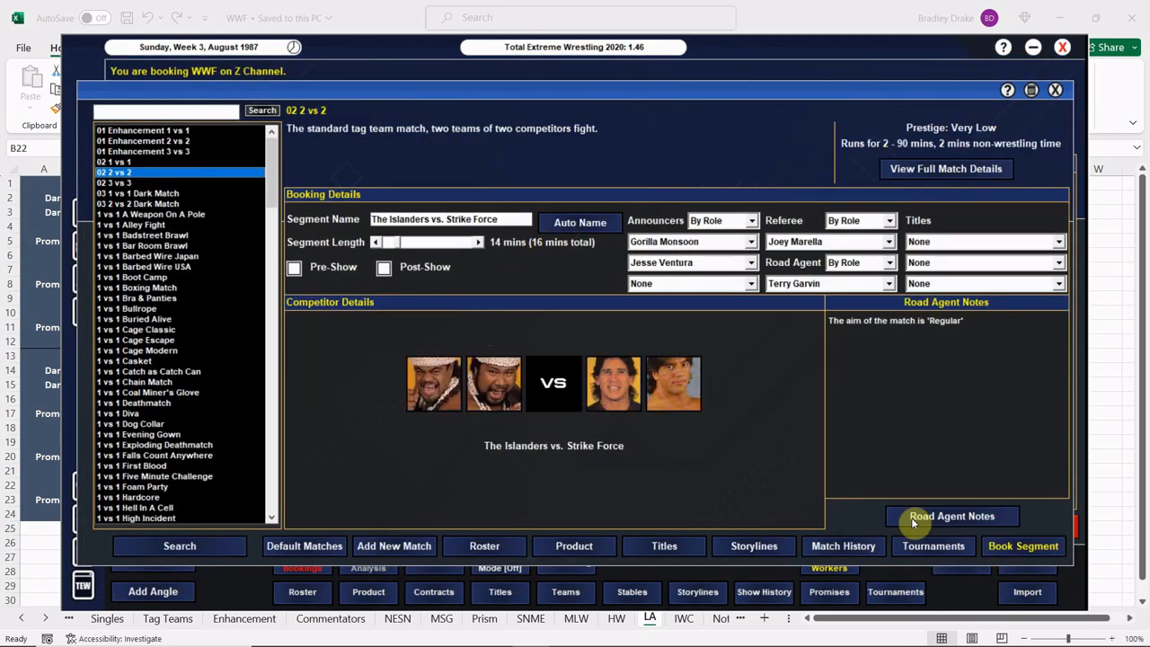
left_click(950, 516)
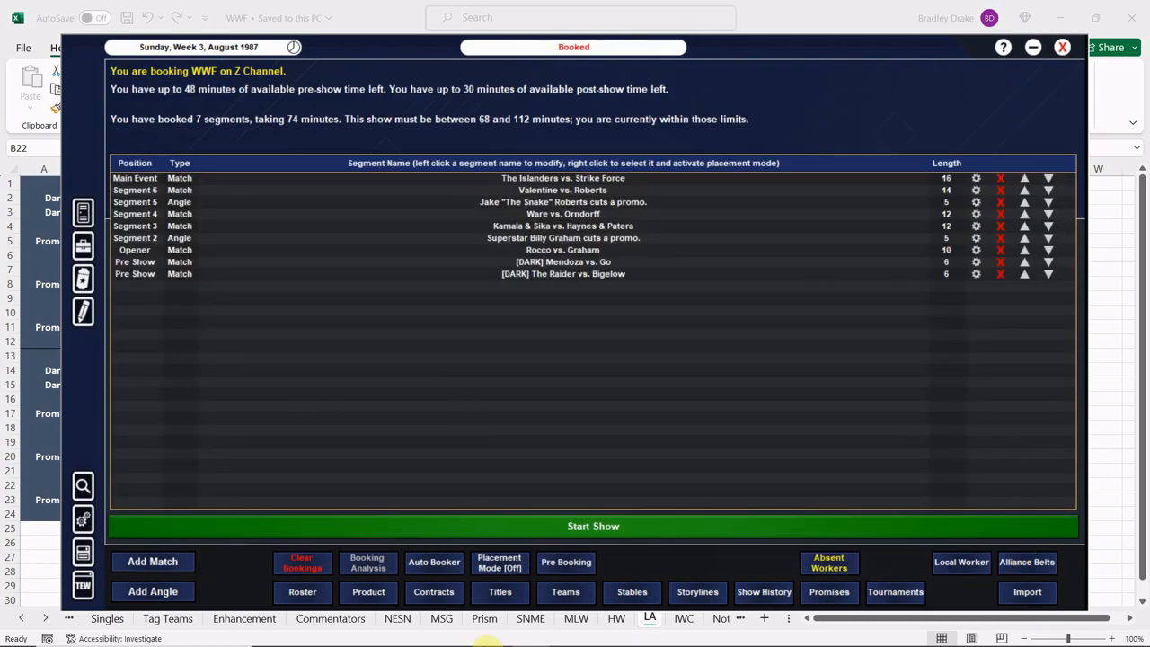
Step: Check the tour sheet, add a Freestyle Angle for the Hogan promo with Lord Alfred Hayes announcing
left_click(456, 632)
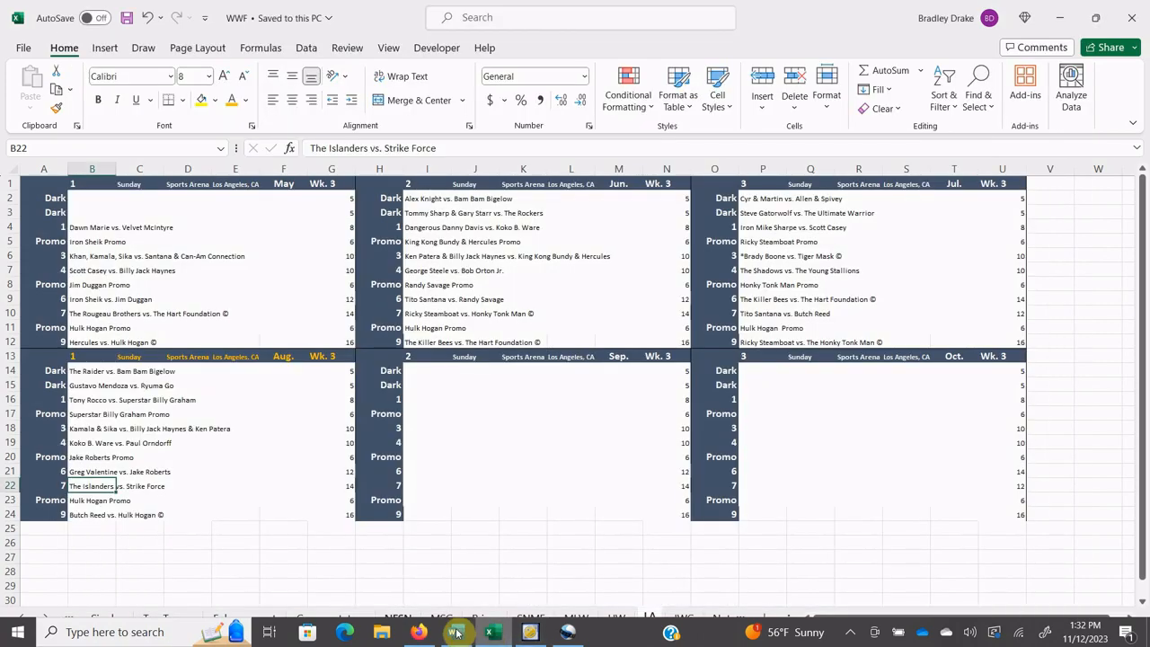
left_click(92, 499)
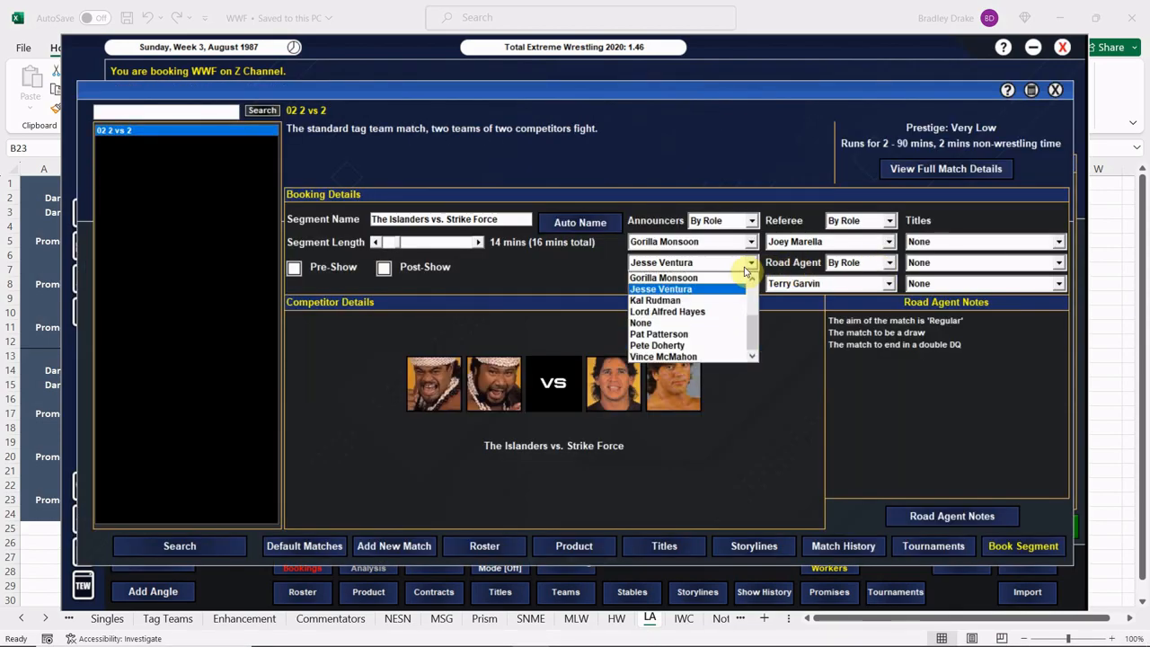
left_click(1022, 546)
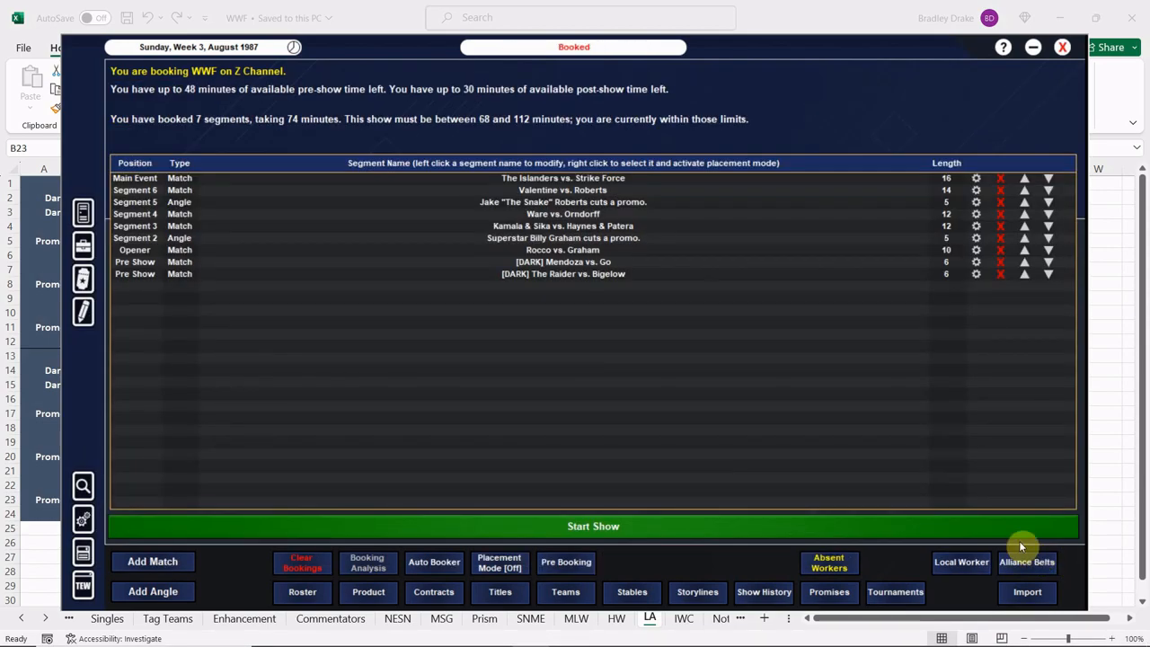
left_click(153, 590)
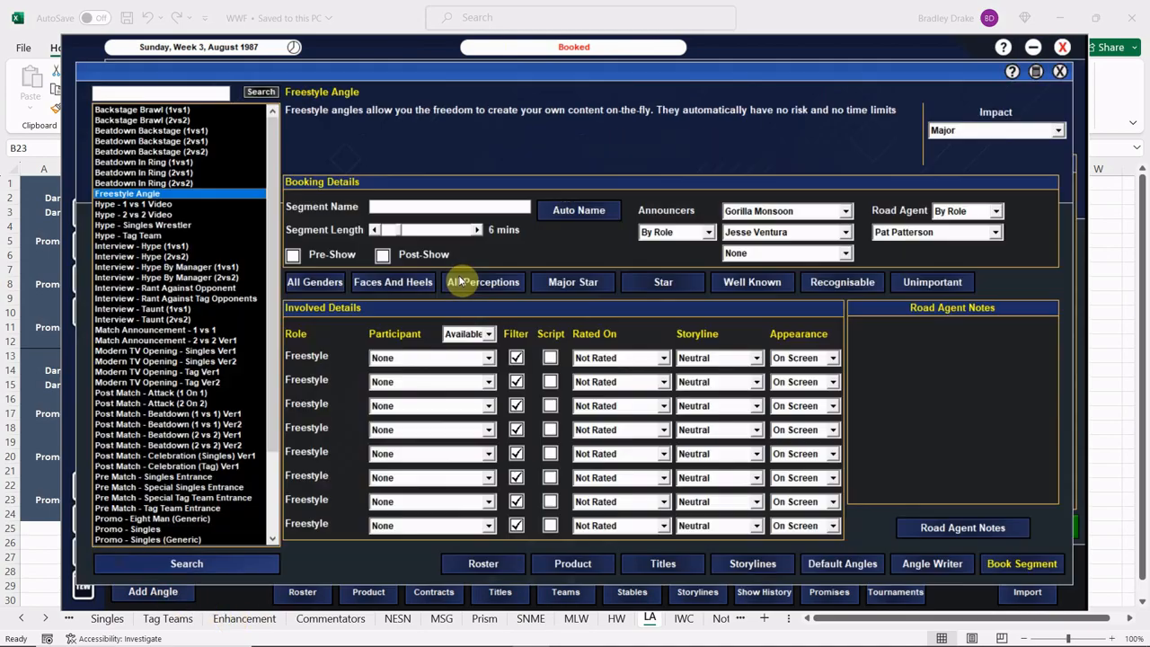
type("Hu")
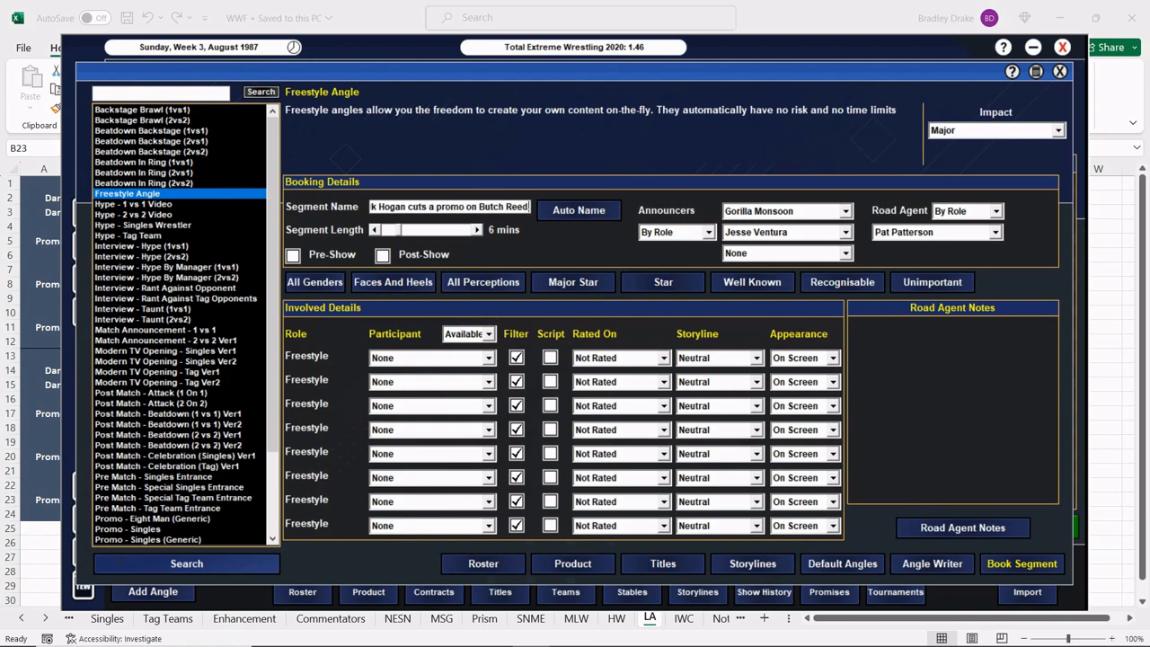
left_click(782, 232)
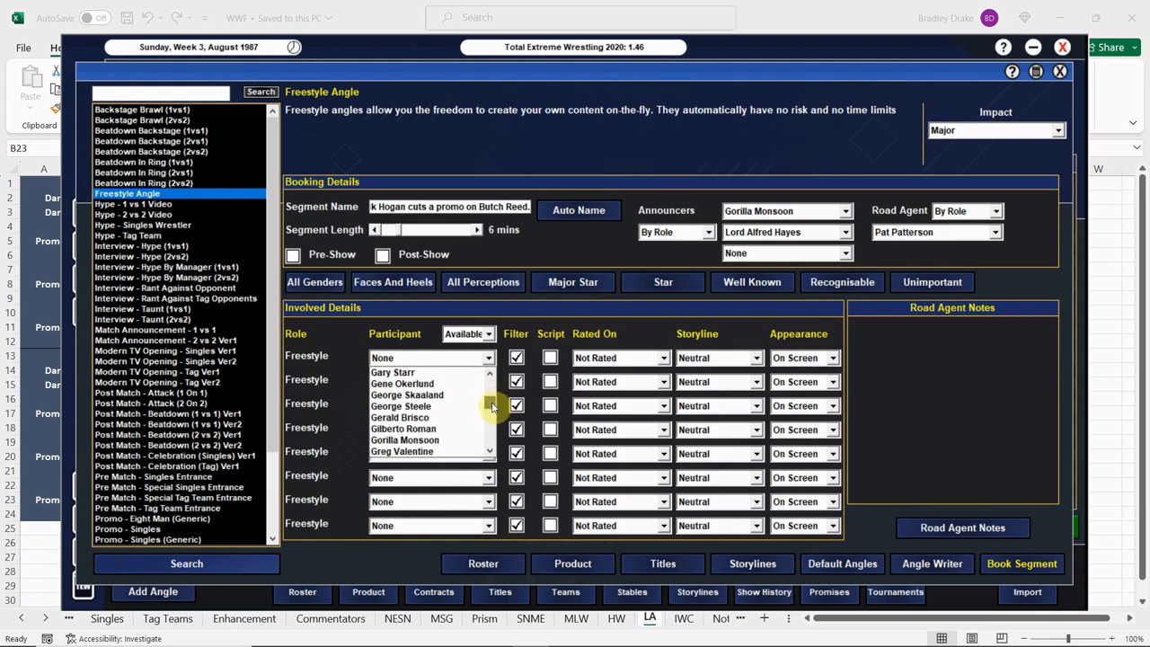
Step: Set Gene Okerlund, Hulk Hogan and Butch Reed as the angle's three participants
left_click(403, 384)
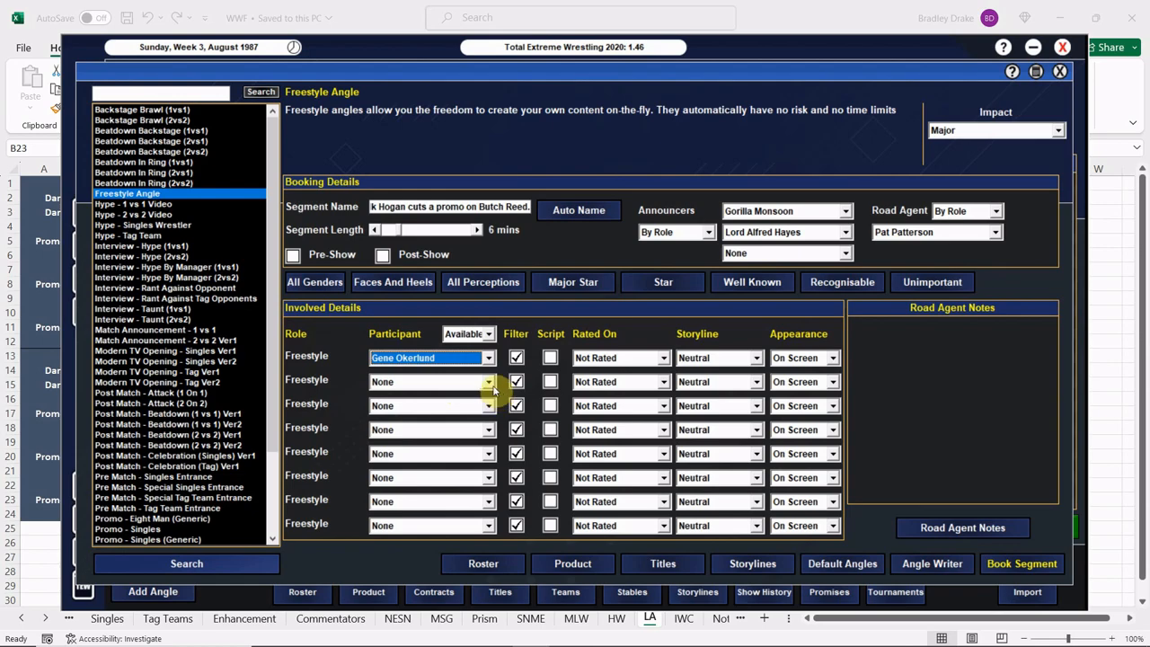
left_click(488, 380)
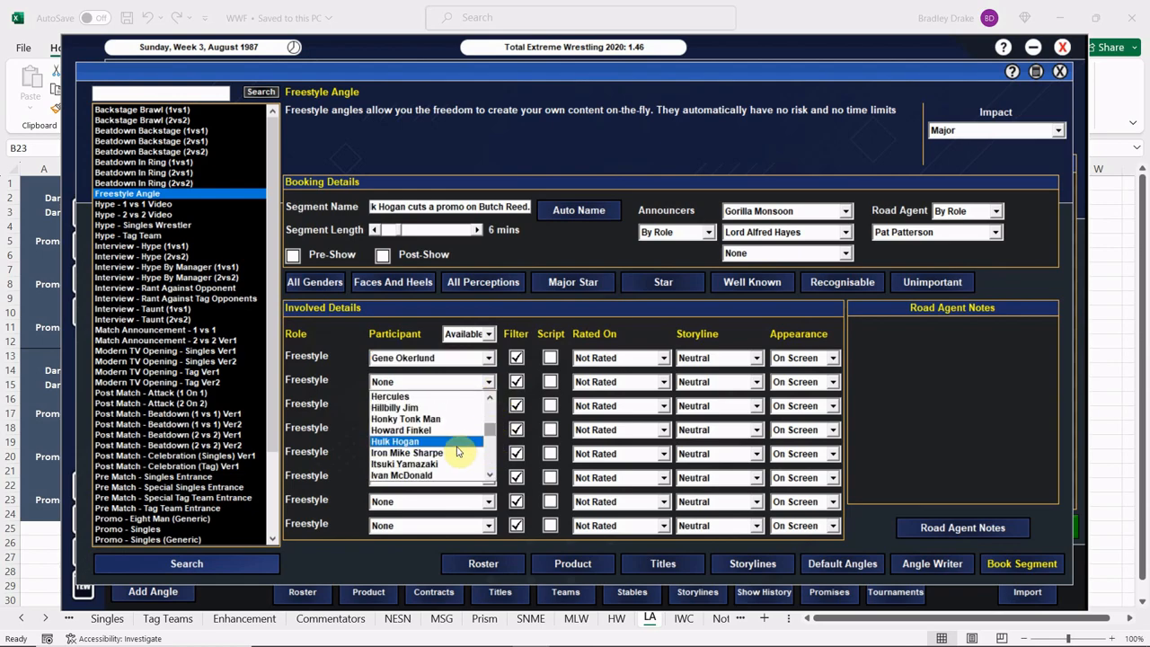
left_click(395, 442)
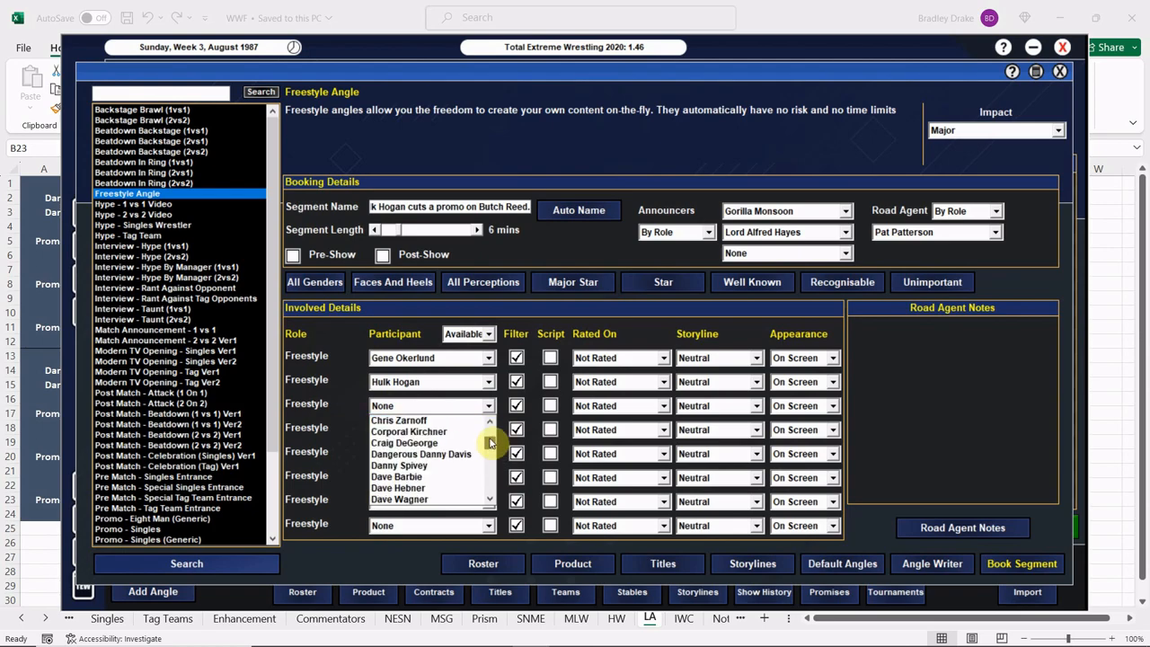
scroll("down", 3)
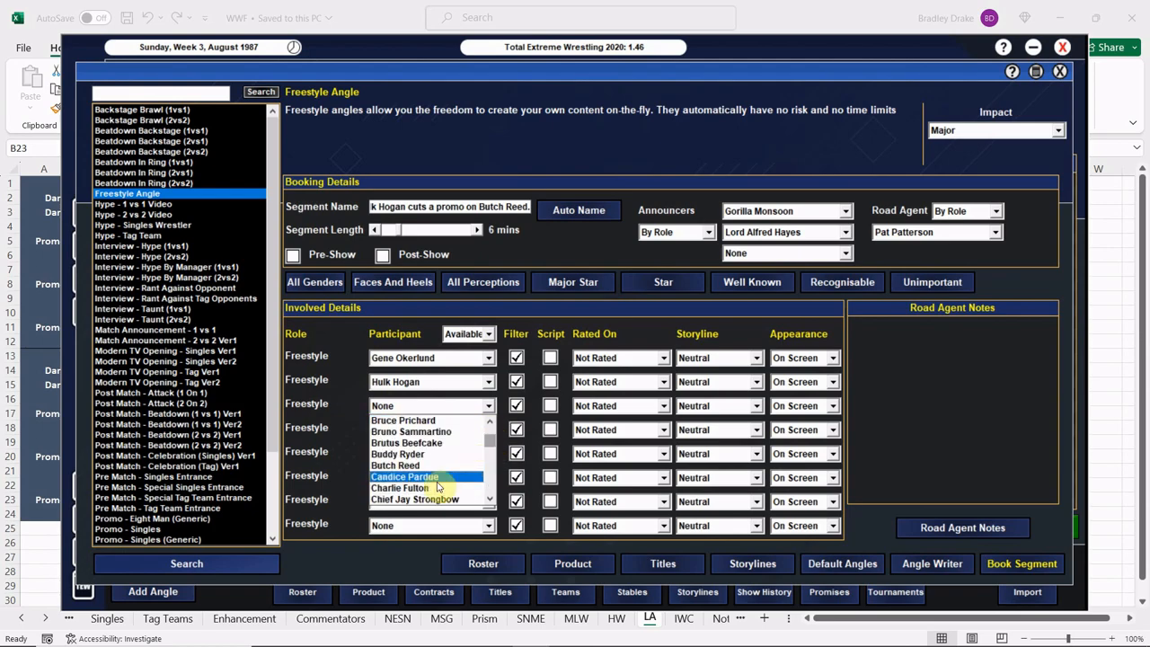
left_click(396, 463)
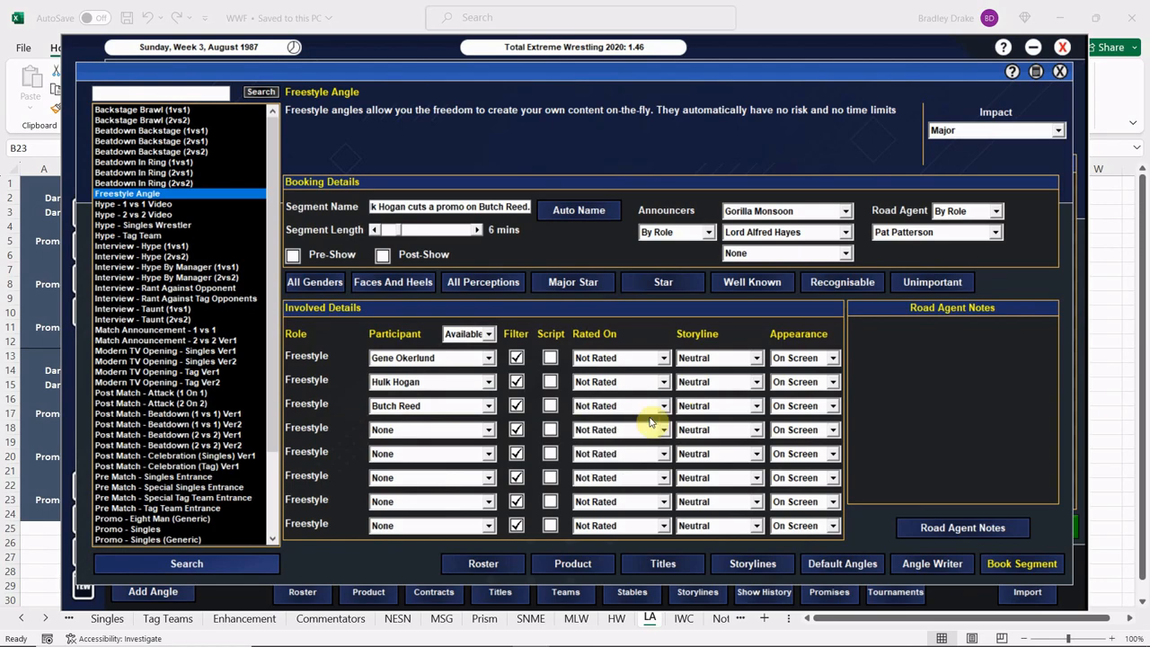
left_click(620, 381)
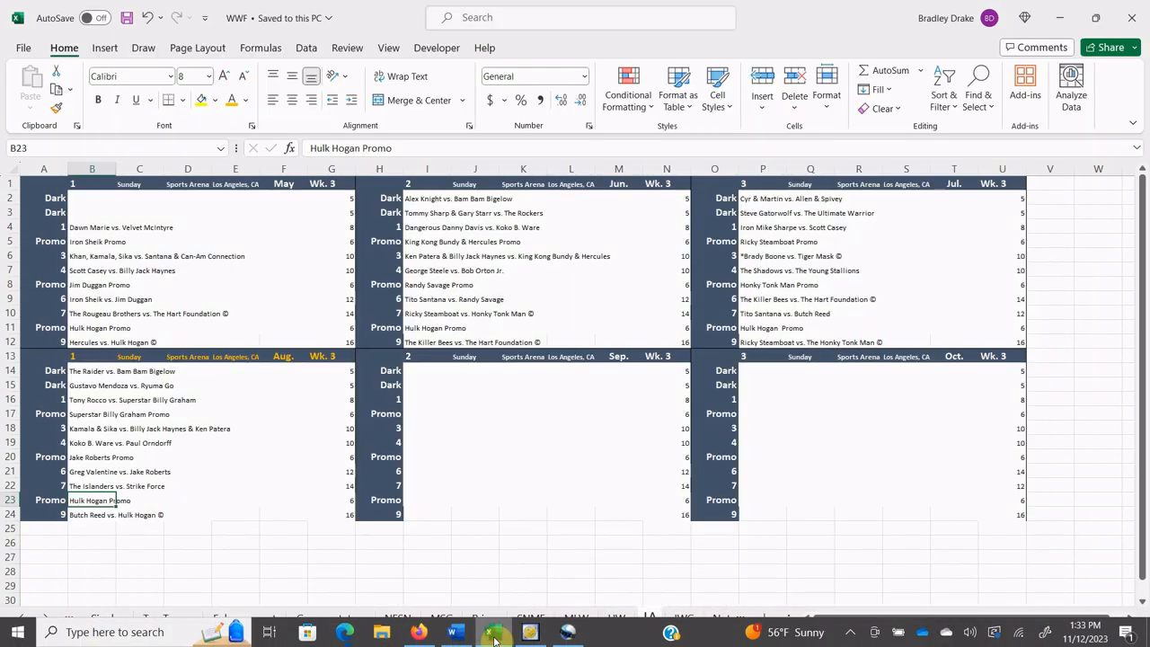
Step: Book a 16-minute one-on-one match, Butch Reed vs. Hogan (C), with Reed and Hulk Hogan selected
left_click(531, 632)
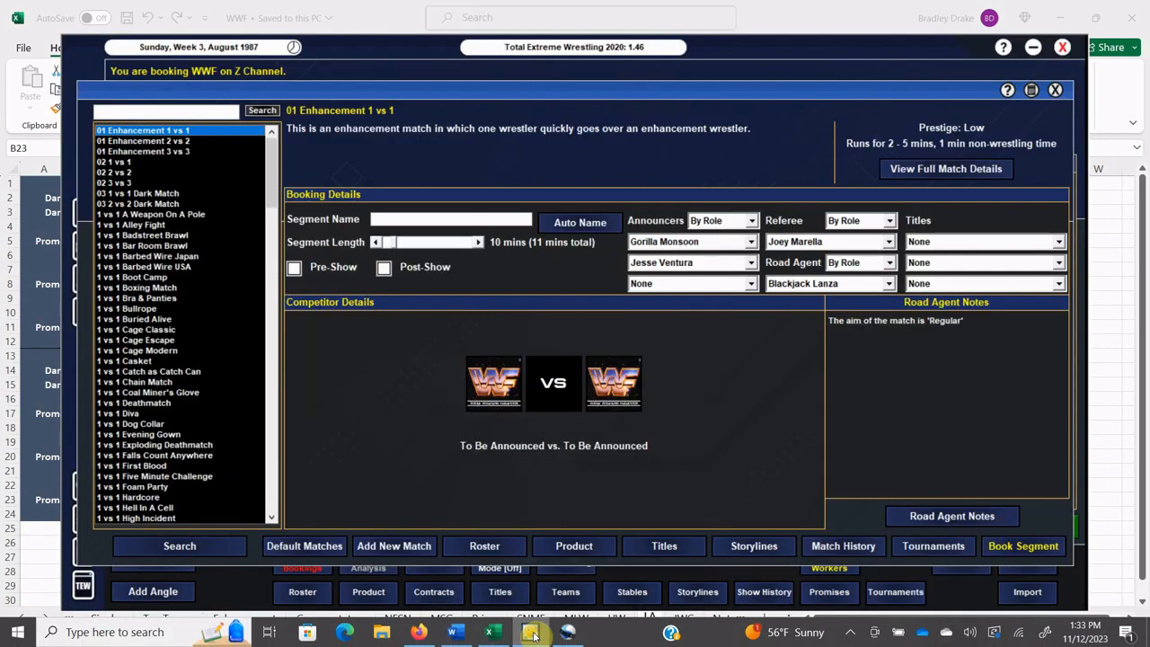
left_click_drag(395, 241, 481, 241)
type("Reed vs.")
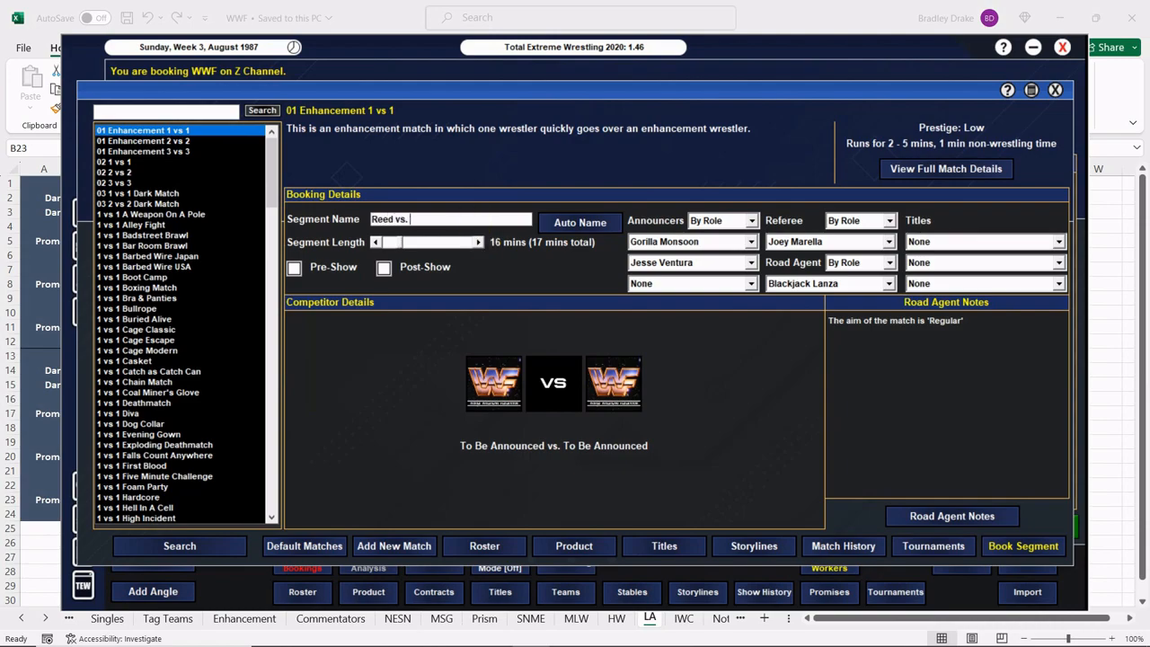
type("Hogan (C)")
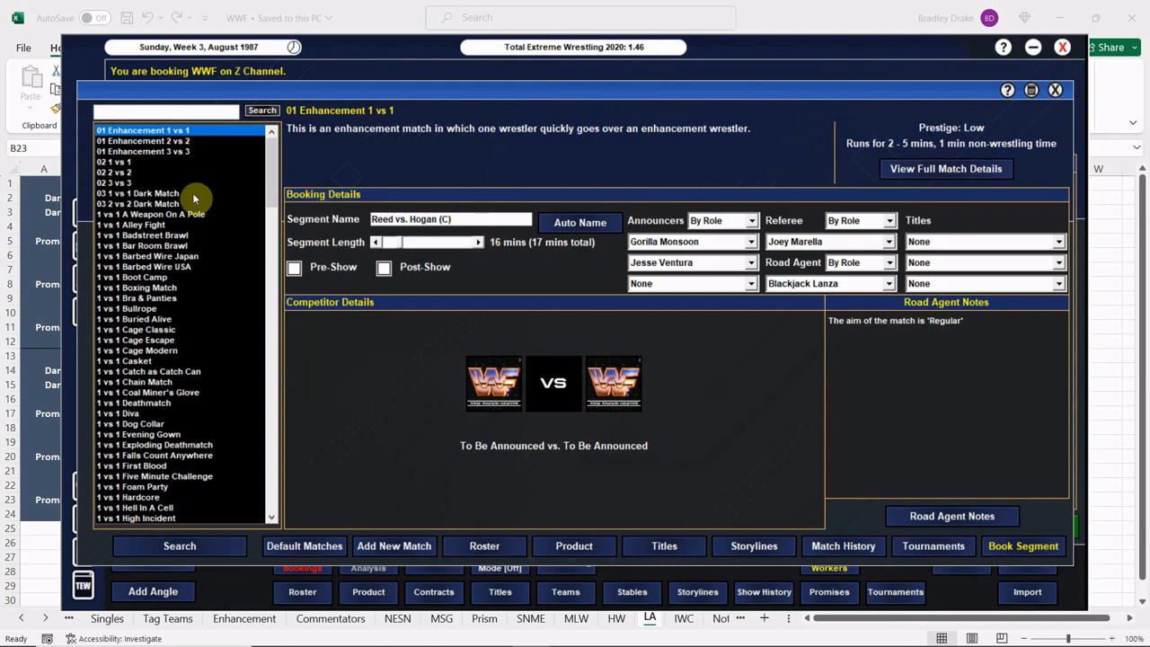
left_click(115, 161)
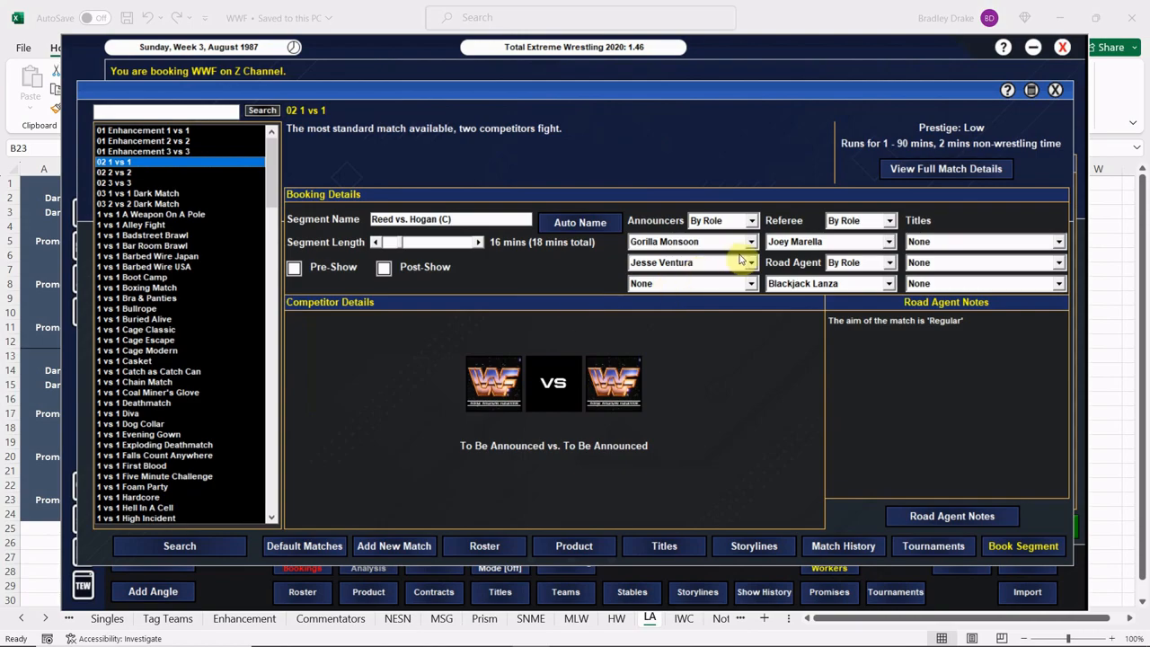
left_click(691, 262)
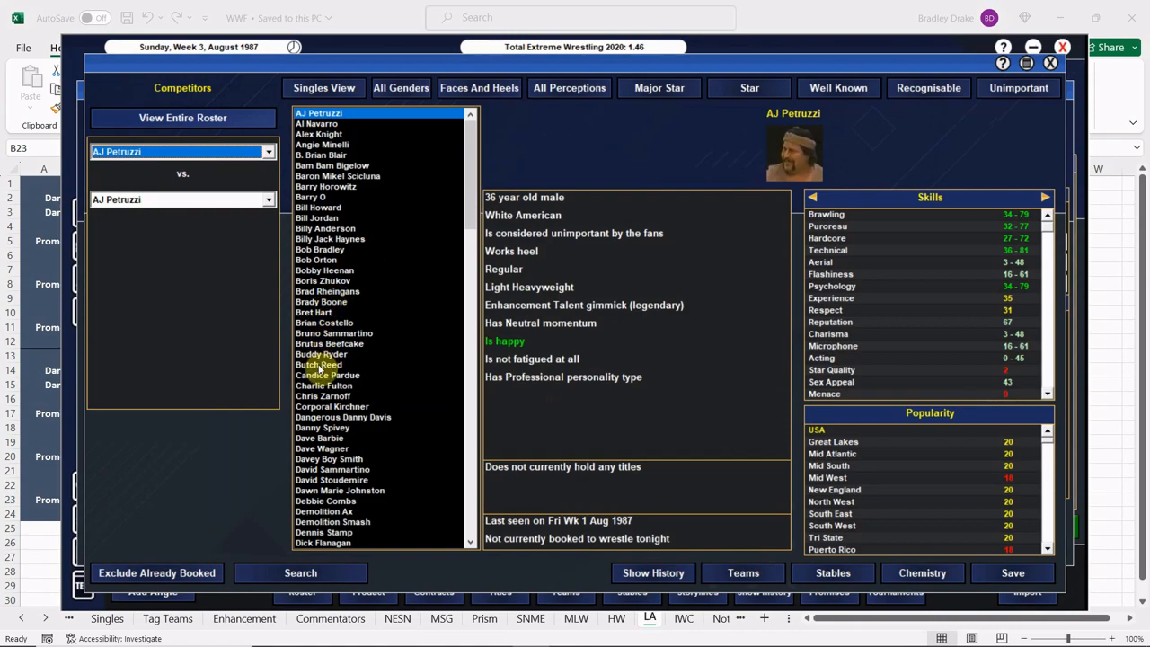
left_click(318, 363)
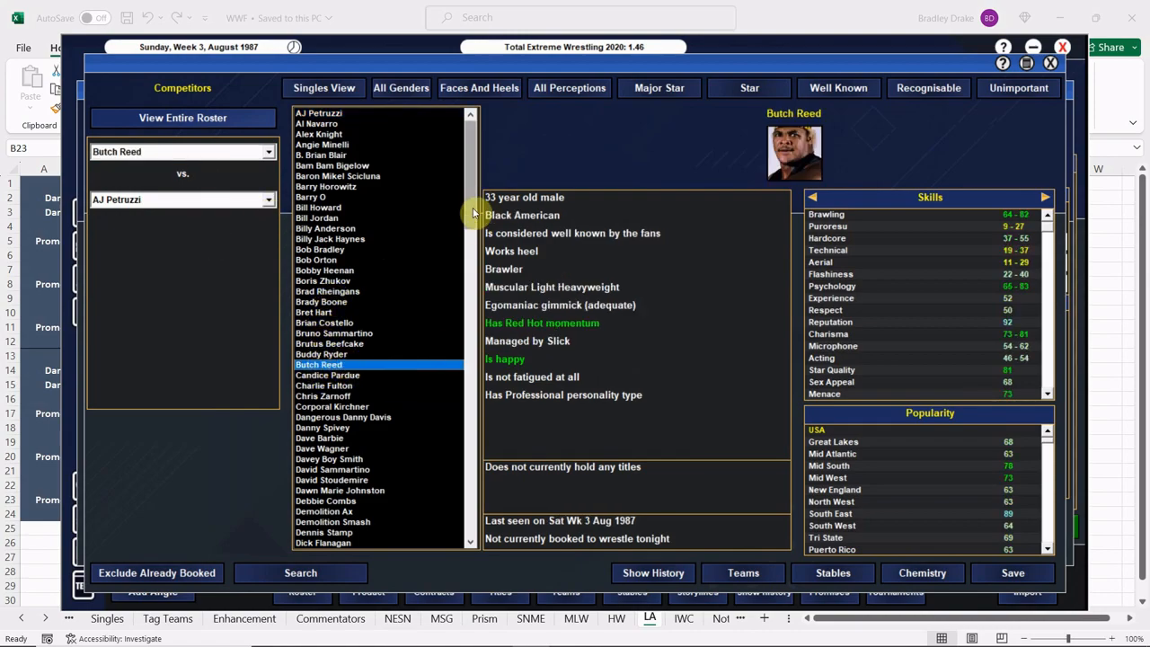
scroll("down", 3)
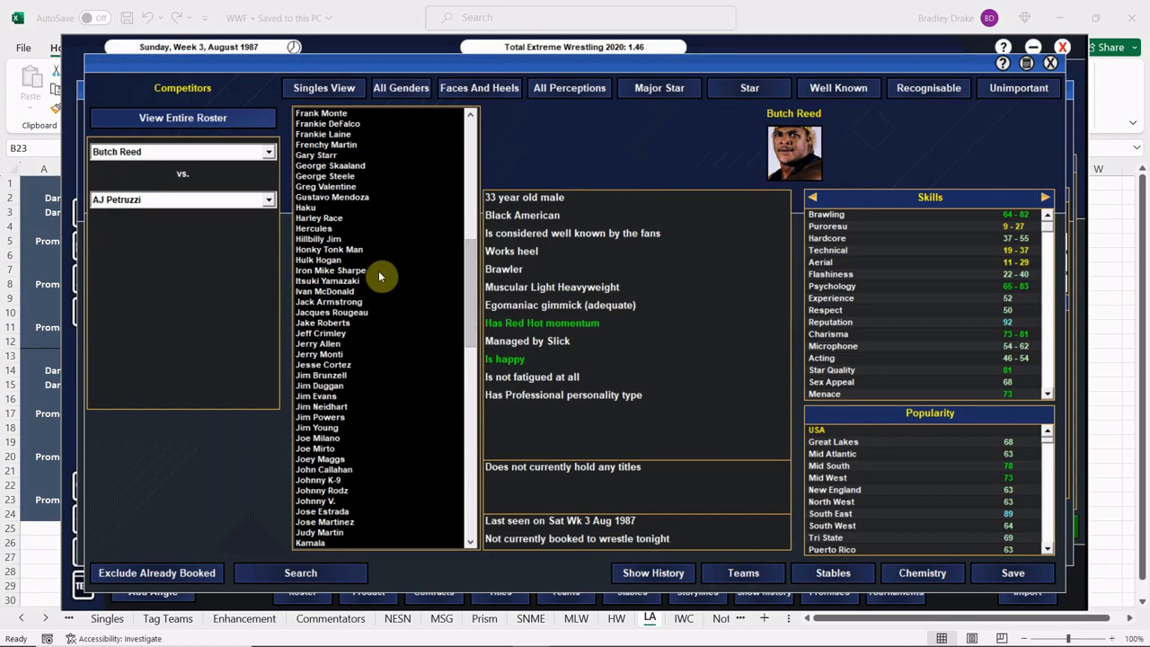
left_click(318, 259)
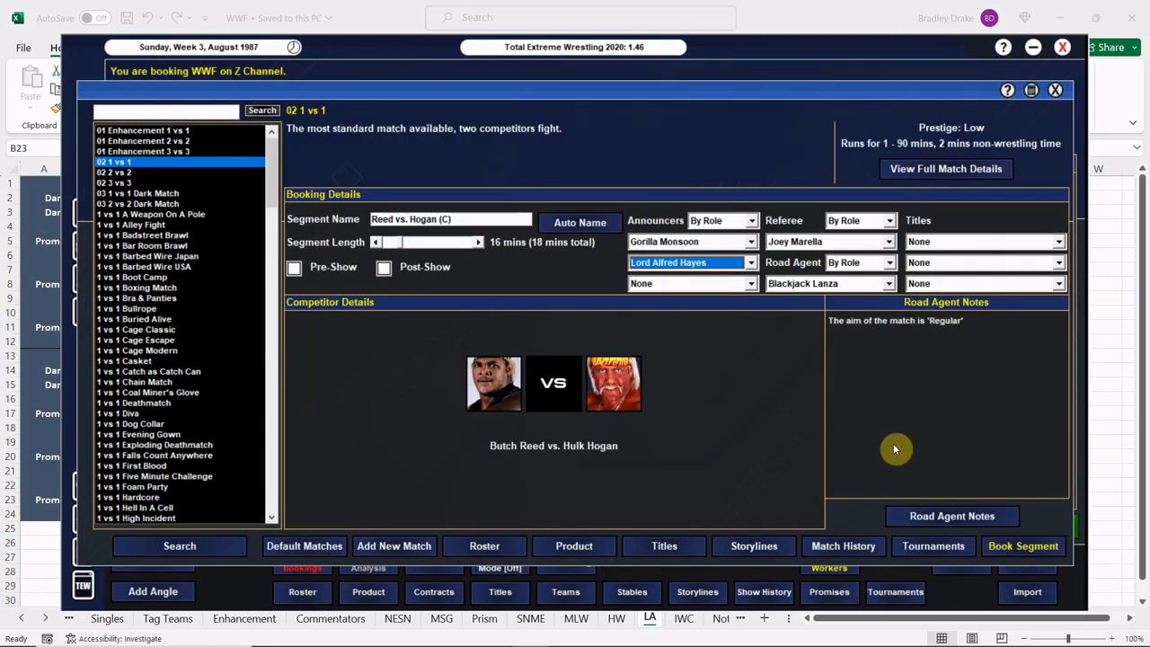
Step: Set Hogan as victor, make it a WWF World Heavyweight title match with the Epic aim, and book it
left_click(952, 516)
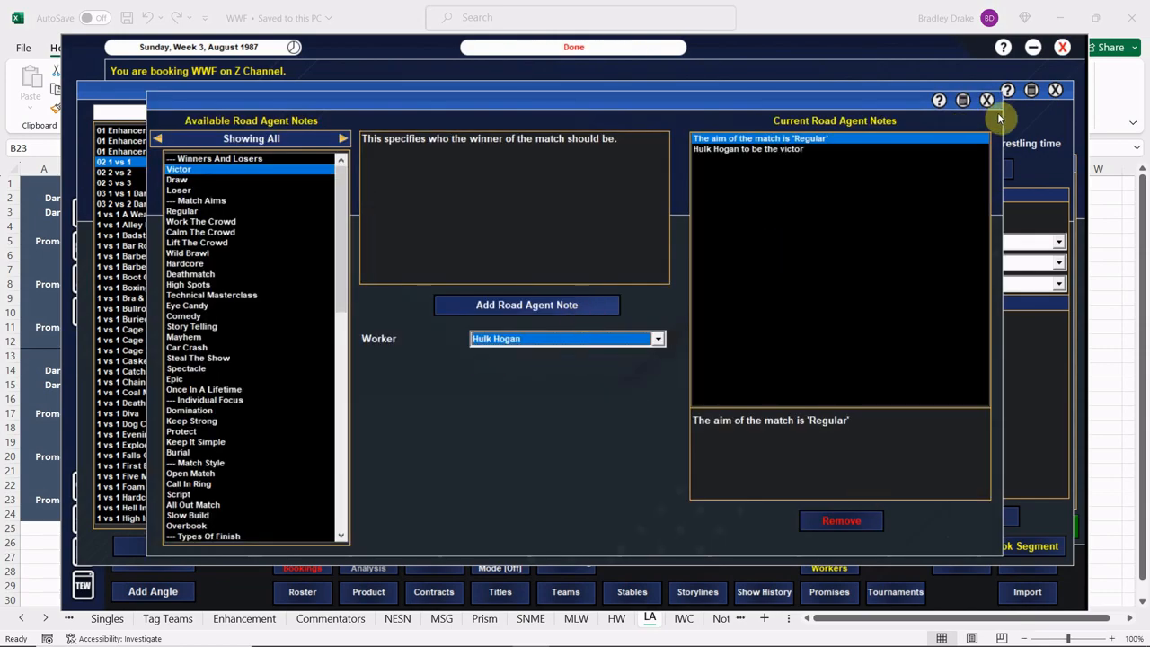
left_click(986, 100)
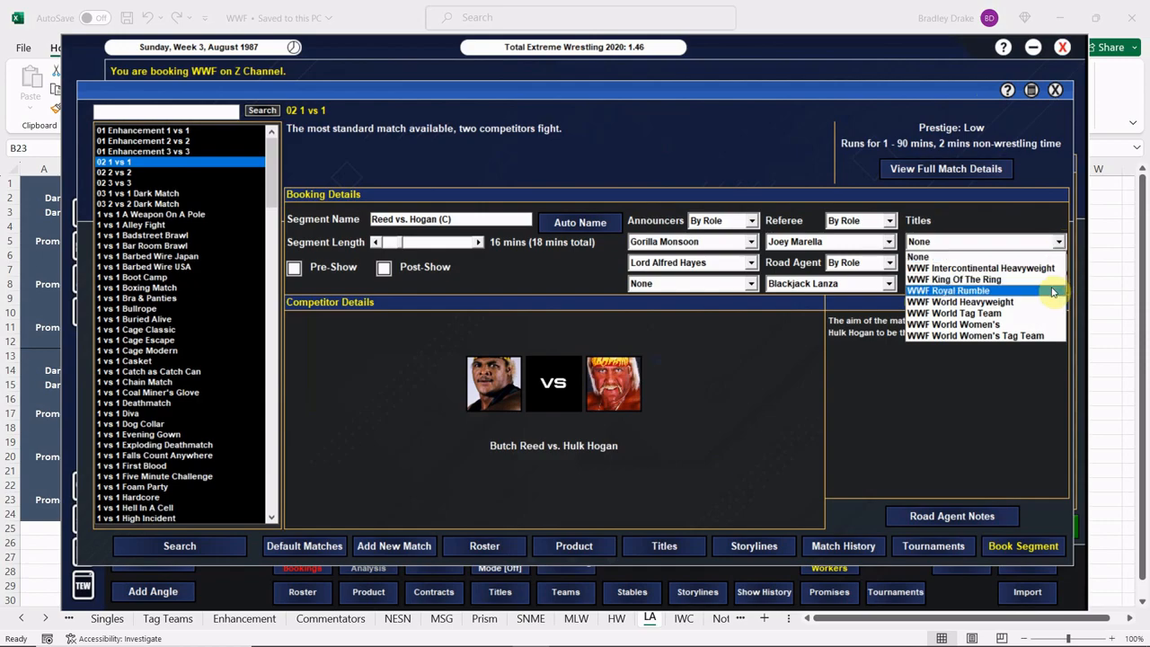
left_click(959, 302)
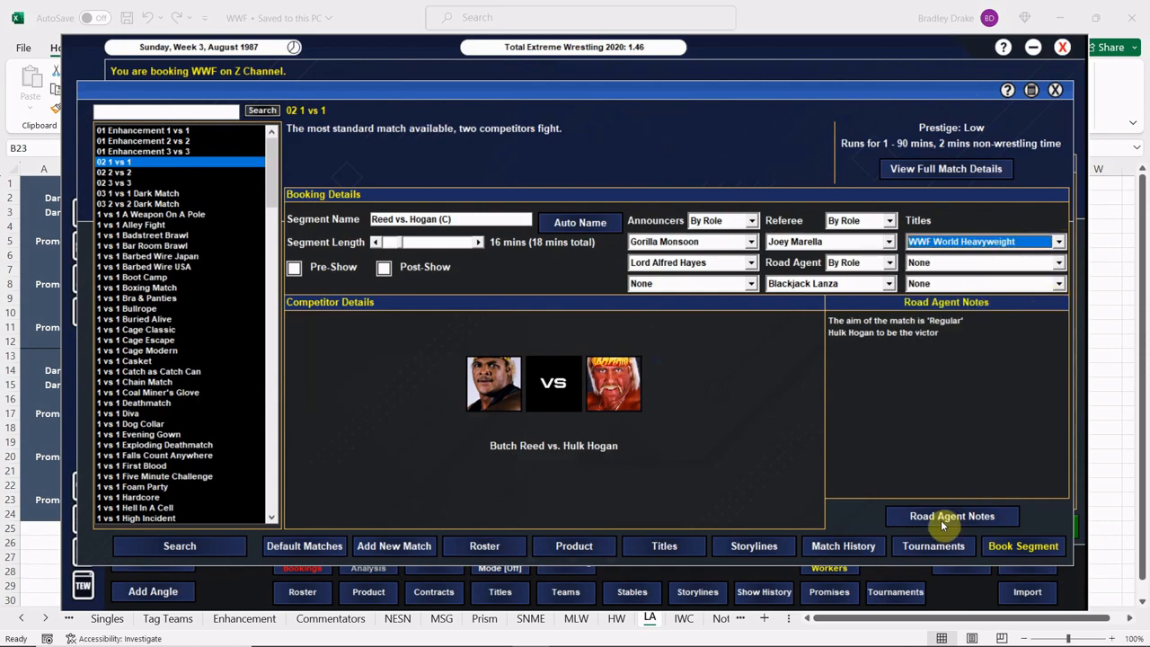
left_click(952, 515)
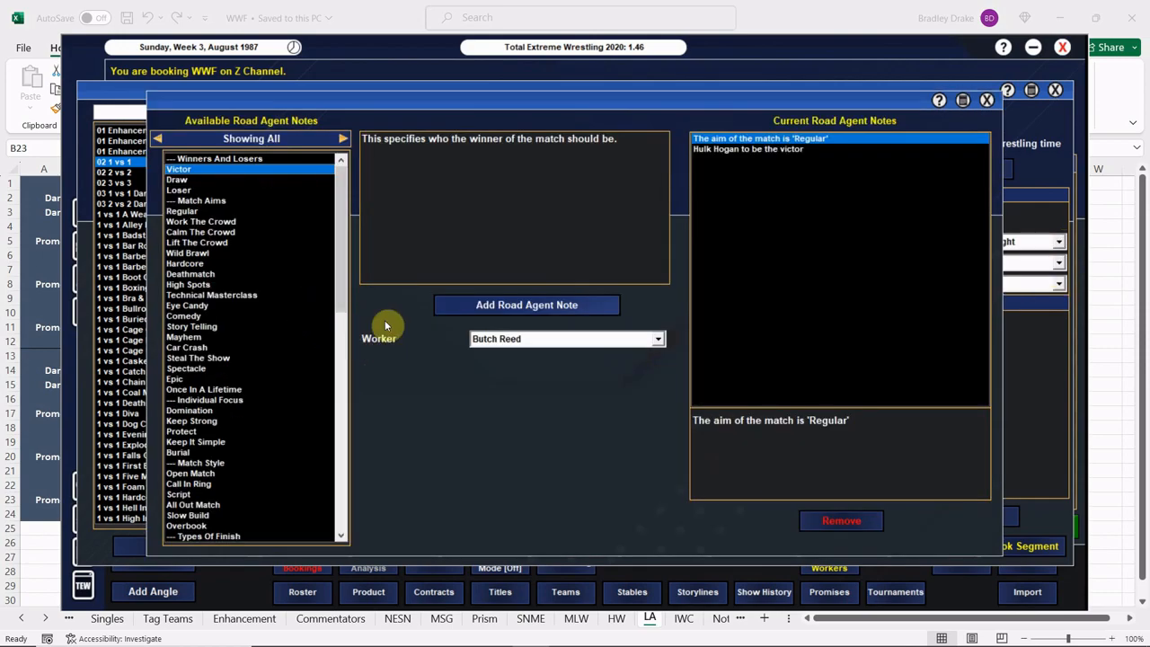
left_click(174, 378)
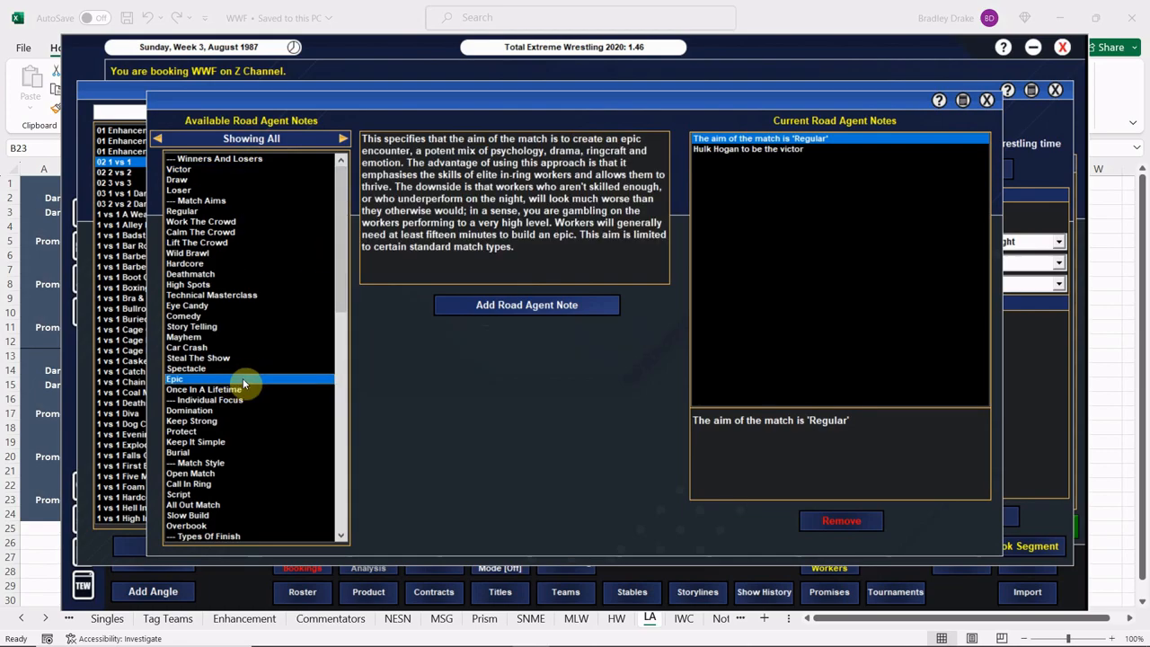
left_click(526, 306)
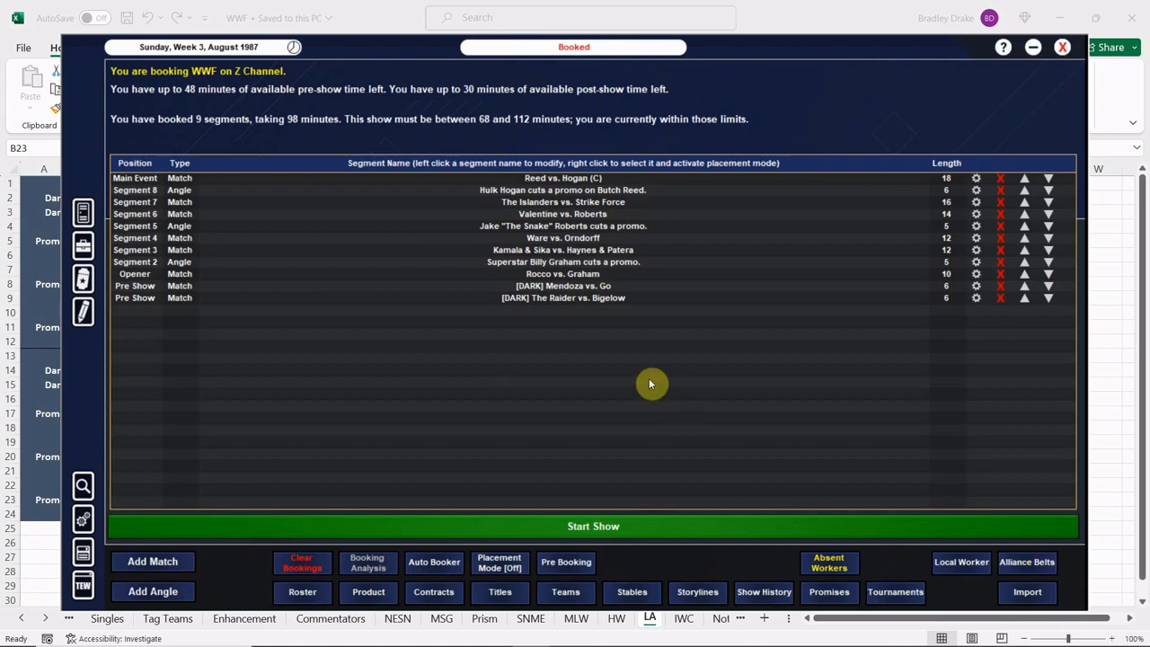
mouse_move(609, 519)
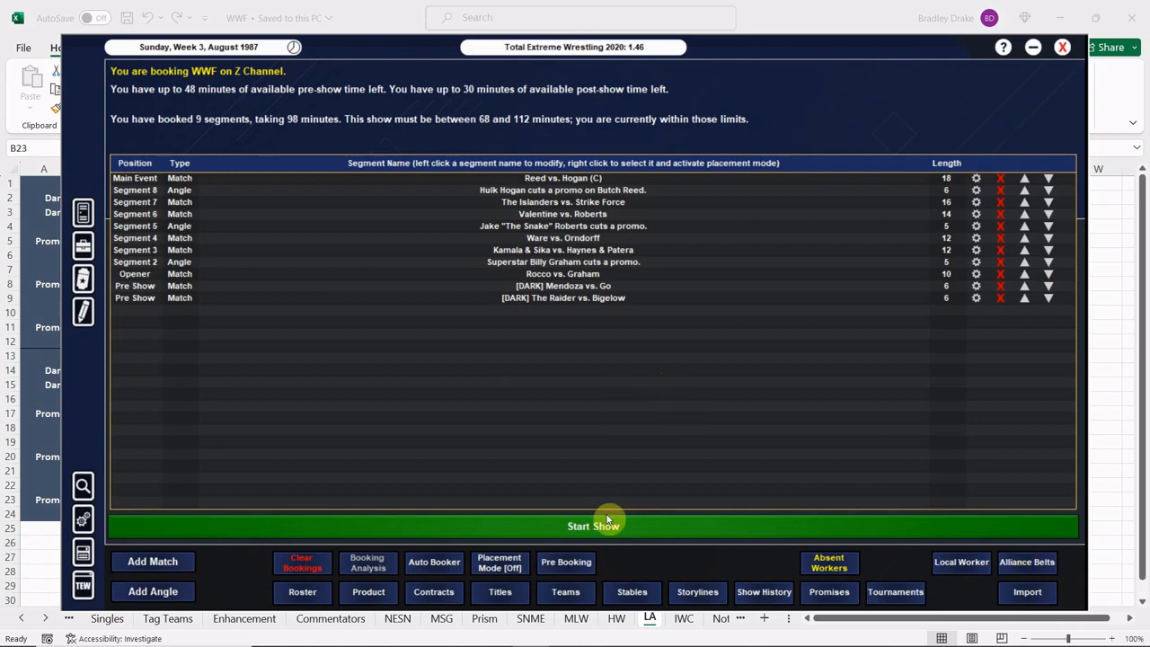
Step: Run the show and step through results up to the Kamala & Sika match
left_click(593, 525)
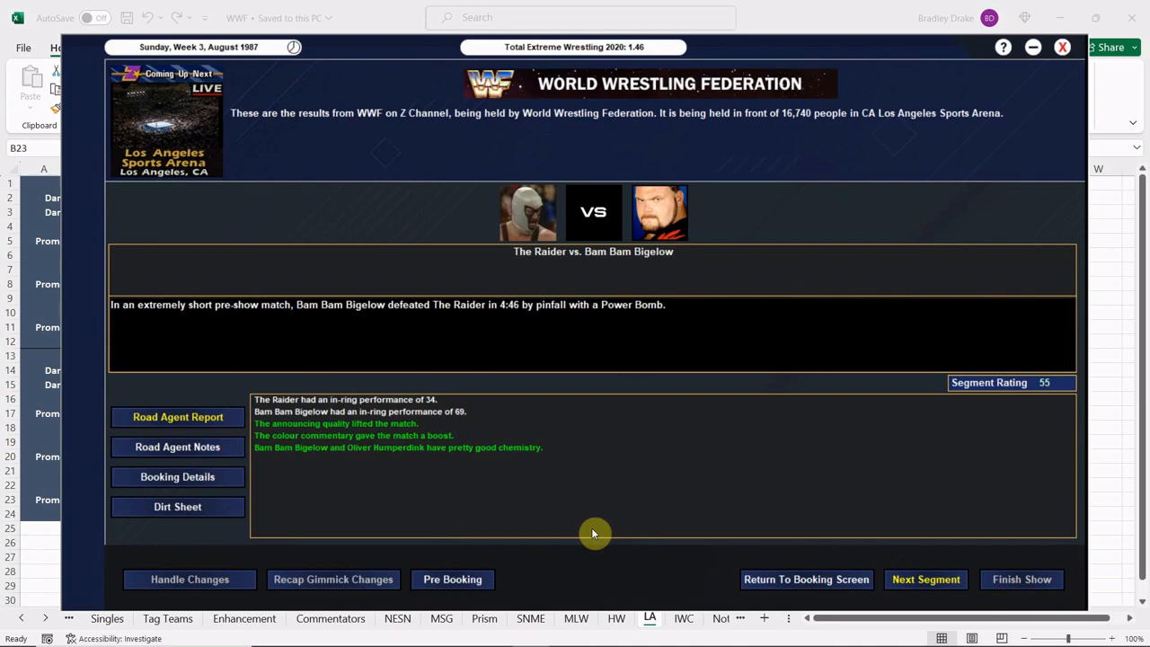
left_click(925, 579)
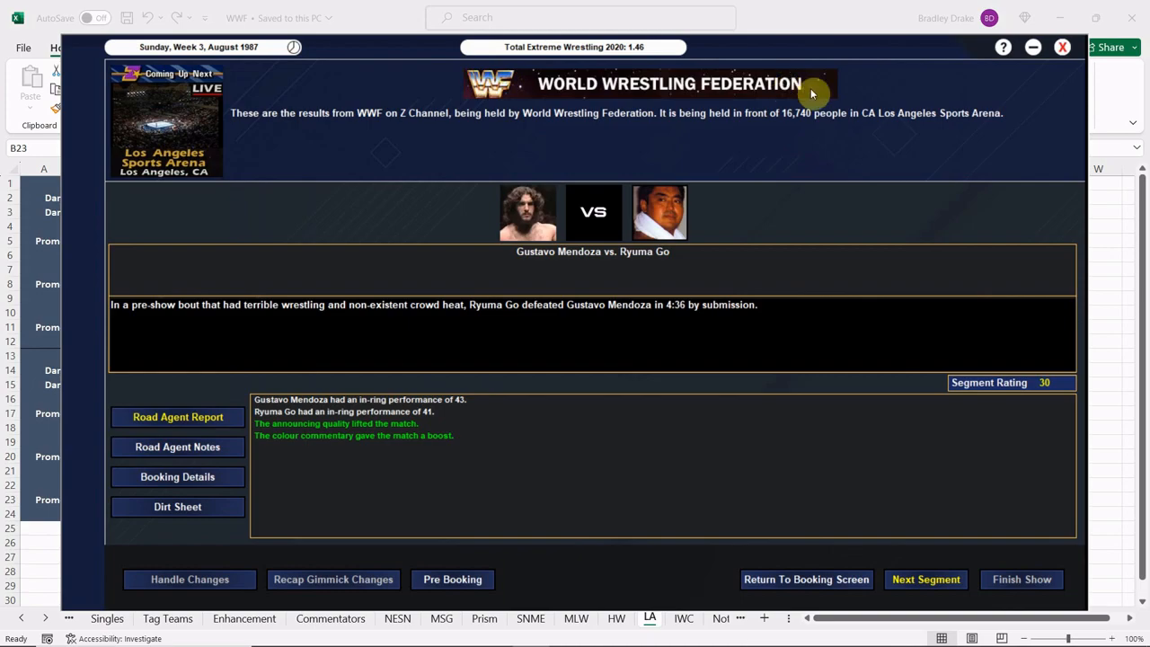
mouse_move(782, 413)
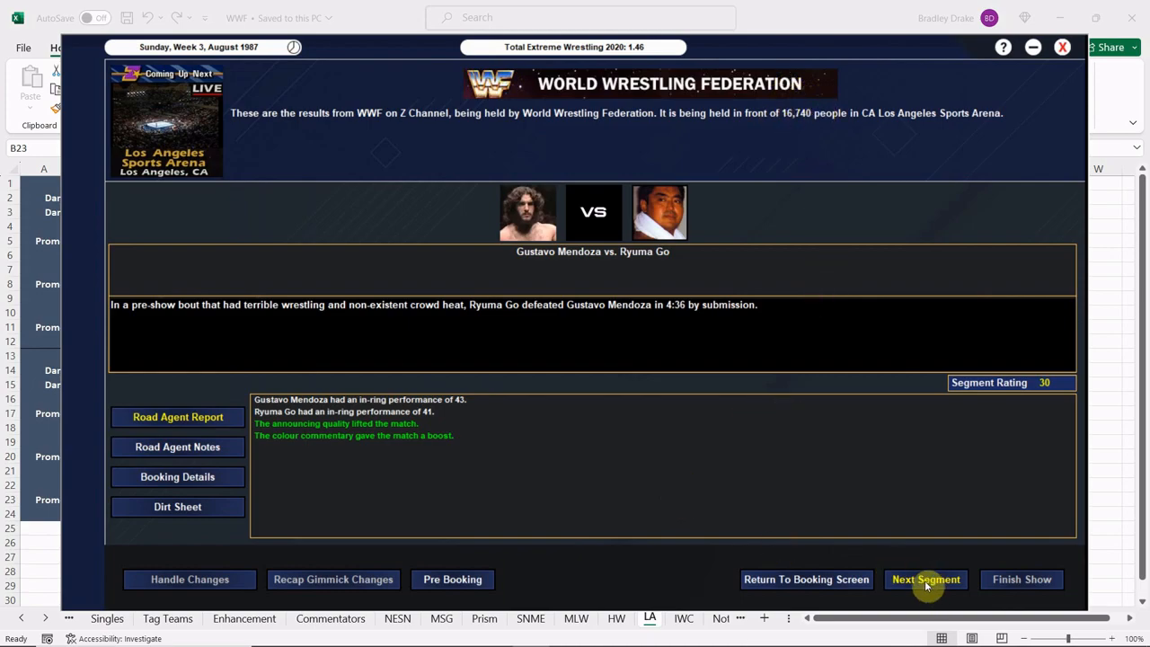
left_click(925, 578)
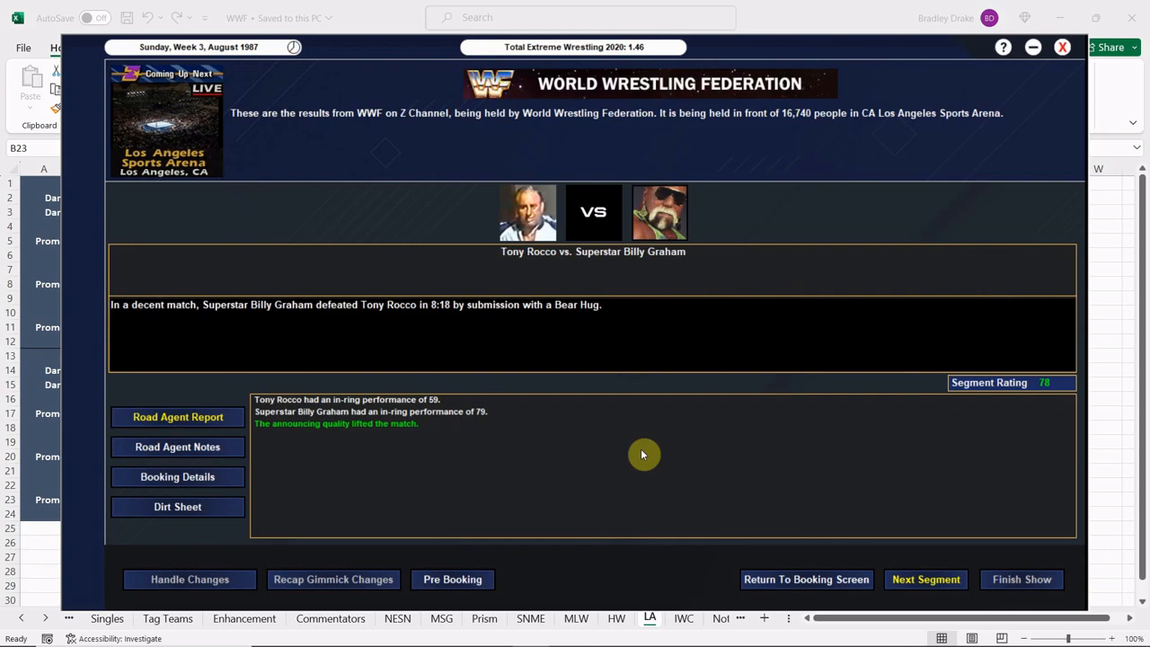
mouse_move(647, 460)
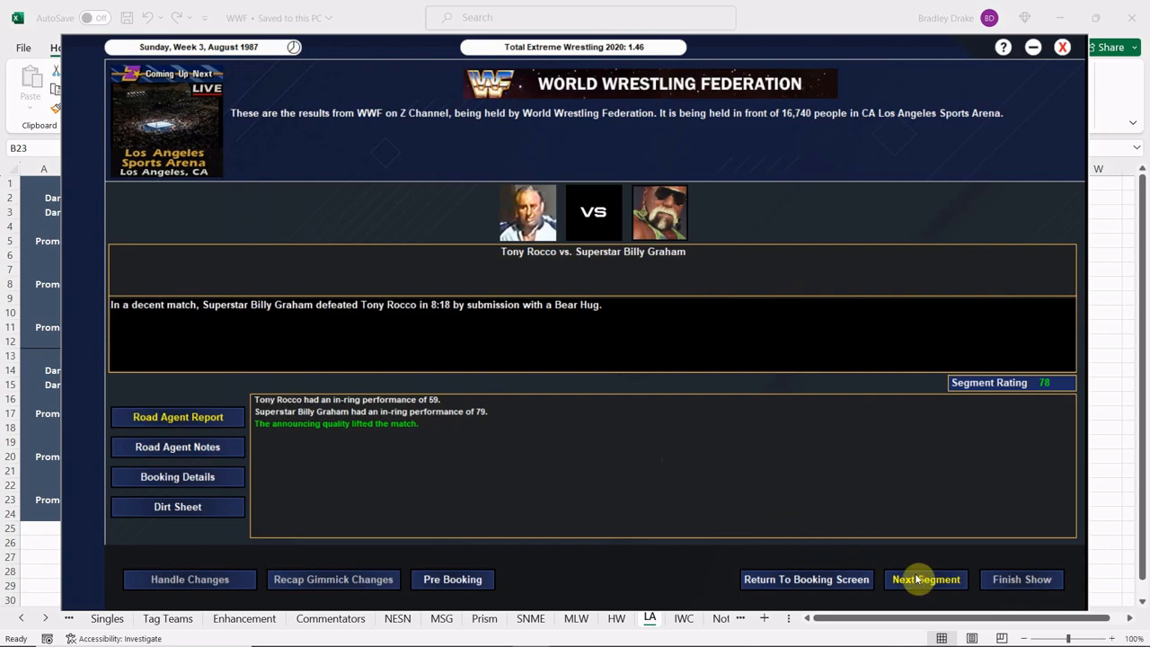
left_click(925, 578)
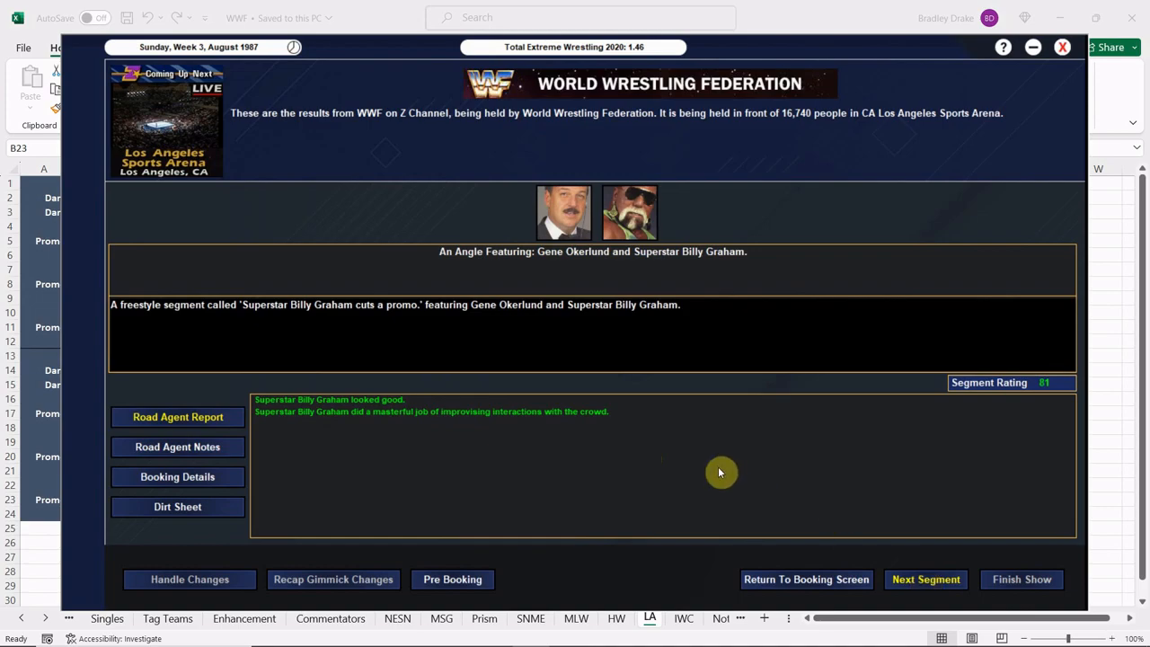
mouse_move(464, 478)
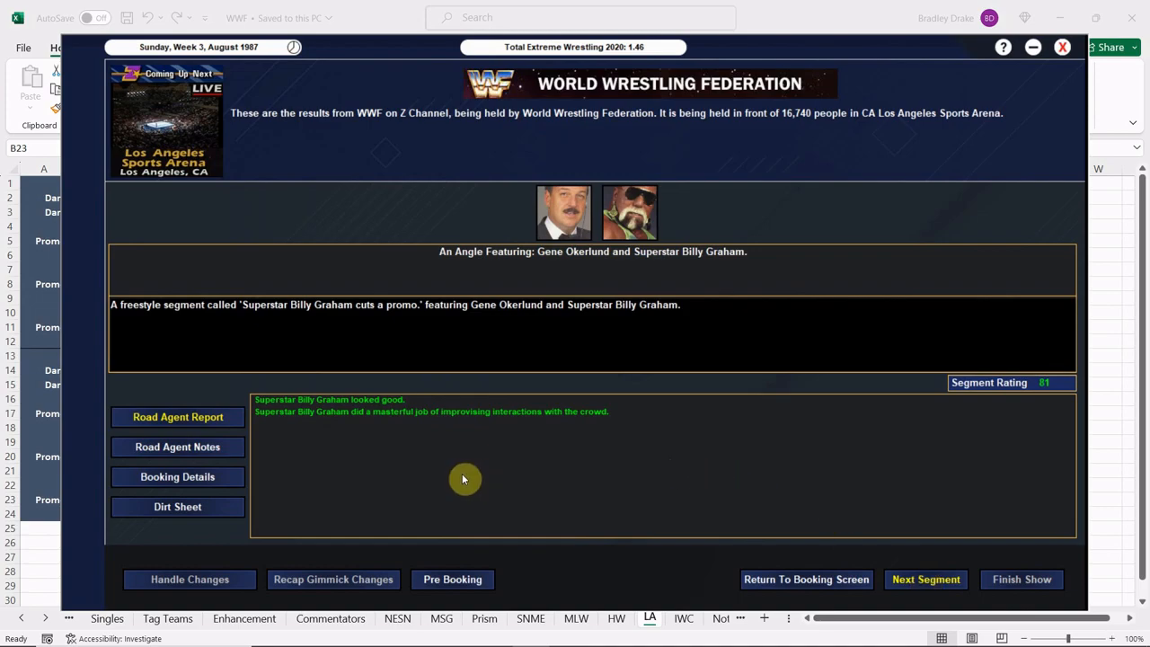
left_click(925, 578)
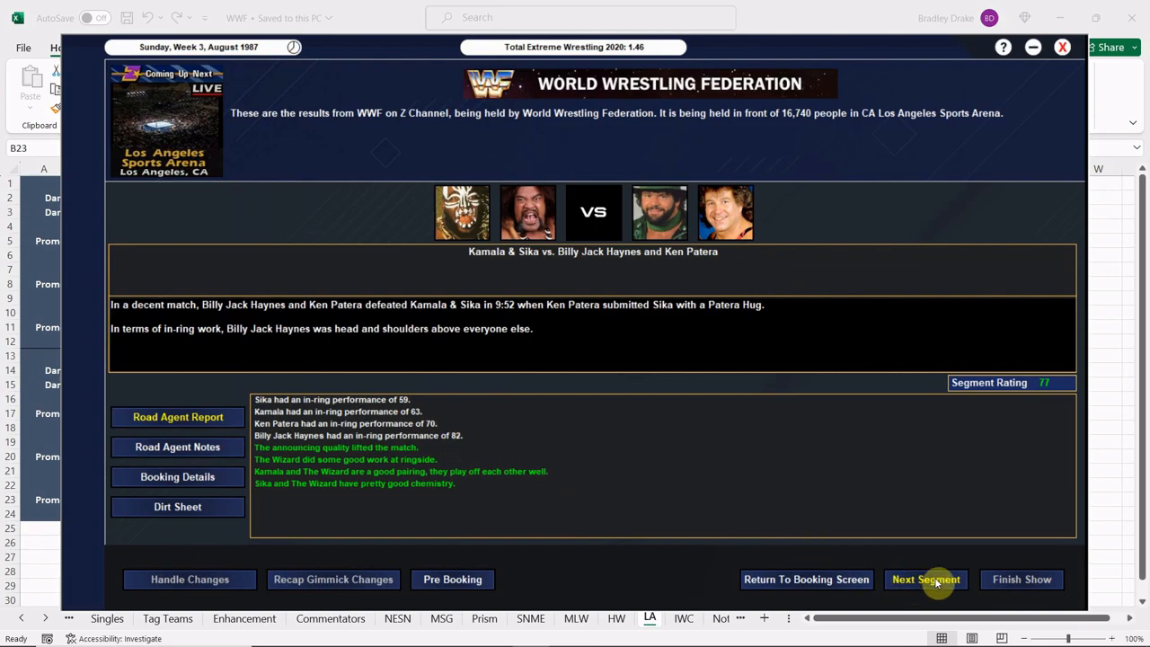
Step: Continue through results from Koko B. Ware vs. Orndorff to the Hulk Hogan promo, rated 93
left_click(925, 578)
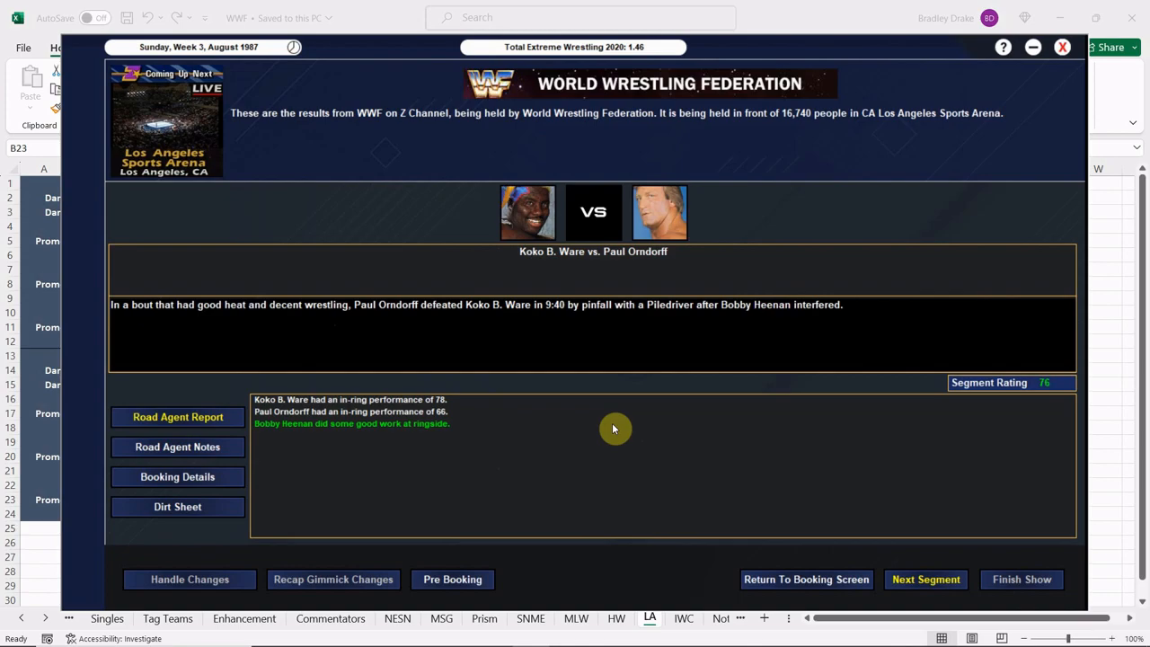
mouse_move(351, 415)
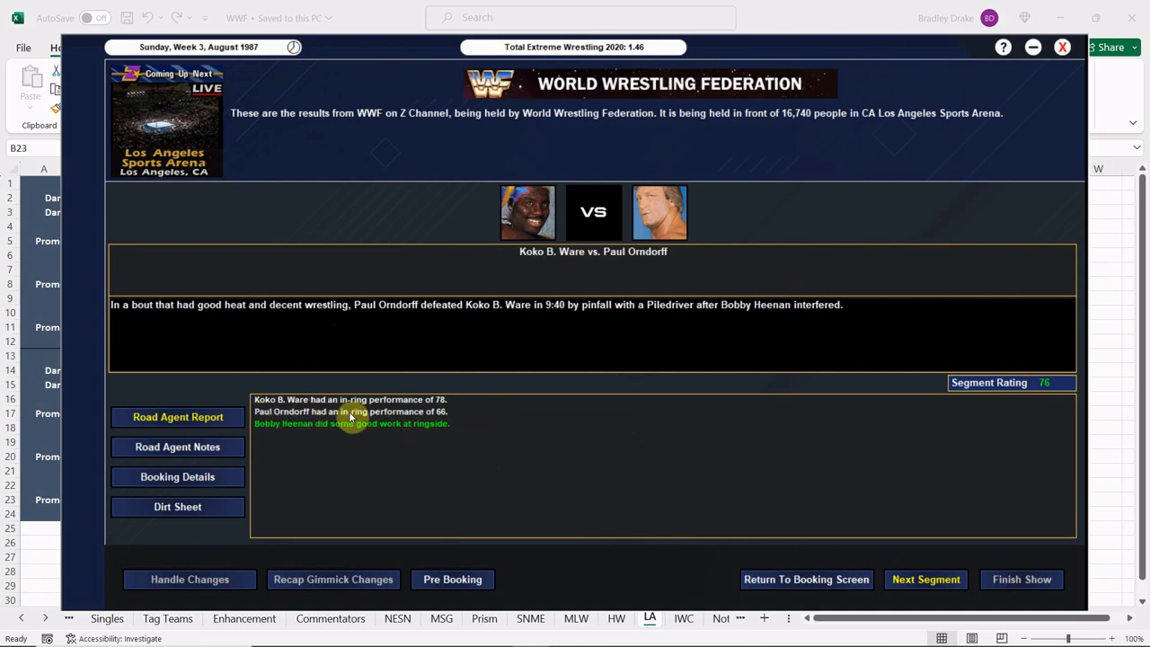
mouse_move(496, 542)
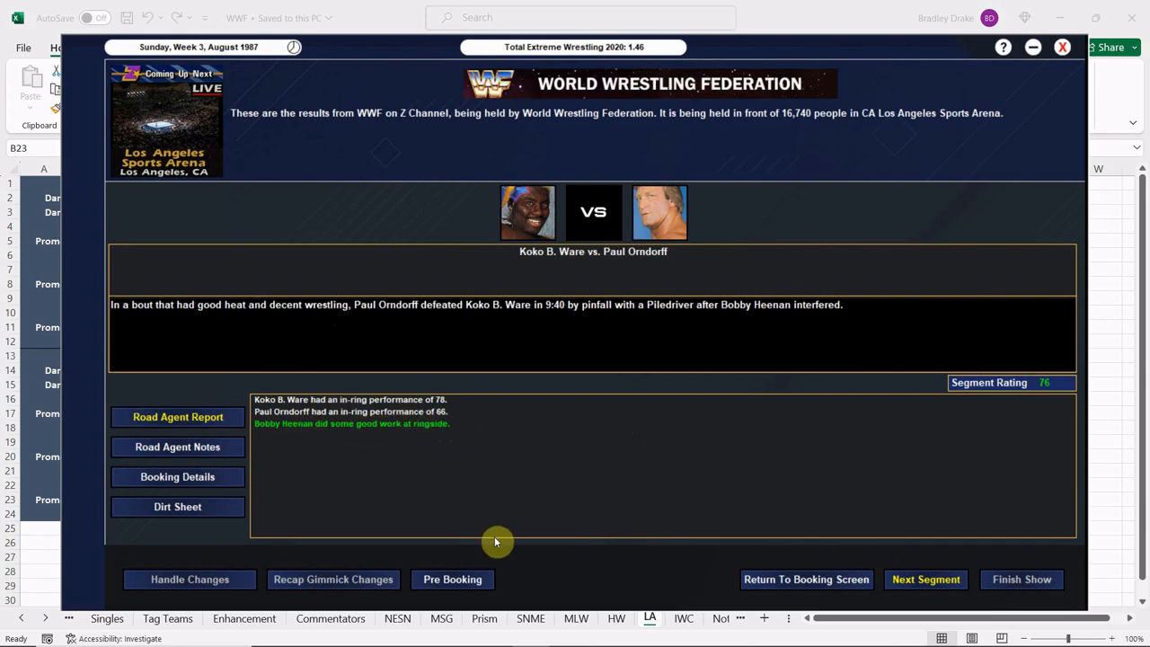
mouse_move(420, 406)
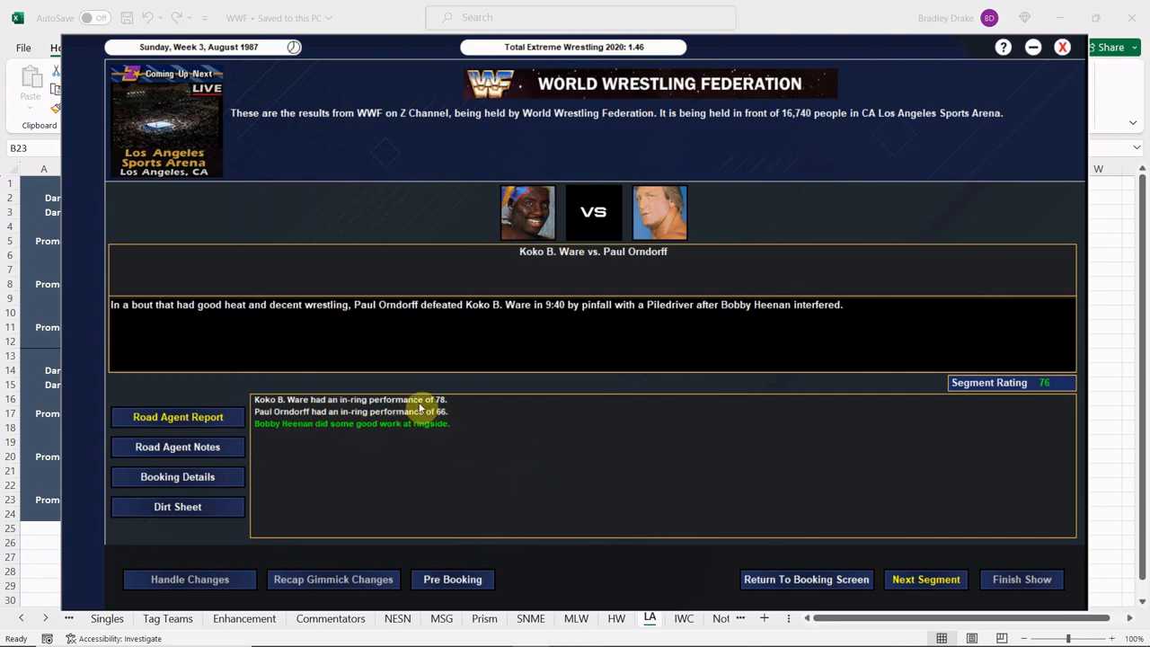
mouse_move(445, 406)
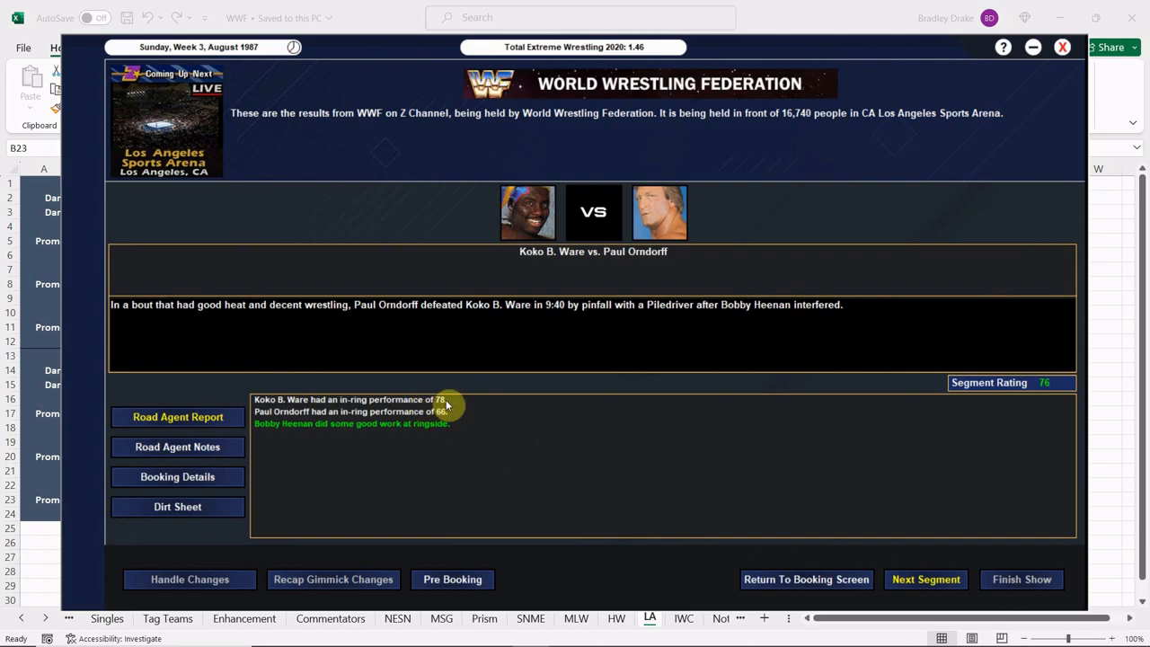
mouse_move(1071, 395)
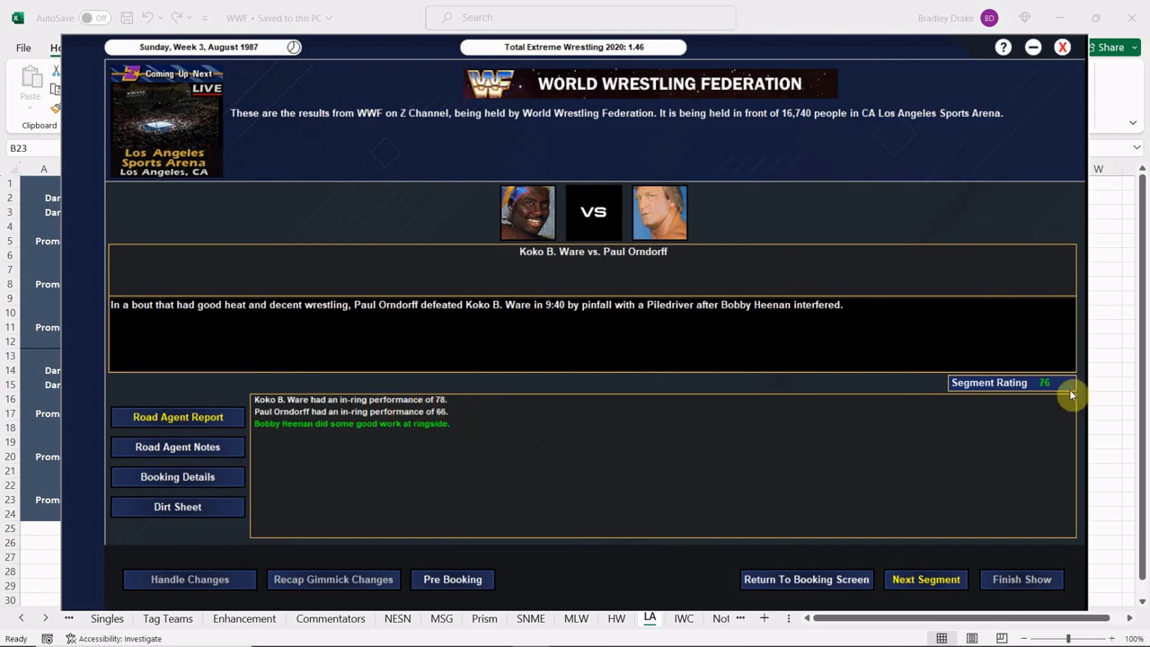
left_click(925, 578)
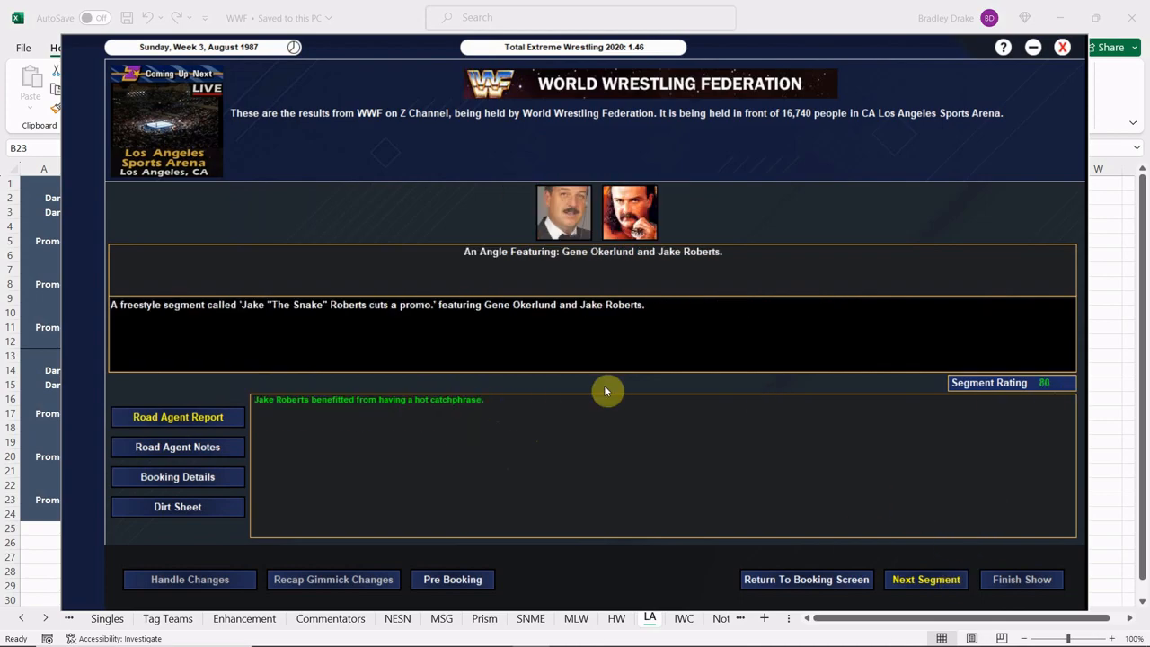
mouse_move(485, 350)
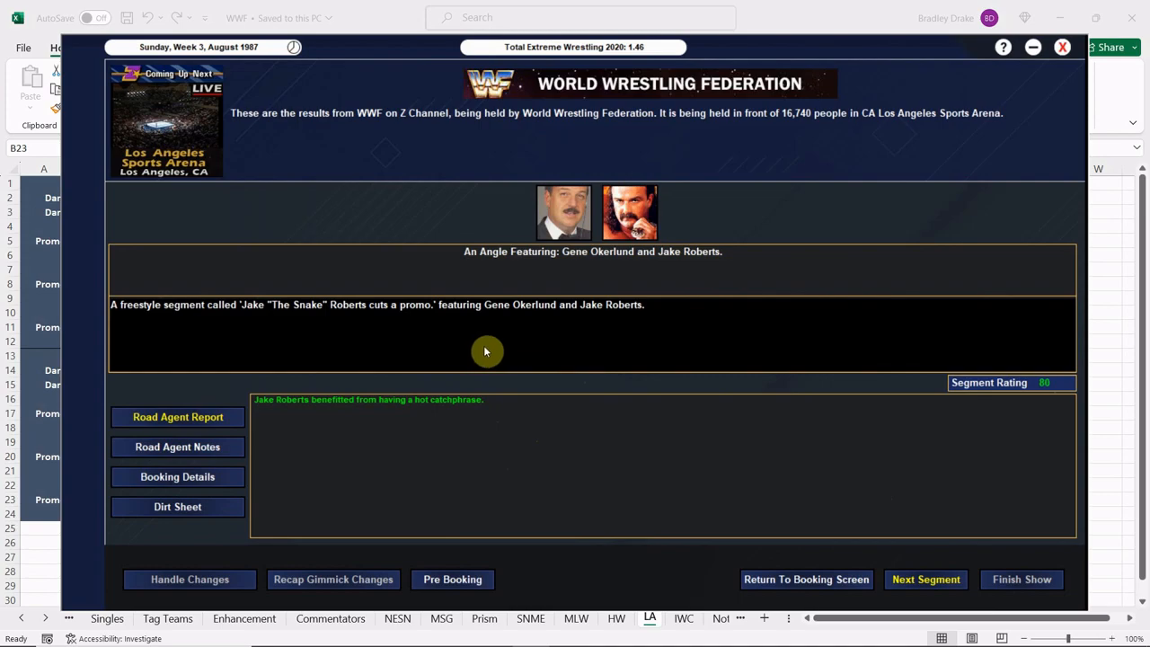
mouse_move(925, 579)
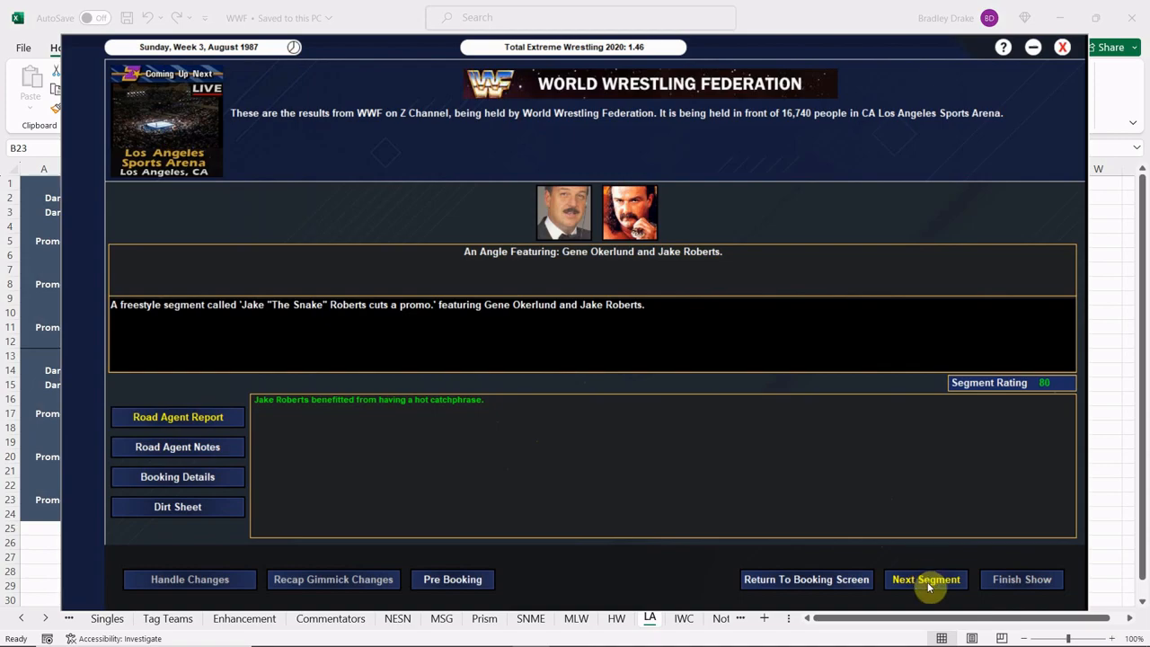
left_click(925, 578)
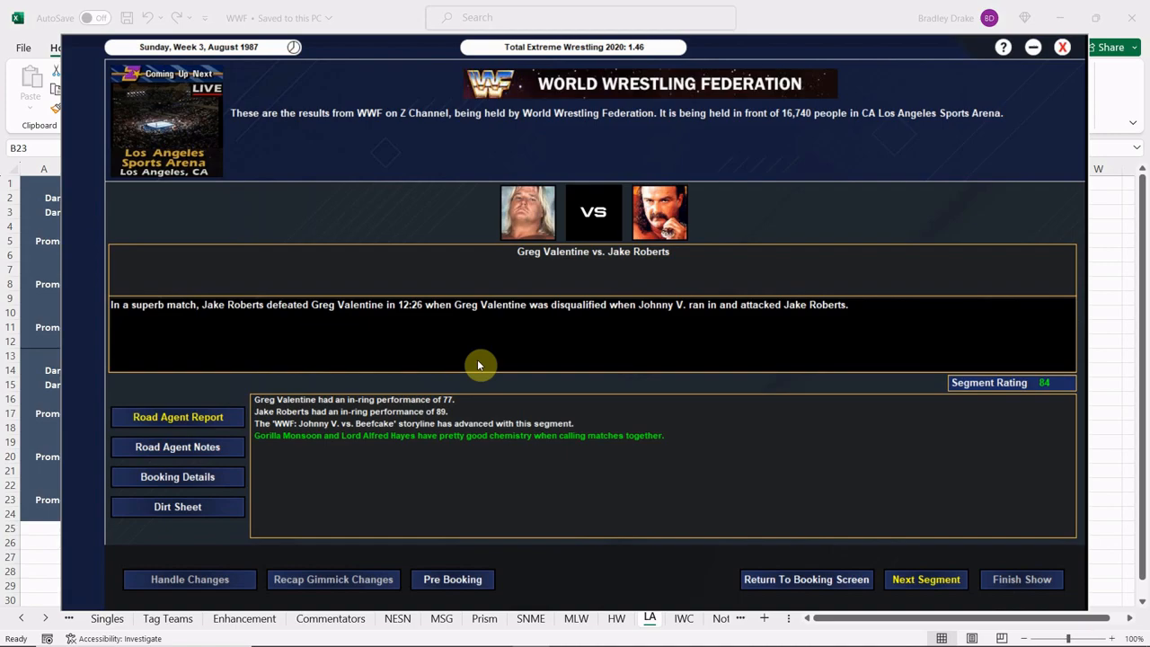
mouse_move(729, 495)
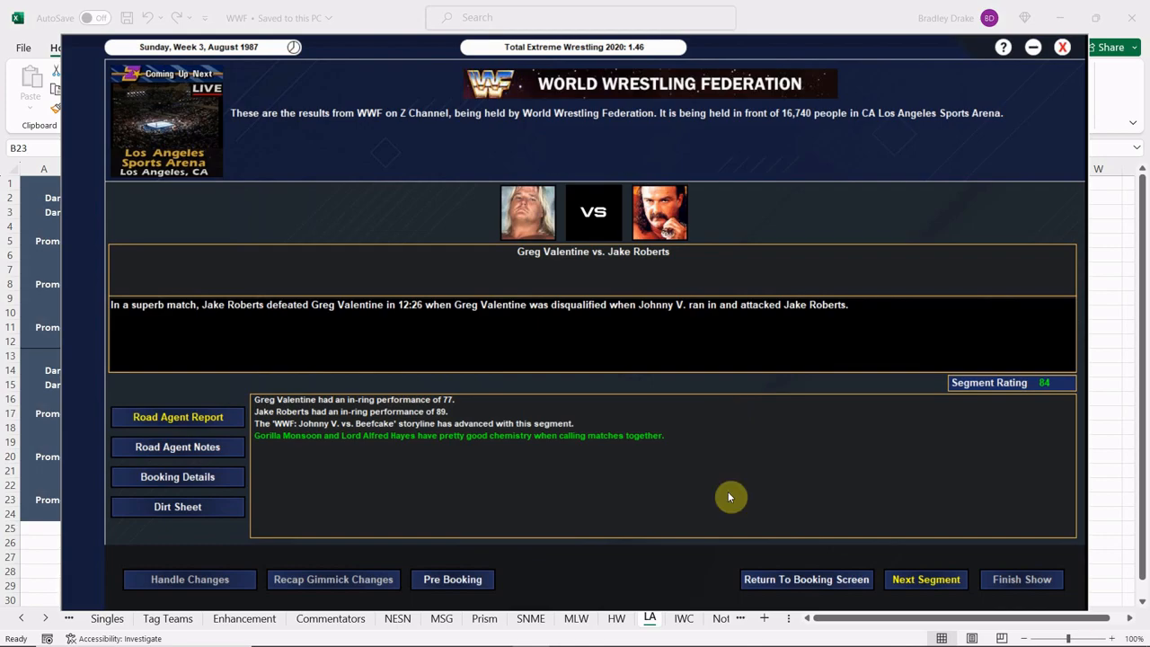
mouse_move(870, 571)
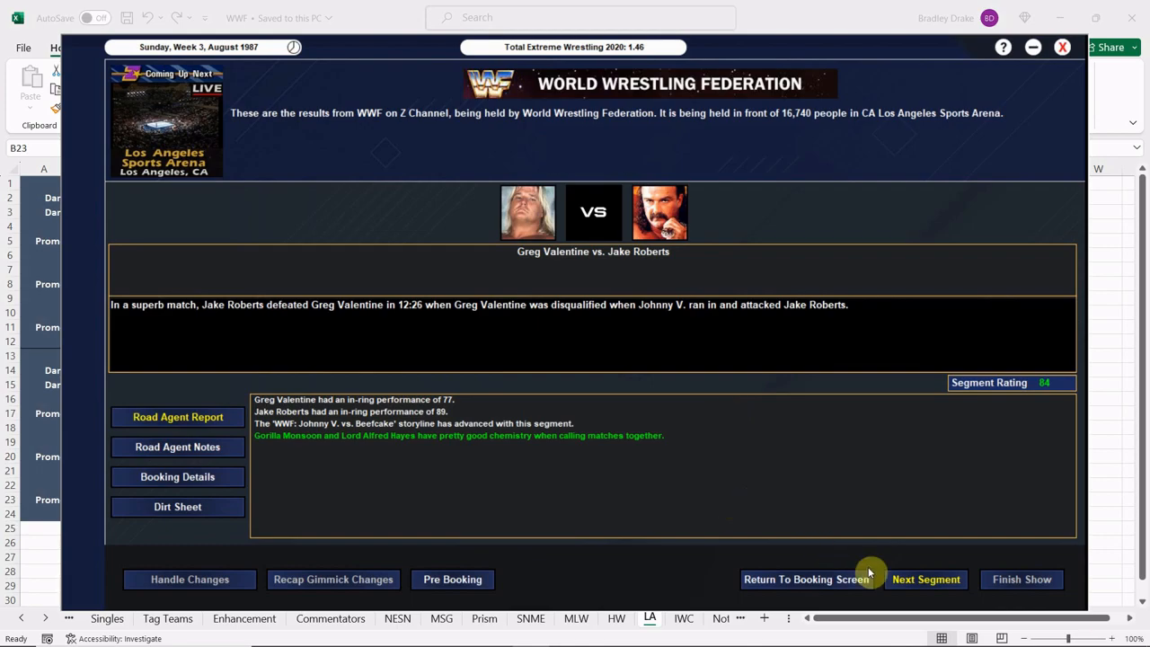
left_click(925, 578)
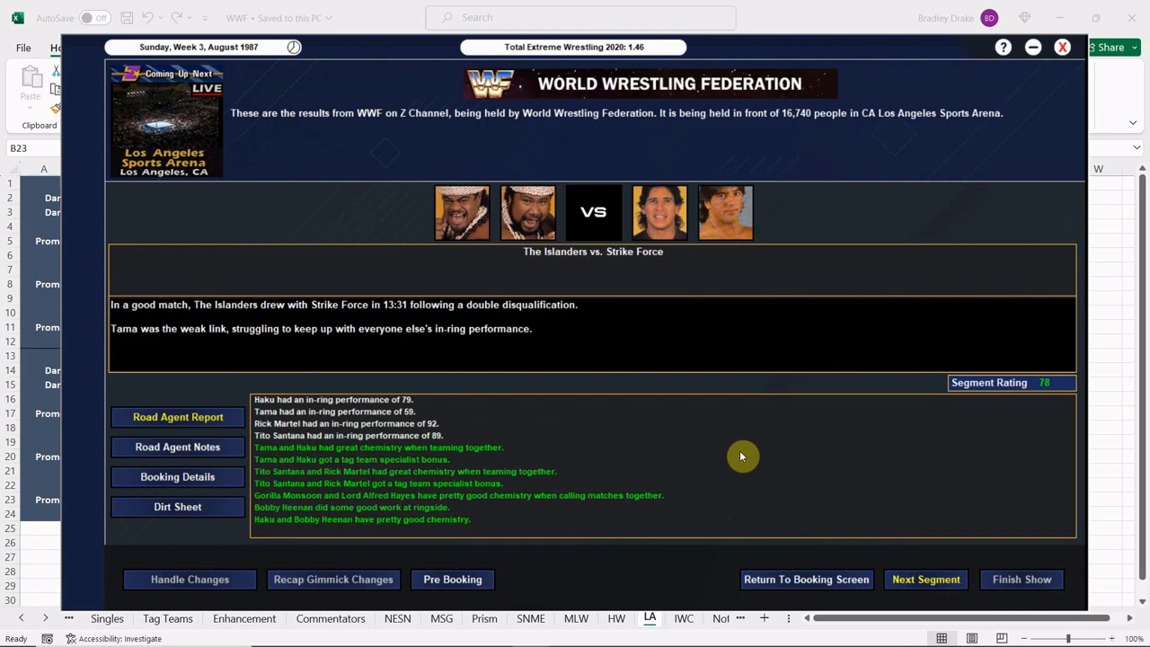
mouse_move(643, 341)
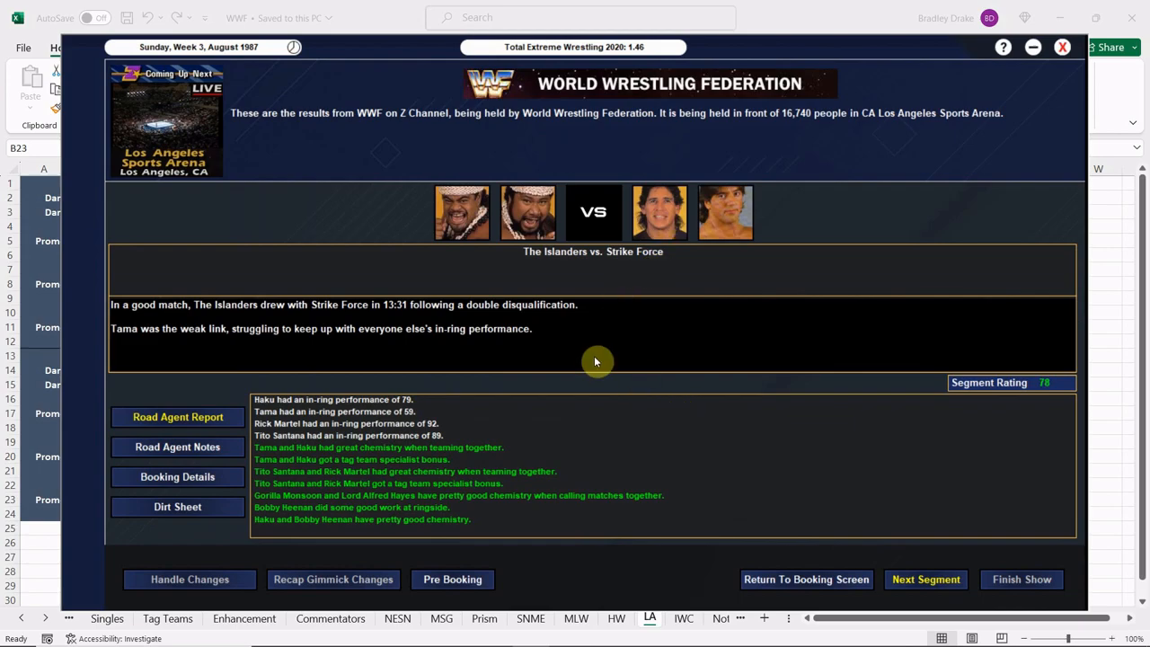
mouse_move(679, 409)
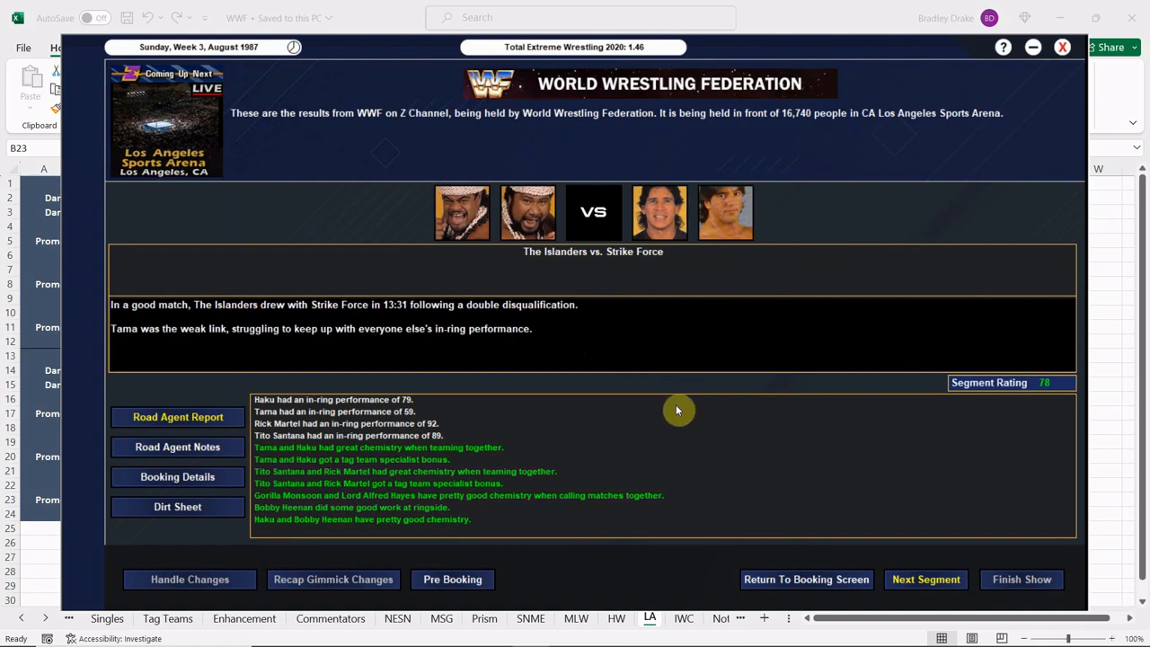
left_click(925, 578)
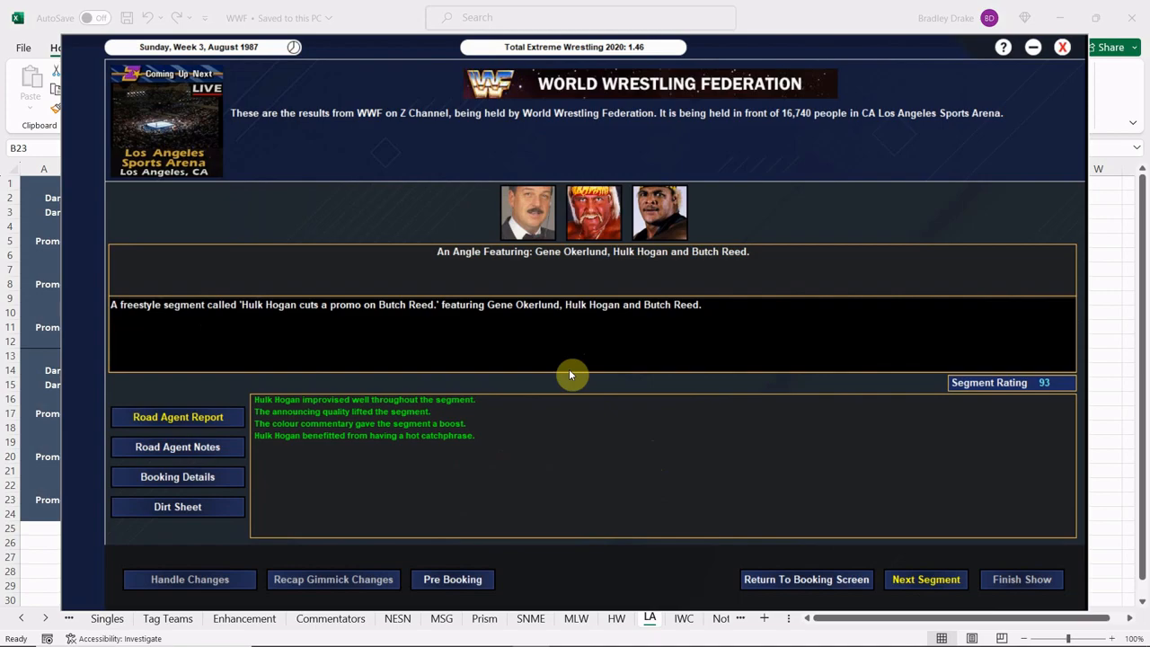
mouse_move(467, 498)
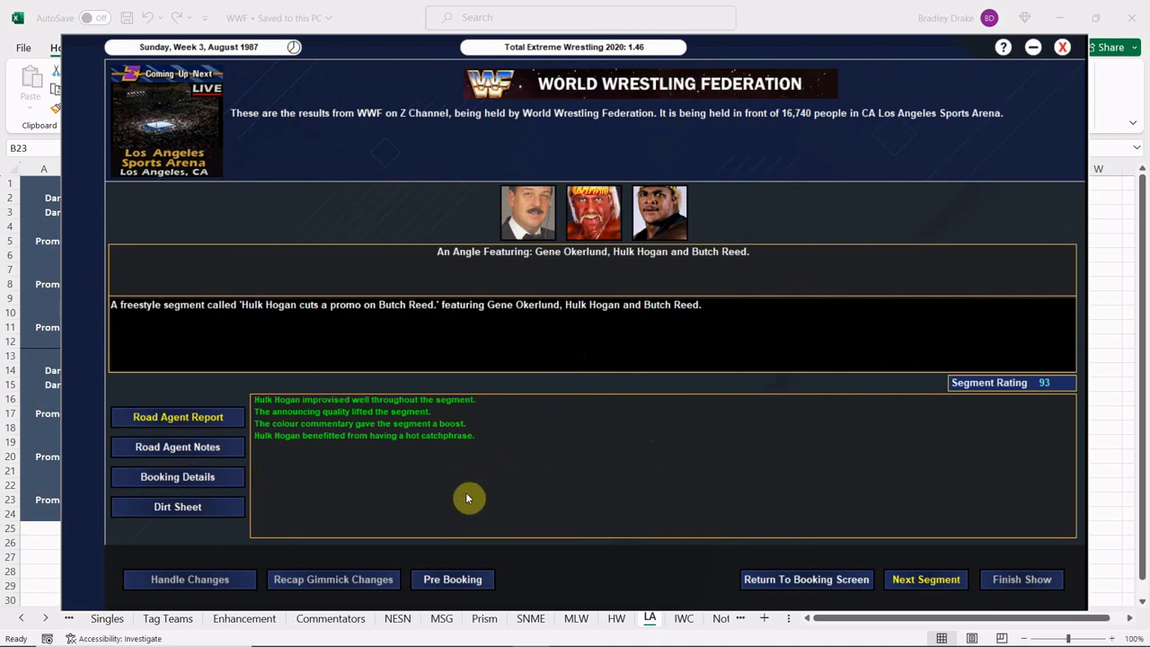
mouse_move(553, 442)
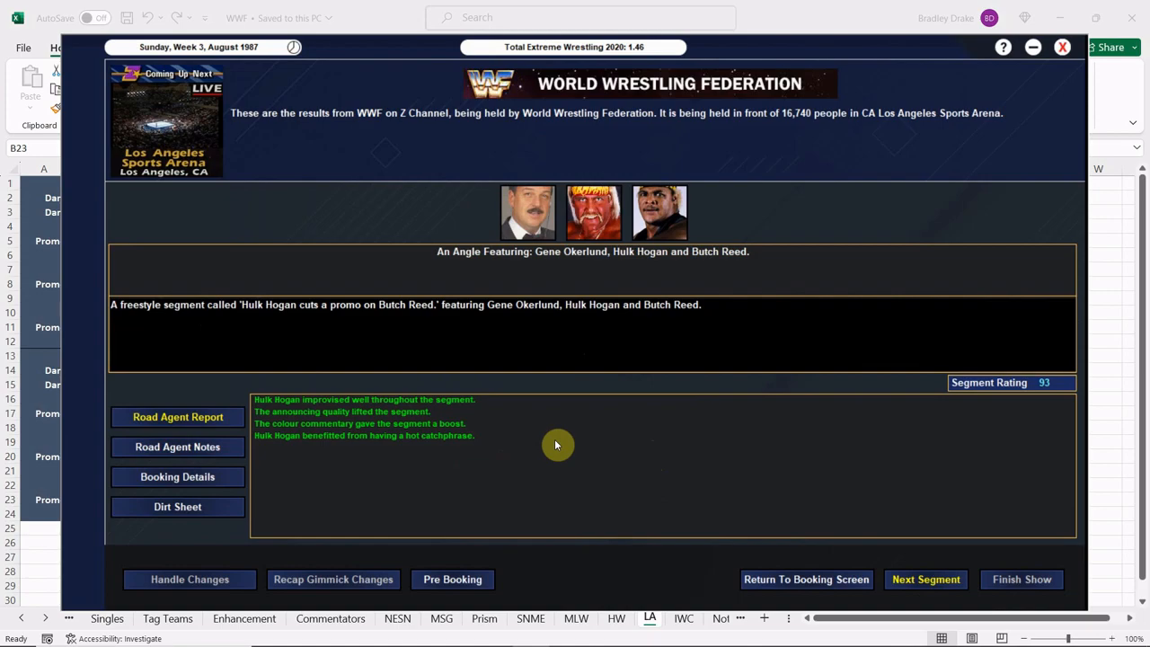
mouse_move(578, 442)
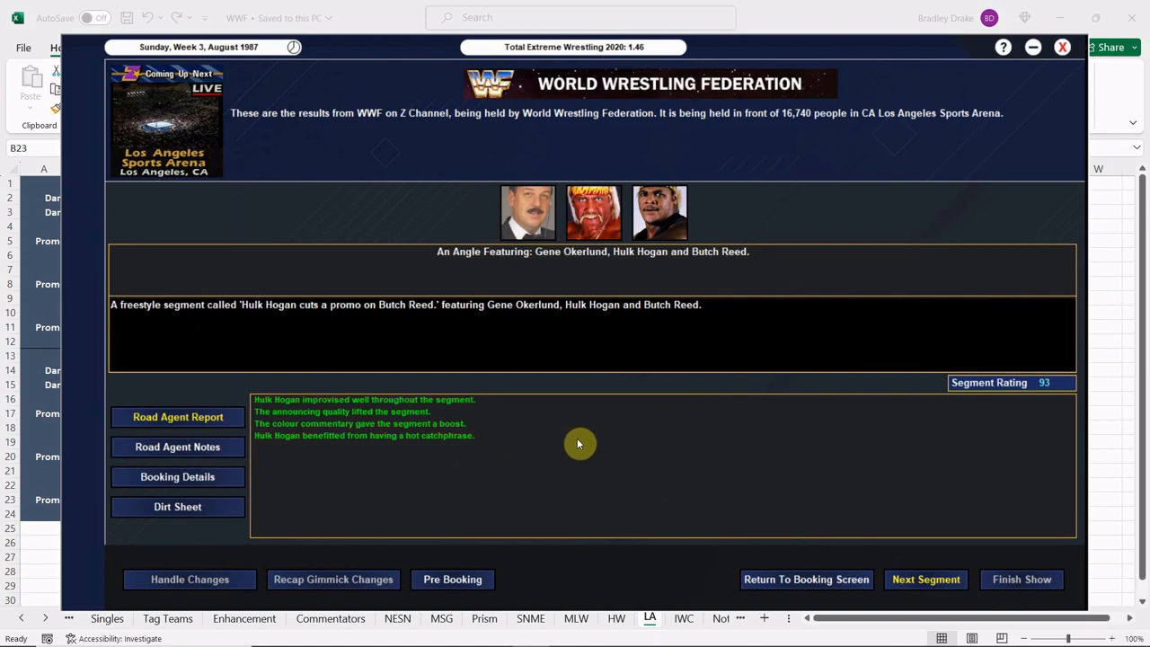
mouse_move(817, 516)
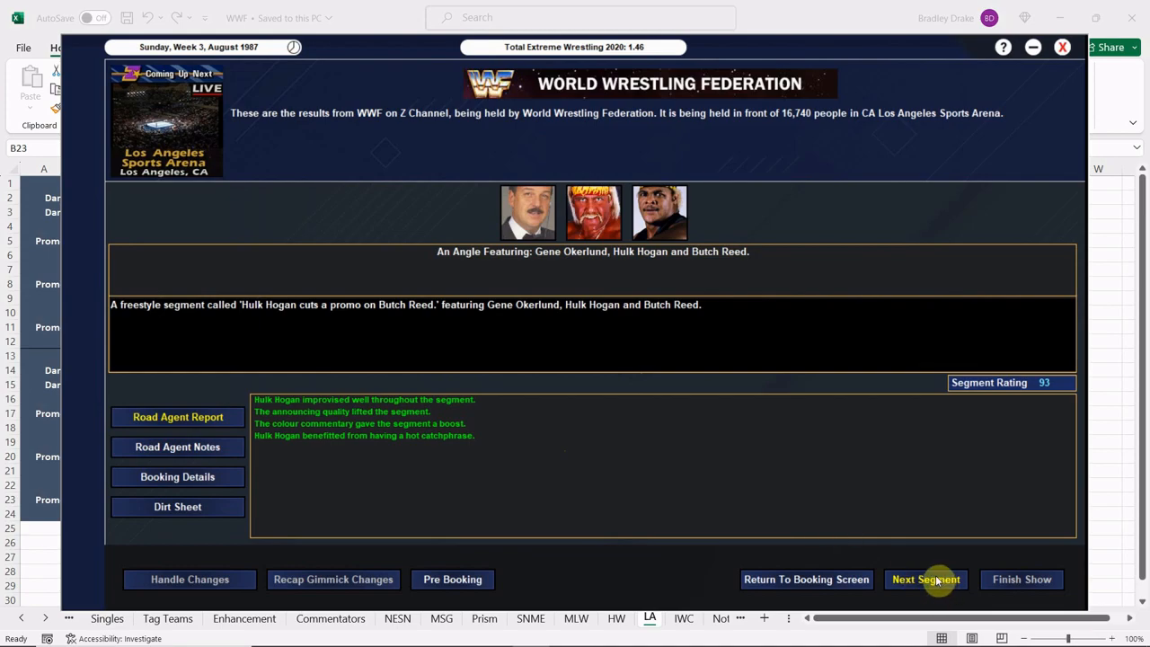
Step: Advance past the final result to the show summary, rated 95 overall
left_click(925, 578)
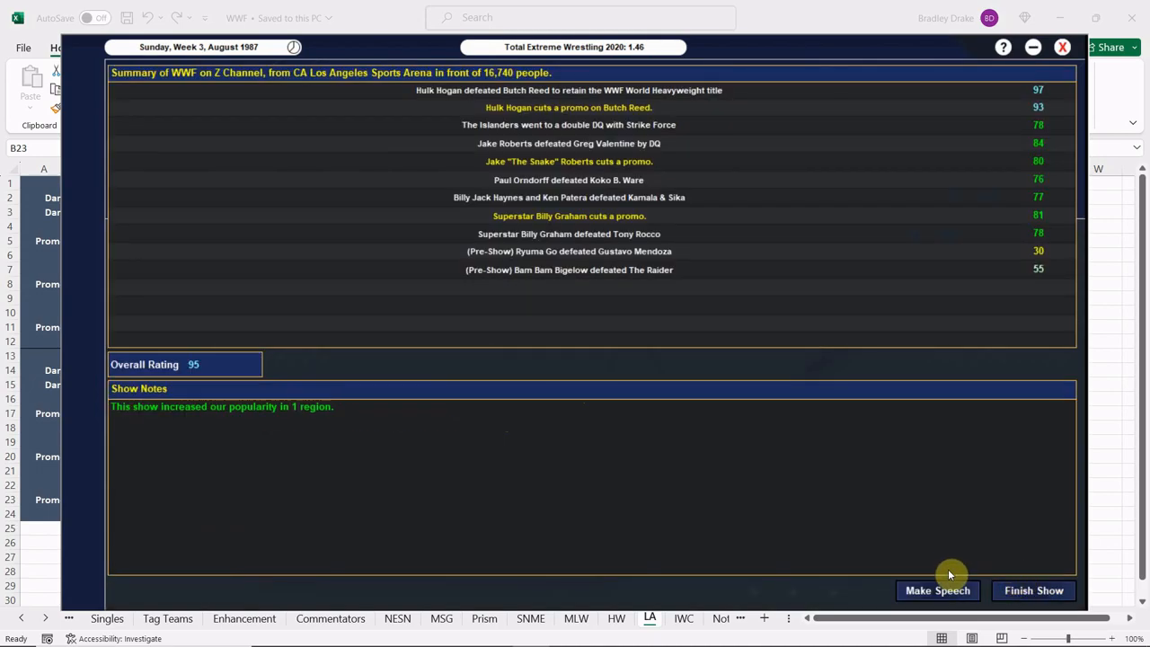
Step: Deliver a locker-room speech praising Hogan, Roberts and Koko B. Ware, then dismiss the reaction
left_click(937, 589)
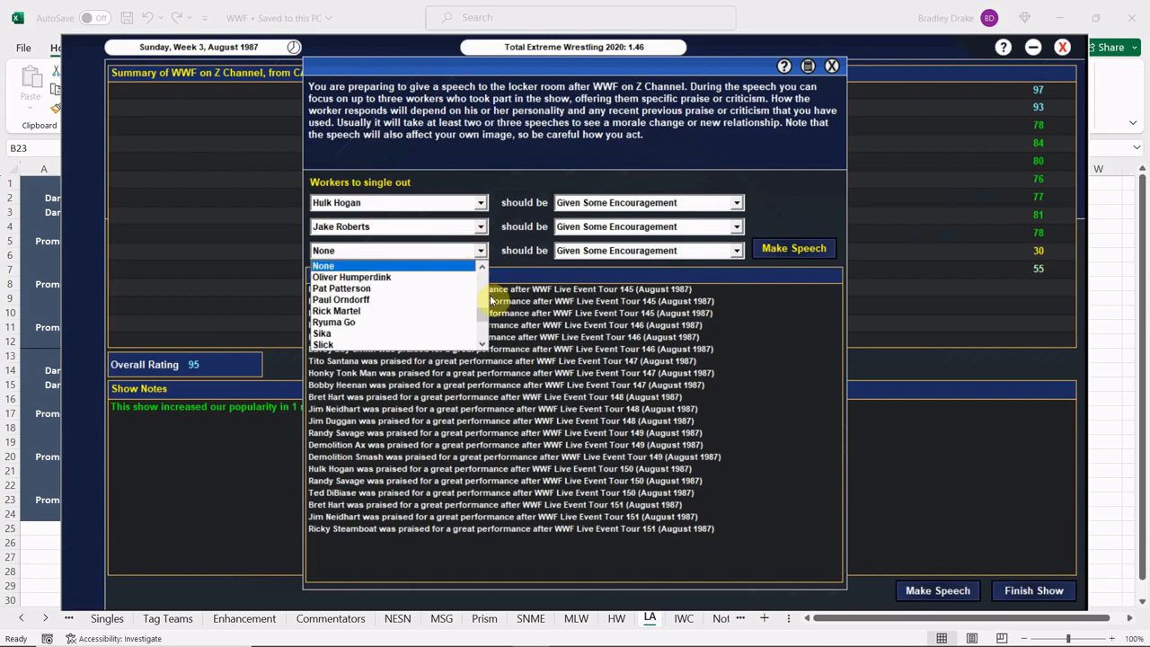
scroll("down", 3)
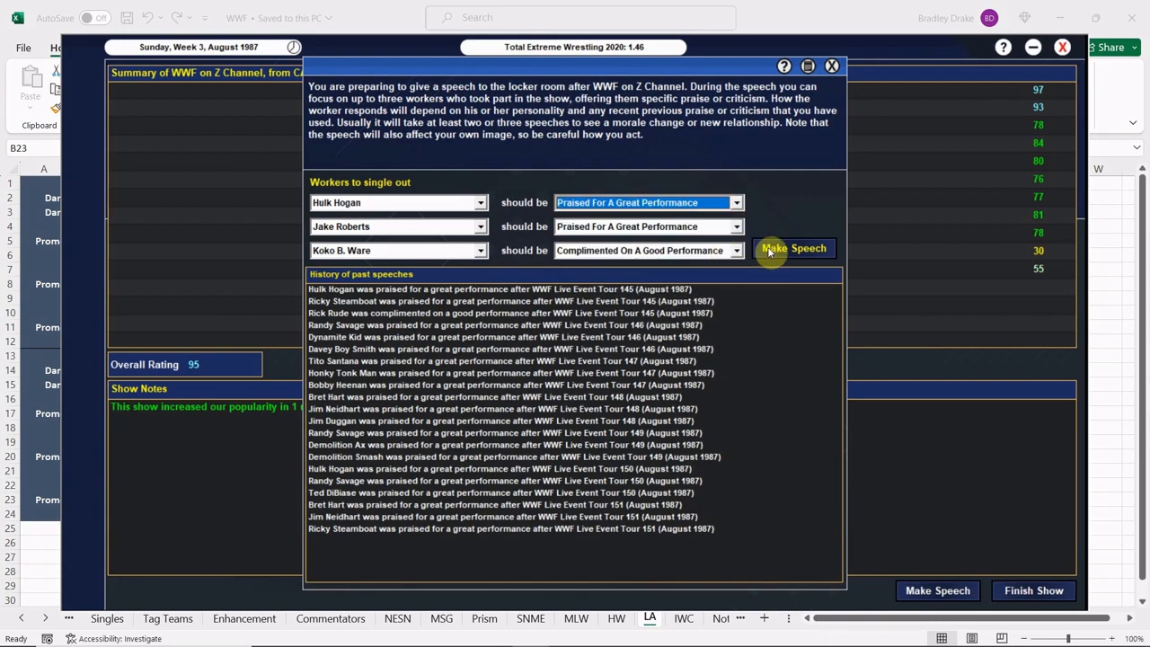
left_click(794, 247)
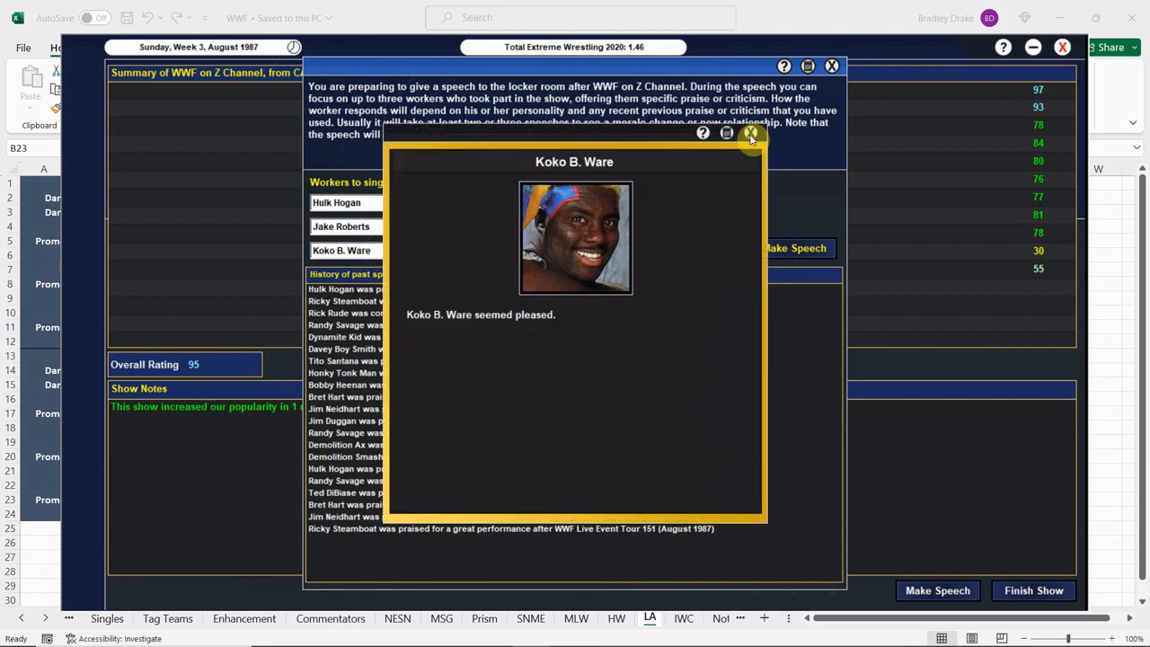
left_click(750, 137)
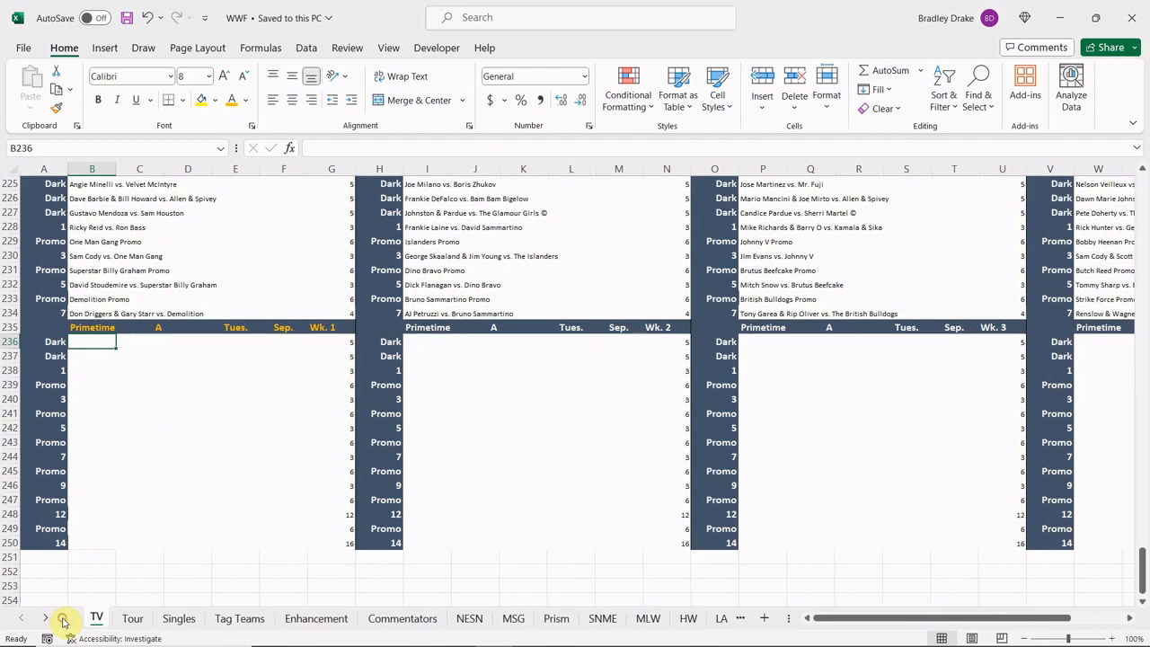
Step: On the Tour sheet mark show 152 as Mon., Wk. 3 with a yellow header, then return to TEW
left_click(133, 618)
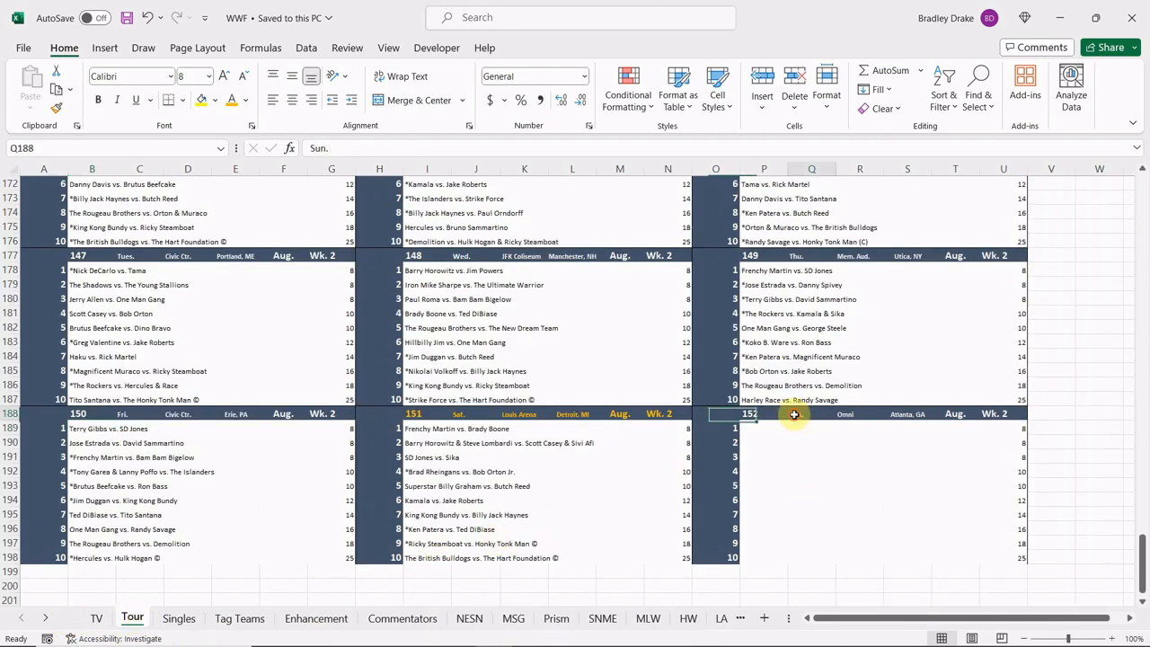
type("MOn.")
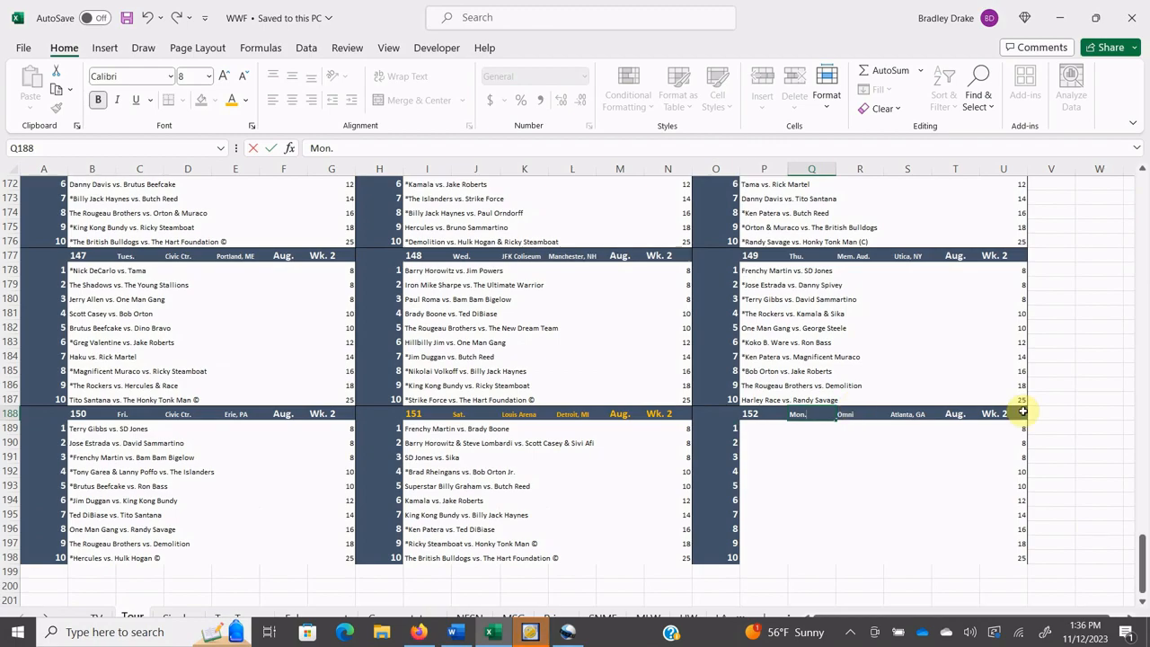
type("Wk. 3")
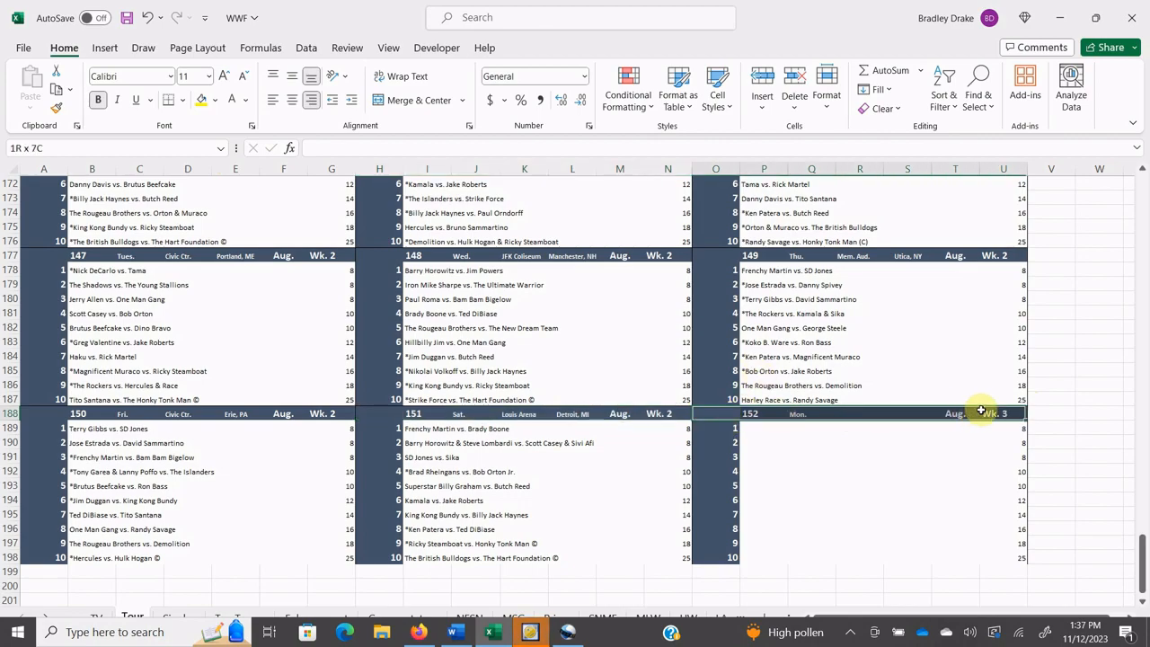
left_click(244, 101)
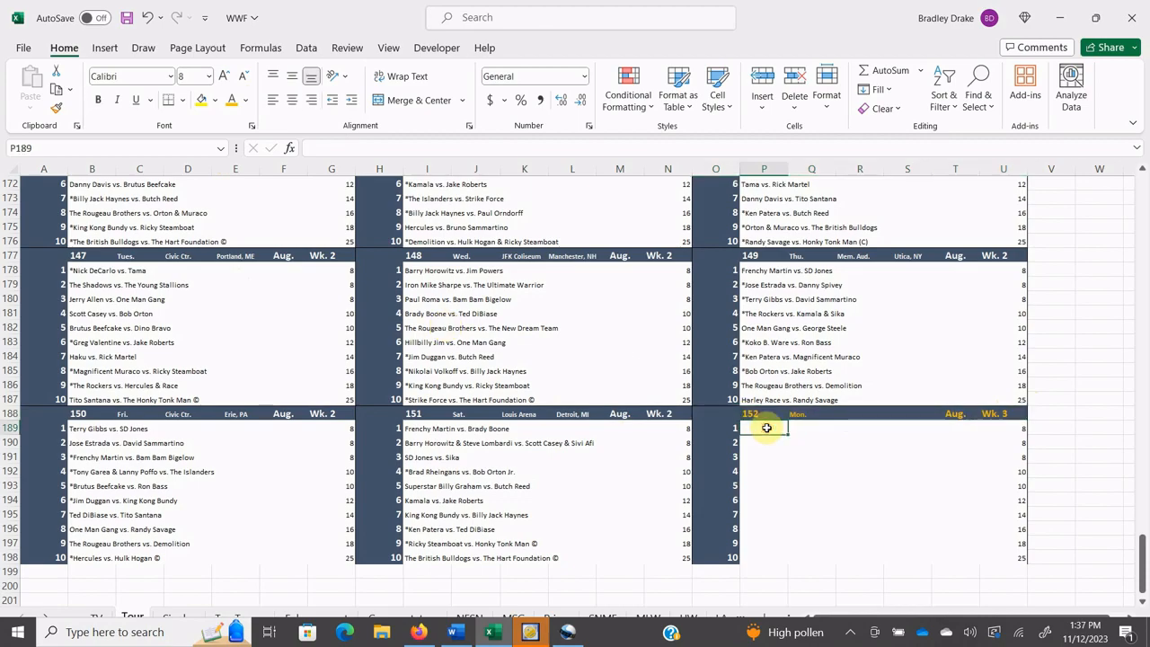
left_click(763, 427)
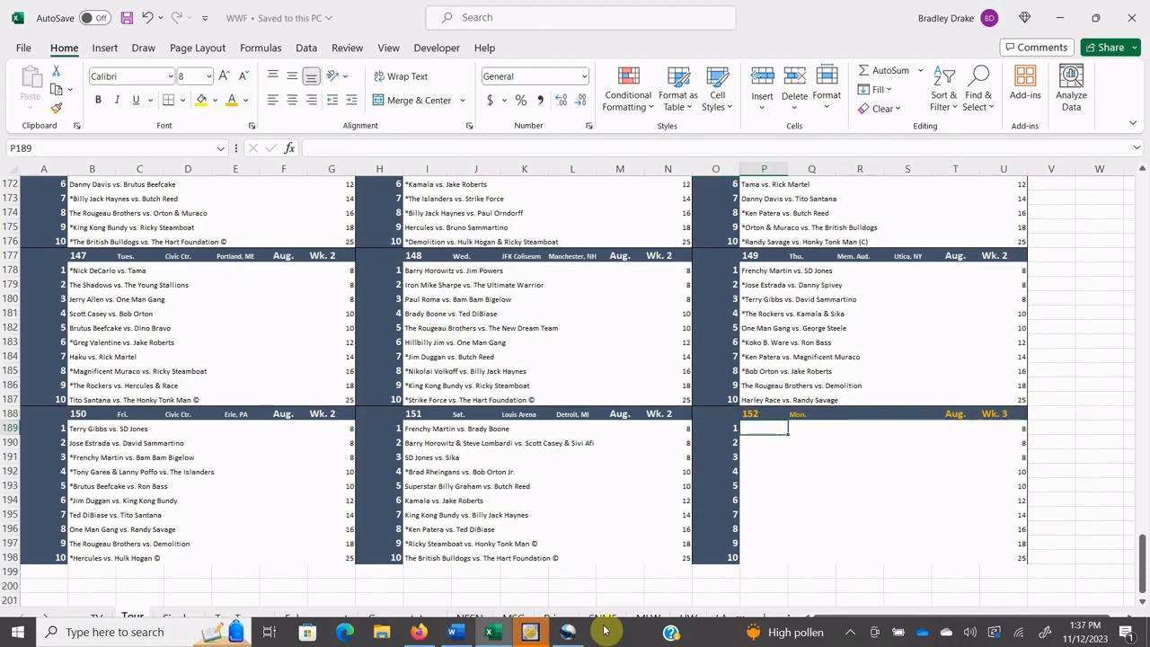
left_click(528, 633)
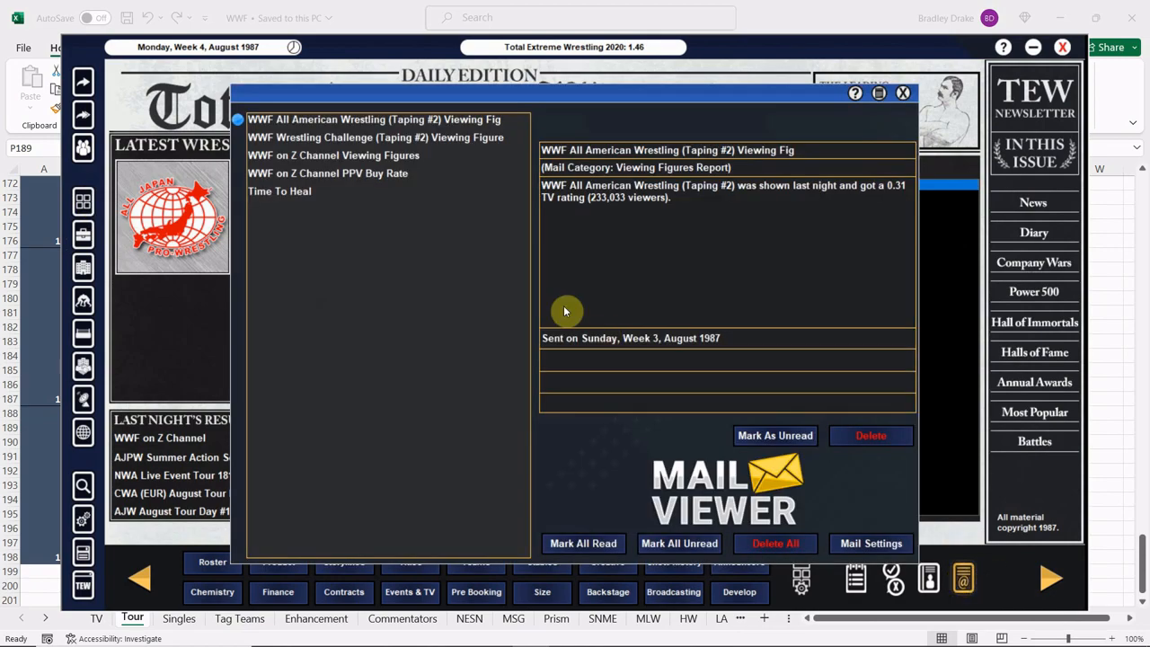
mouse_move(356, 230)
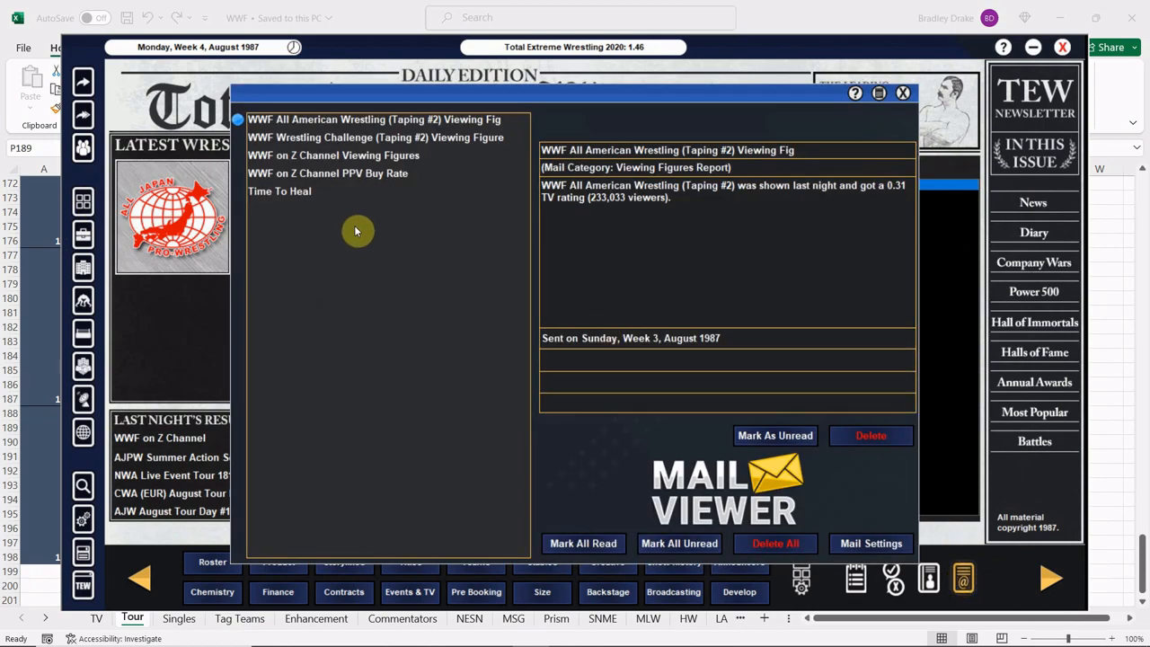
mouse_move(330, 194)
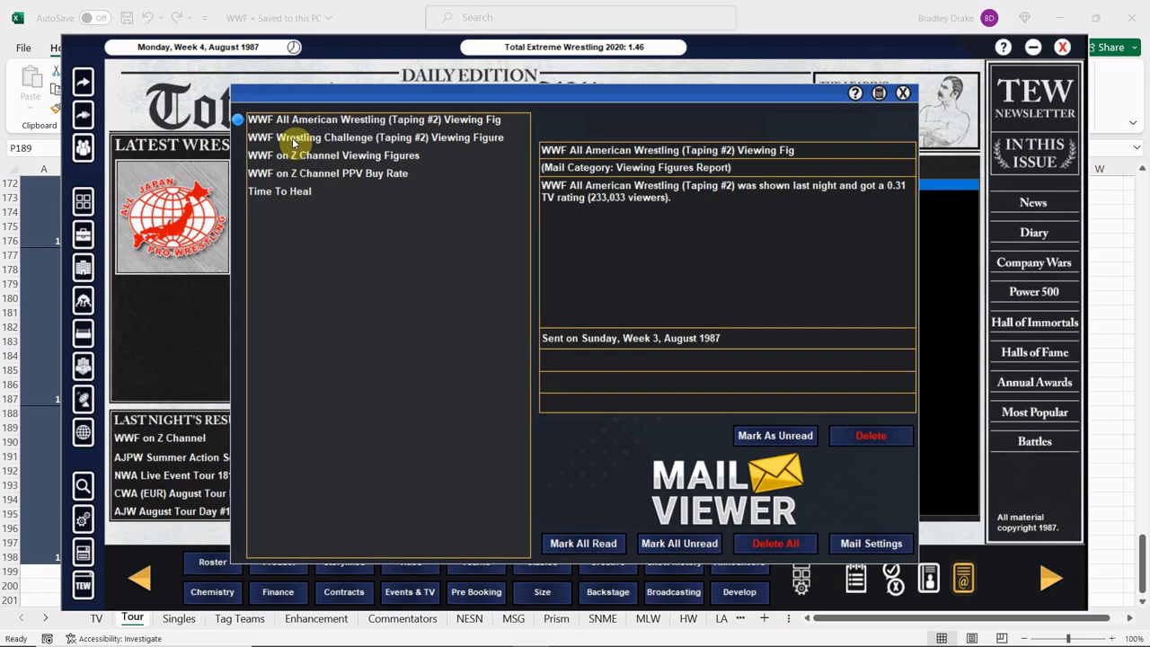
Step: Read the Wrestling Challenge and Z Channel viewing figures, PPV buy rate and Time To Heal mails
left_click(374, 137)
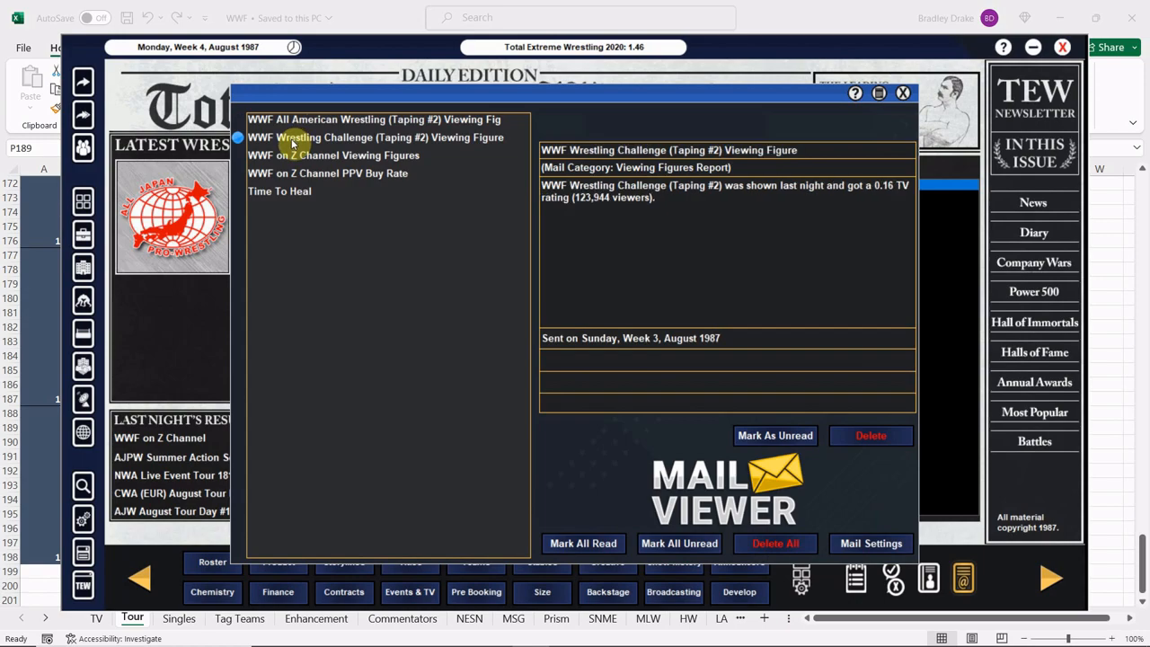
mouse_move(304, 147)
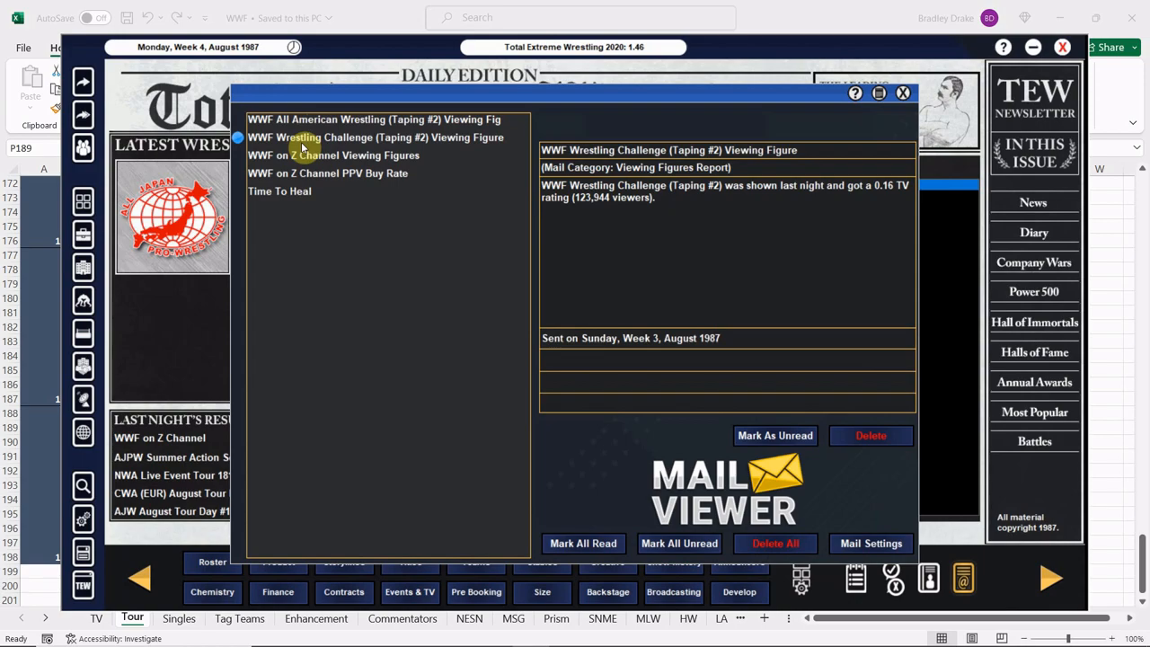
left_click(332, 155)
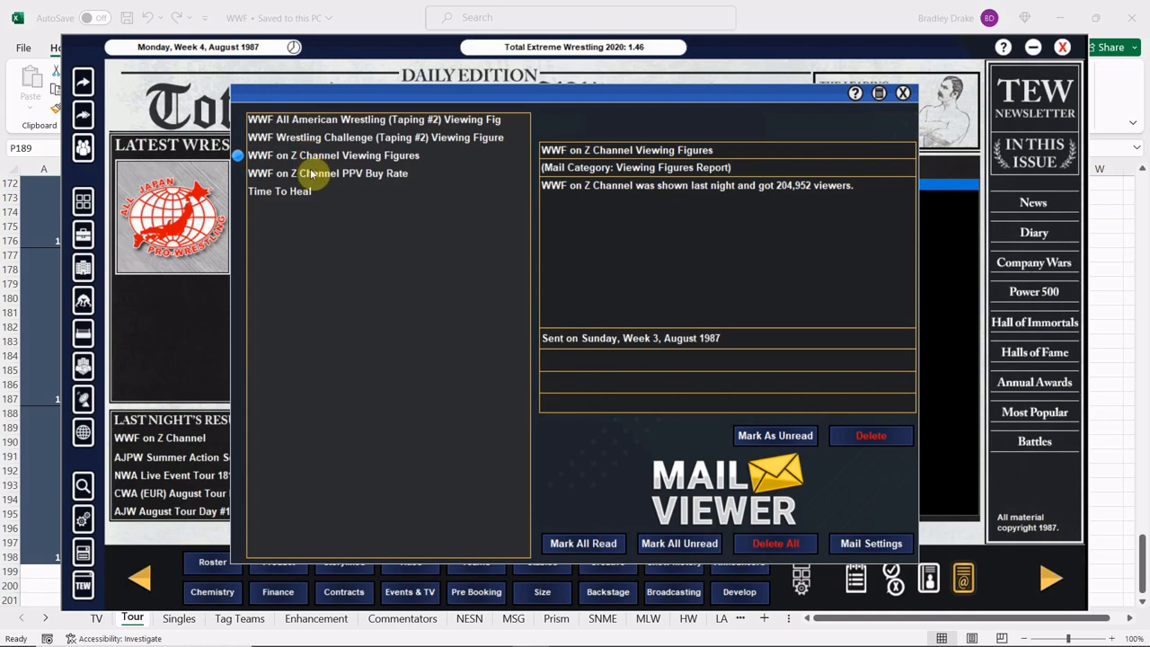
left_click(327, 173)
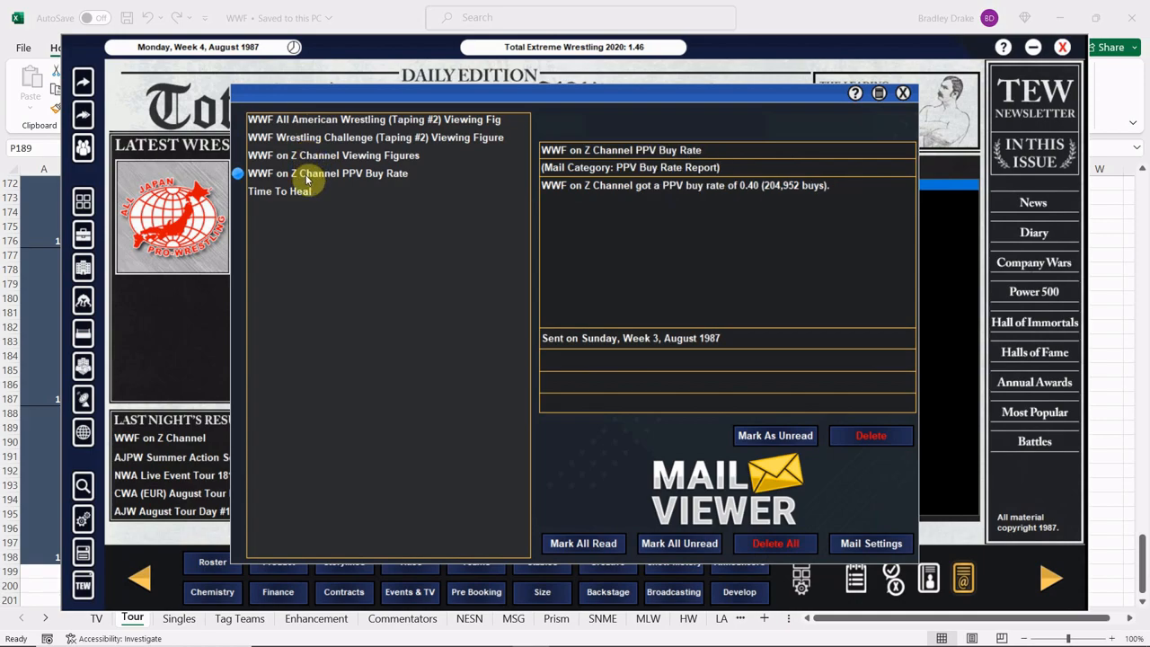
left_click(280, 191)
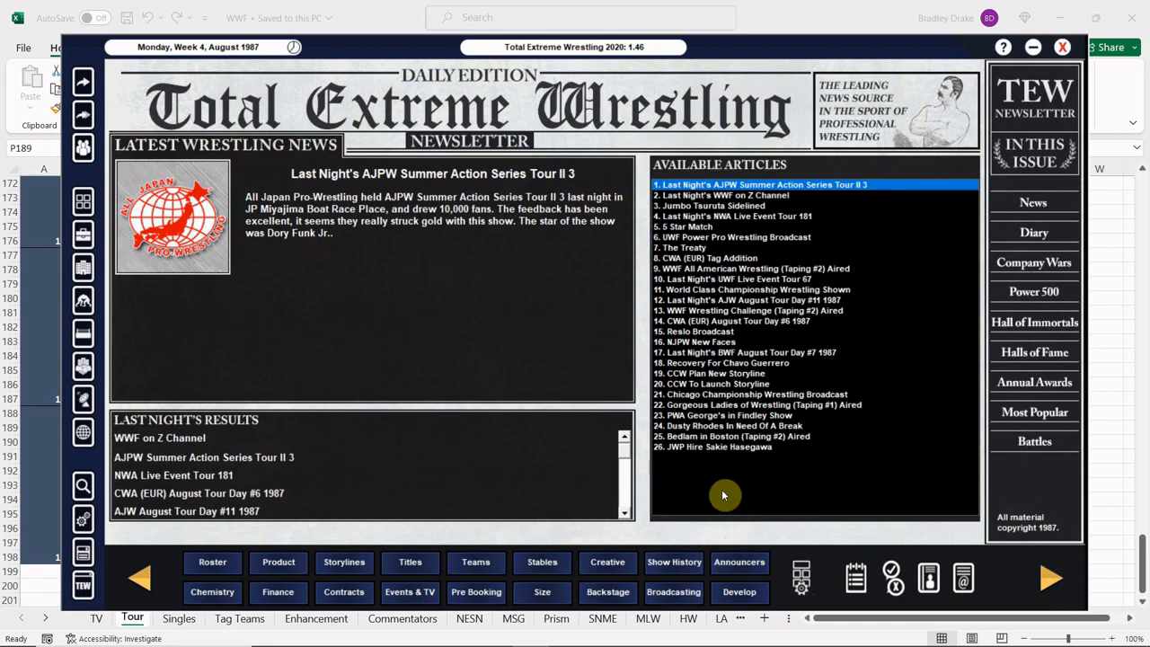
mouse_move(697, 463)
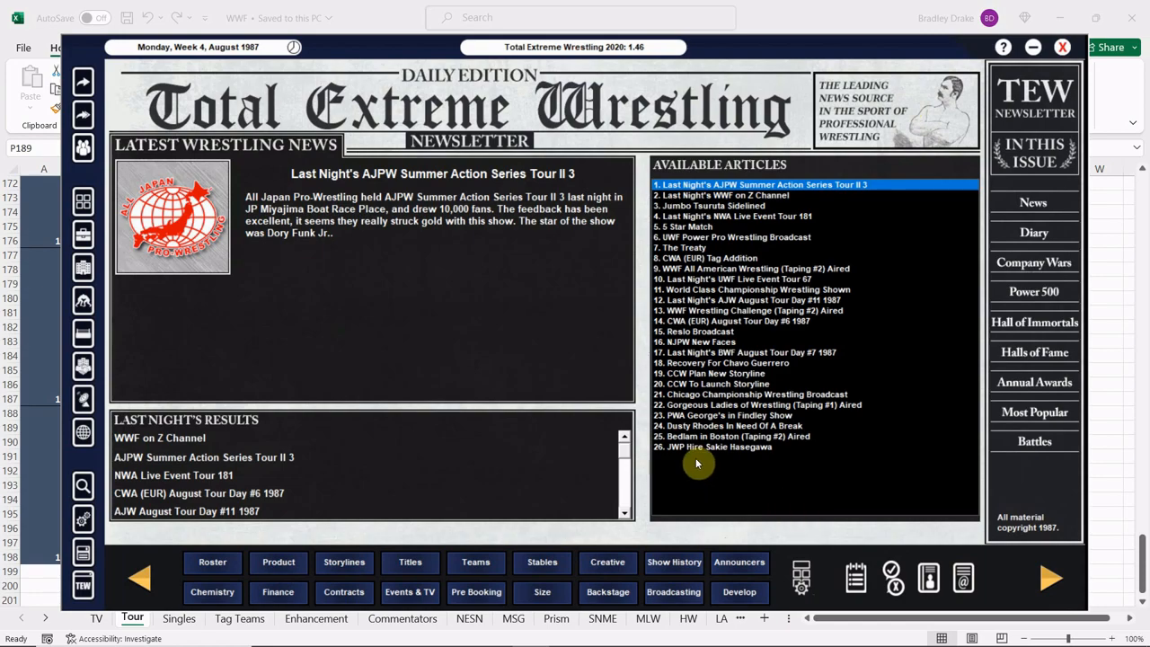